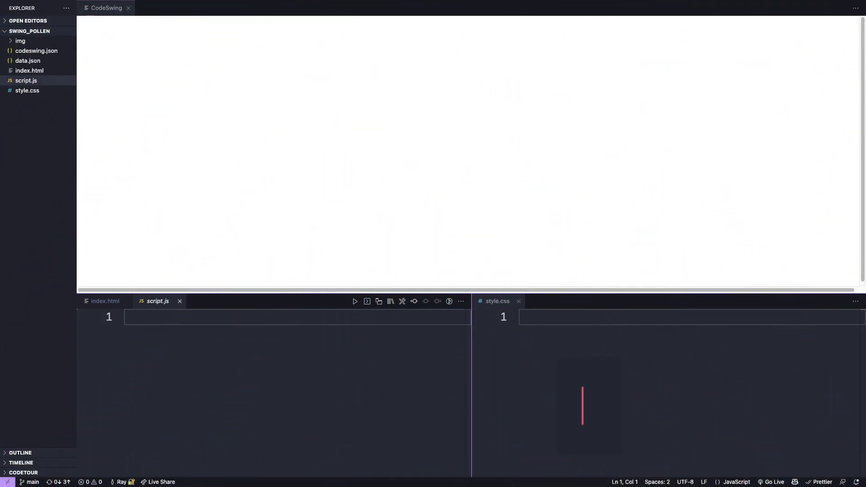
# - Open data.json and scroll through the menu categories and dishes
pyautogui.click(30, 70)
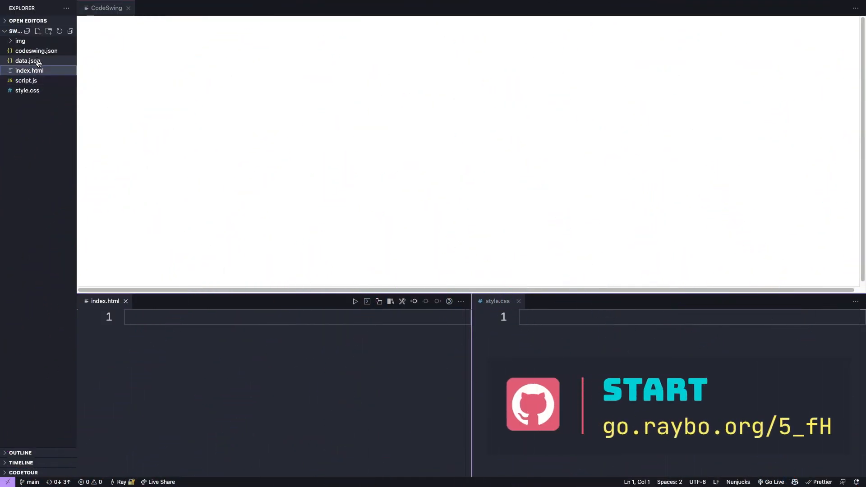
pyautogui.click(27, 61)
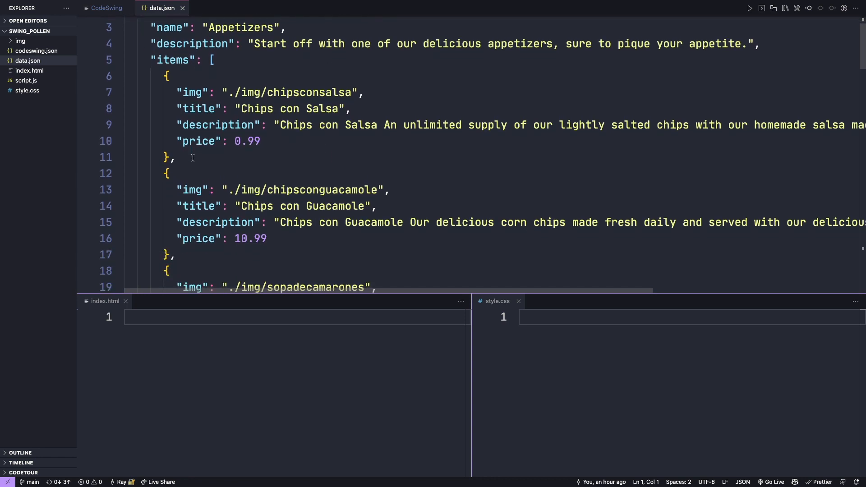
pyautogui.scroll(-3)
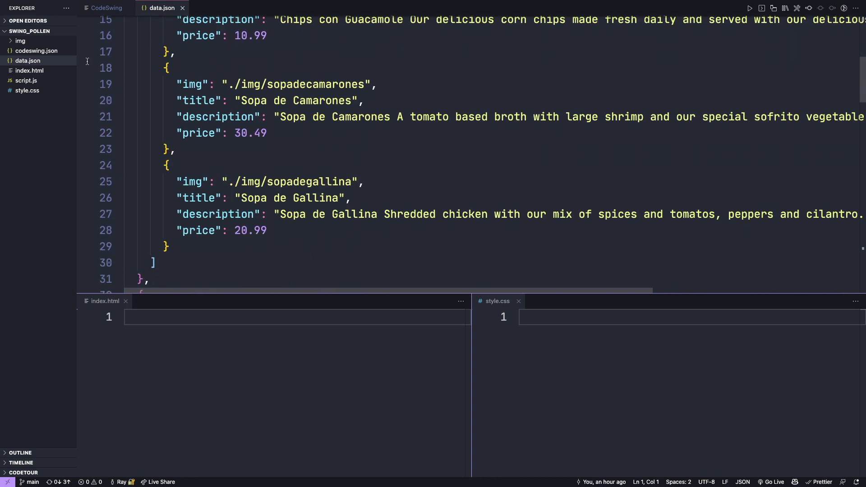
# - Peek into the img folder, then fold and unfold the JSON category objects to see their structure
pyautogui.click(20, 40)
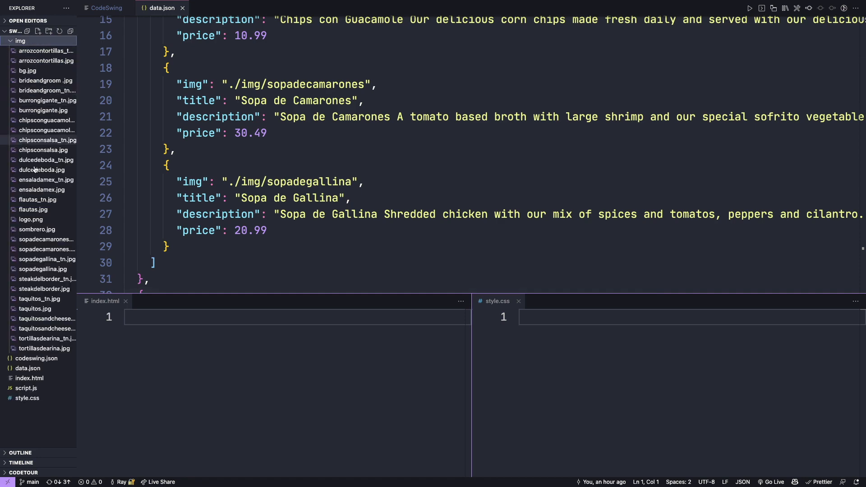
pyautogui.click(19, 40)
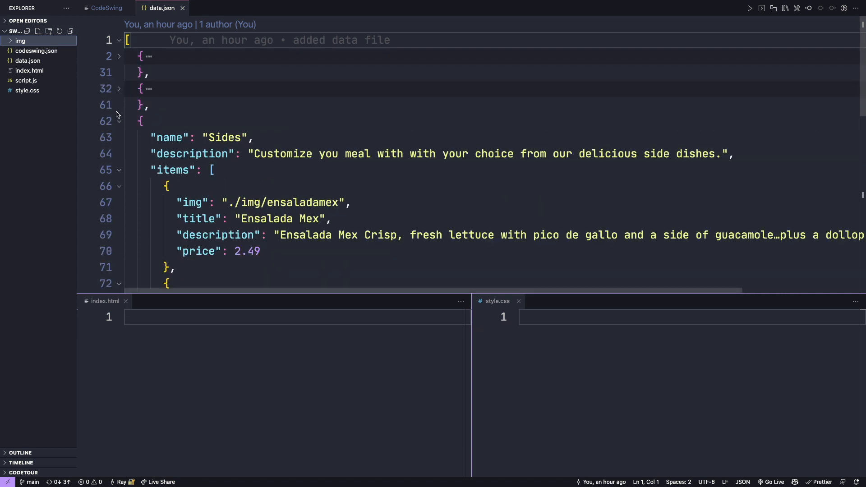
pyautogui.click(118, 121)
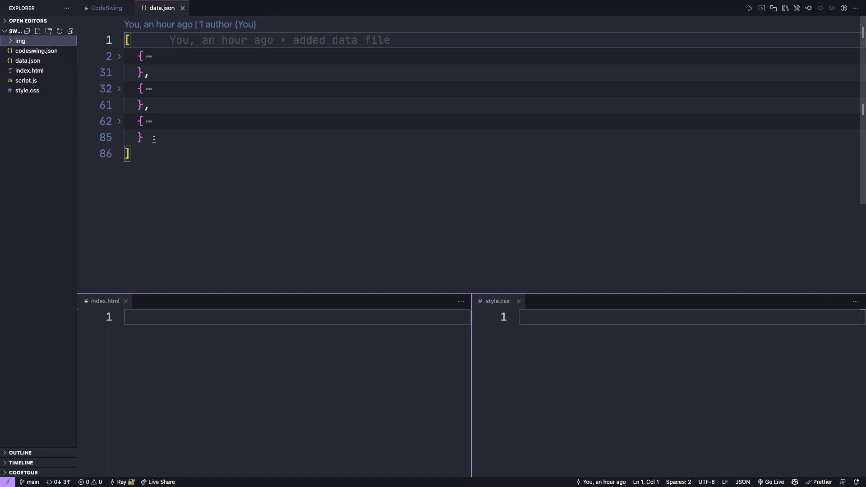
pyautogui.click(118, 56)
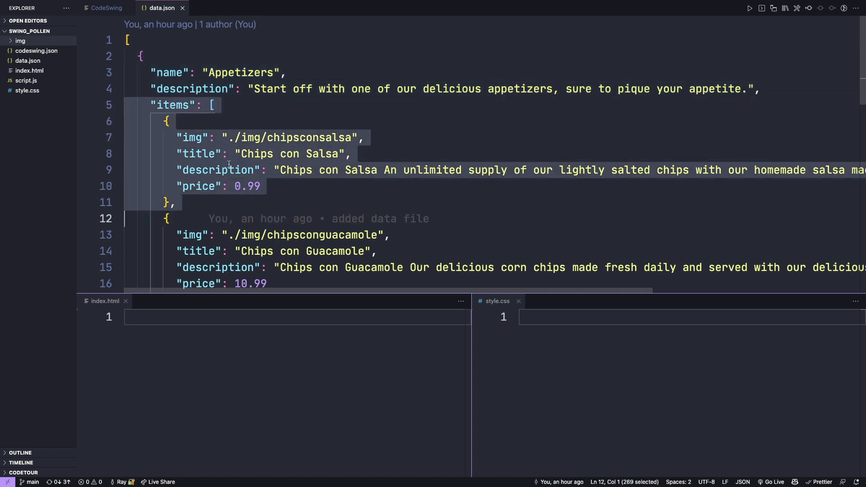
pyautogui.moveTo(227, 215)
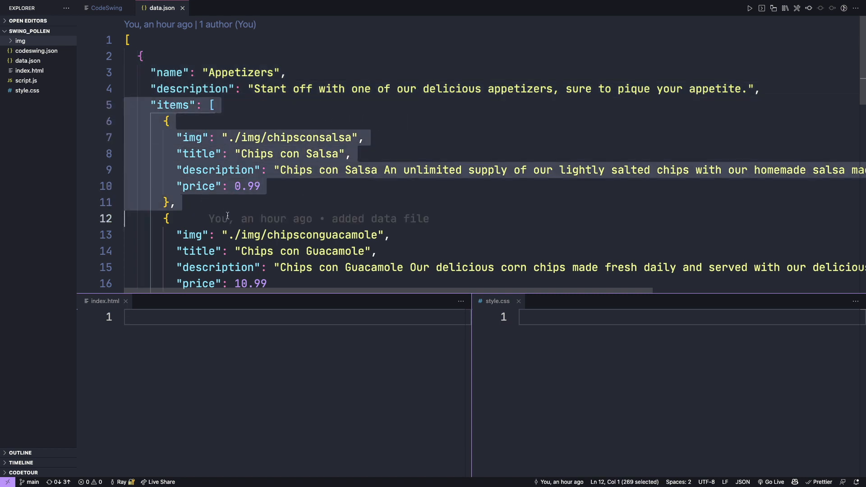
pyautogui.moveTo(264, 200)
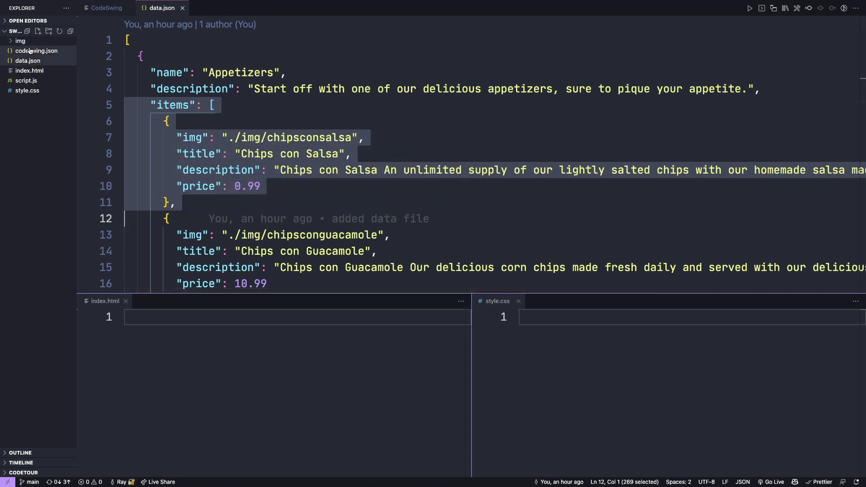
# - Open codeswing.json to view its Alpine.js script and Pollen stylesheet entries
pyautogui.click(37, 50)
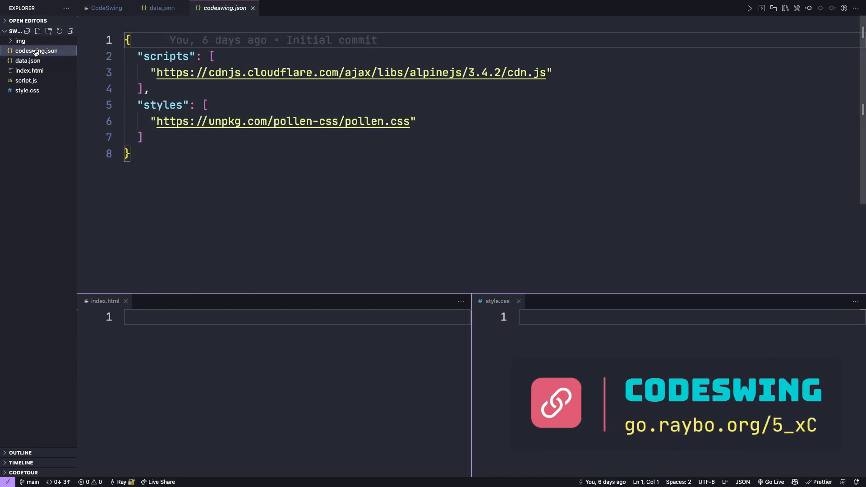
pyautogui.click(231, 177)
pyautogui.write('<img src="" alt="">')
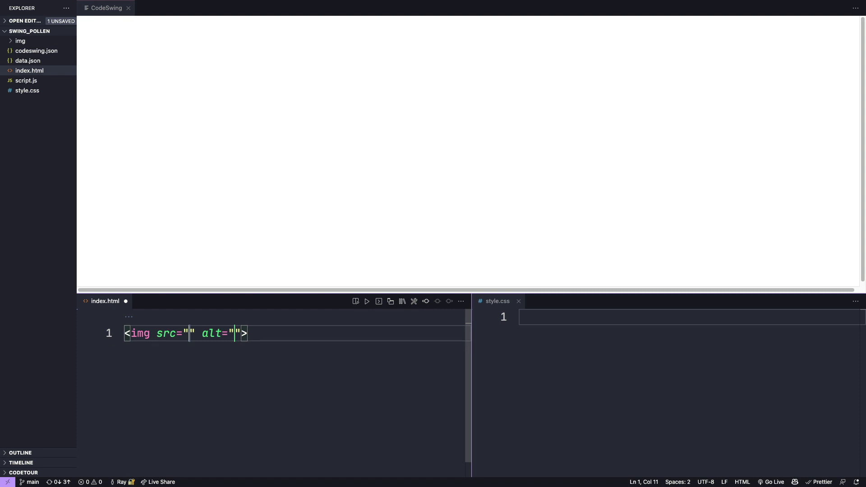
# - Add an img tag with src ./img/logo.png, alt 'Mexsantos Logo' and class logo
pyautogui.write('./img/logo.png')
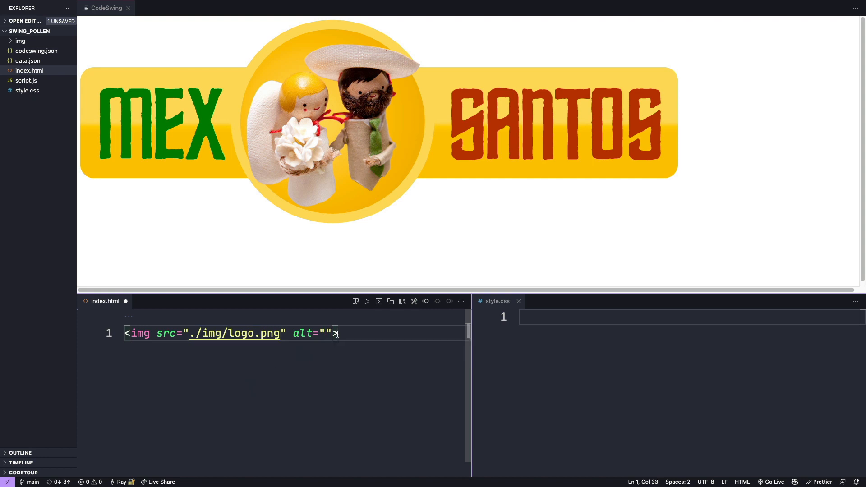
pyautogui.write('Me')
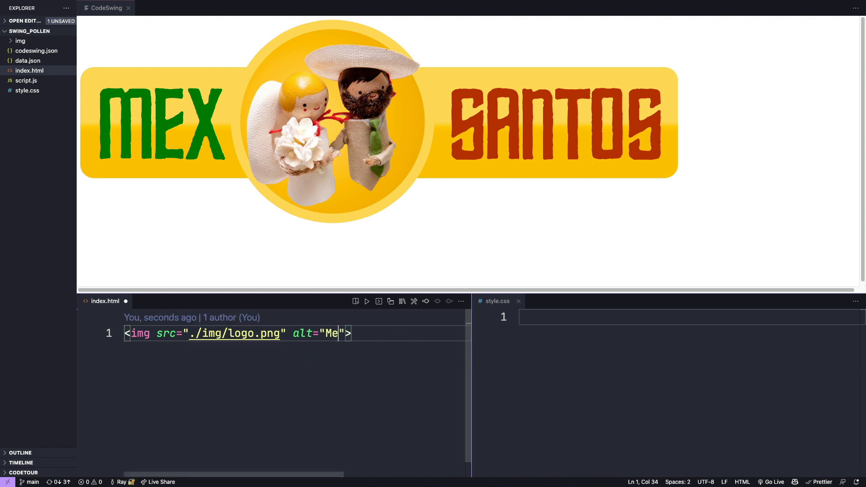
pyautogui.write('xsantos Logo')
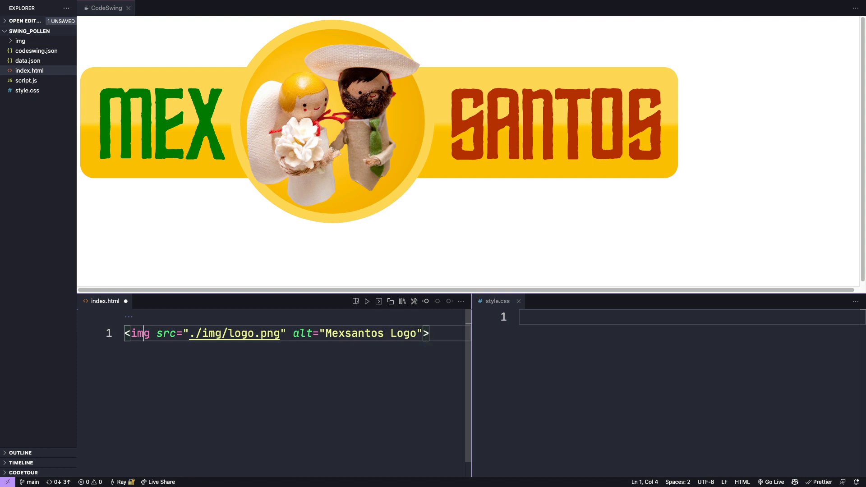
pyautogui.write('class="logo')
pyautogui.click(693, 317)
pyautogui.write('.logo {')
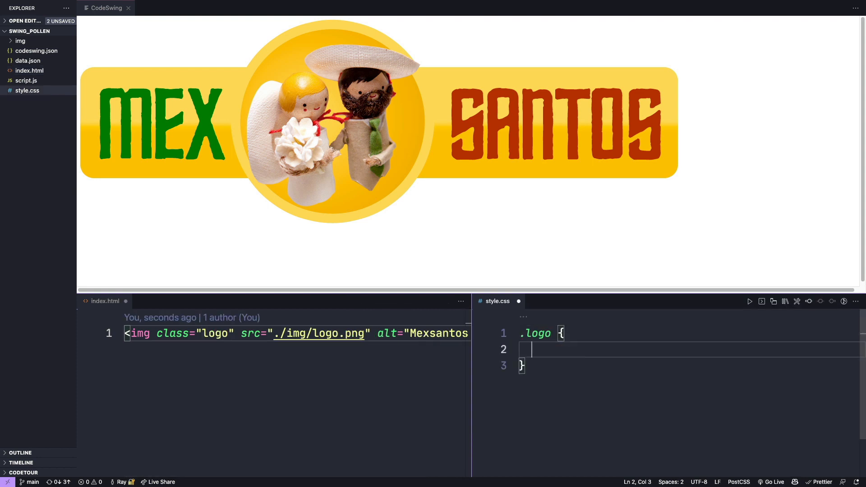
# - Write the .logo rule with display block, width 100% and max-width 100%
pyautogui.write('disp')
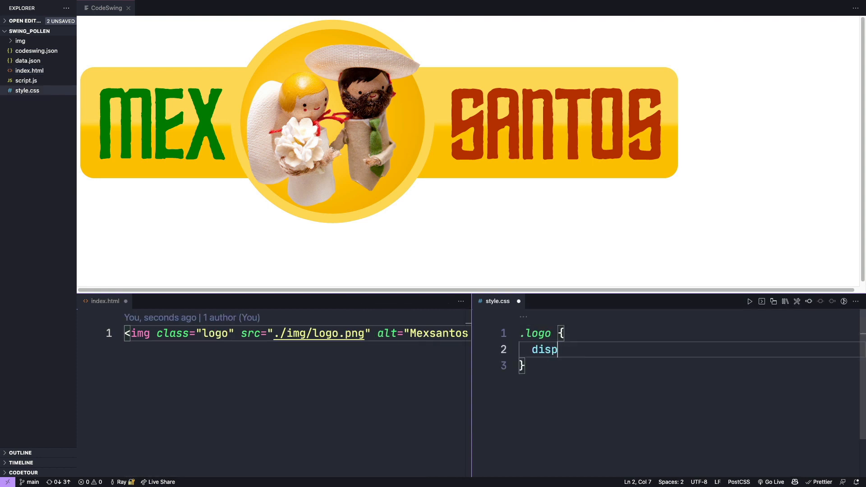
pyautogui.write('display: block;')
pyautogui.write('w')
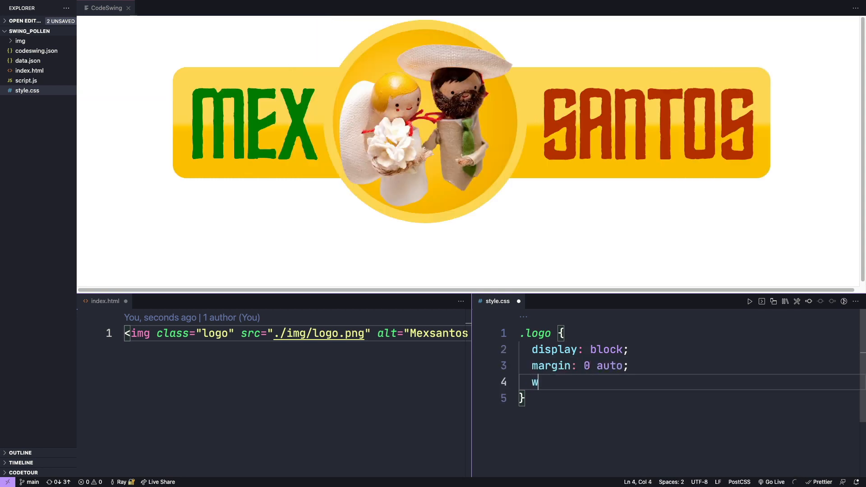
pyautogui.write('idth: 100%;')
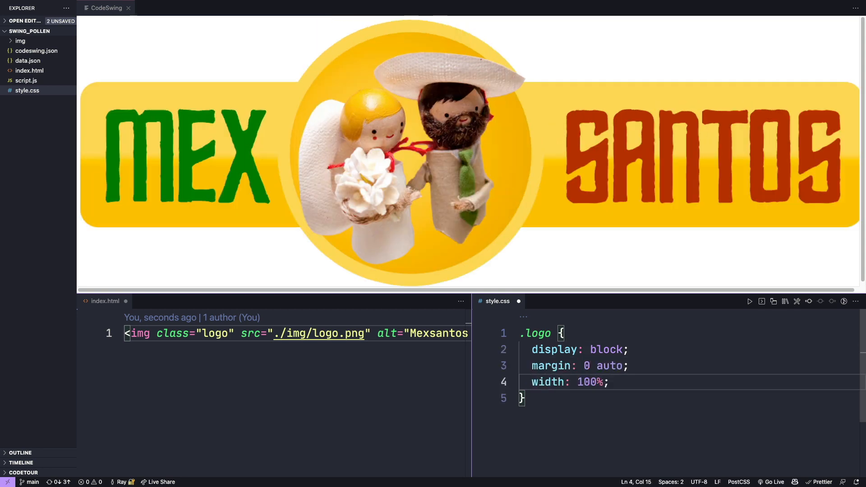
pyautogui.write('max-width: 100%;')
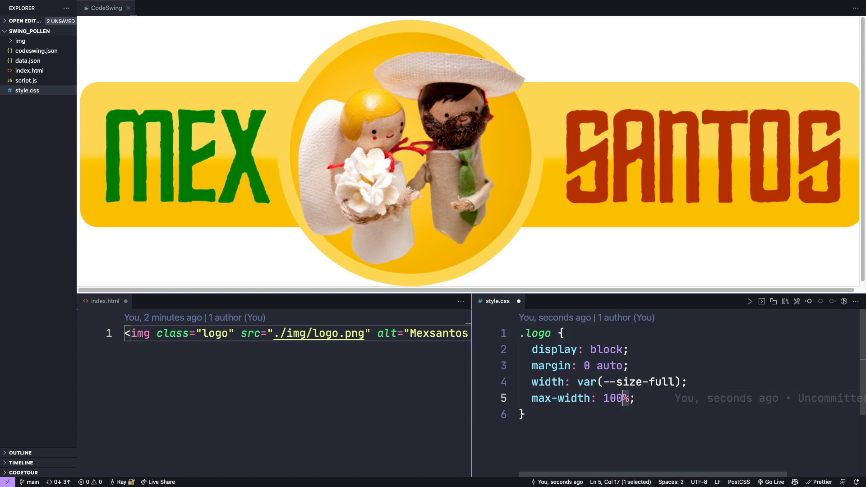
# - Replace the widths with var(--size-full) and a Pollen size variable for max-width
pyautogui.write('var(--size-full)')
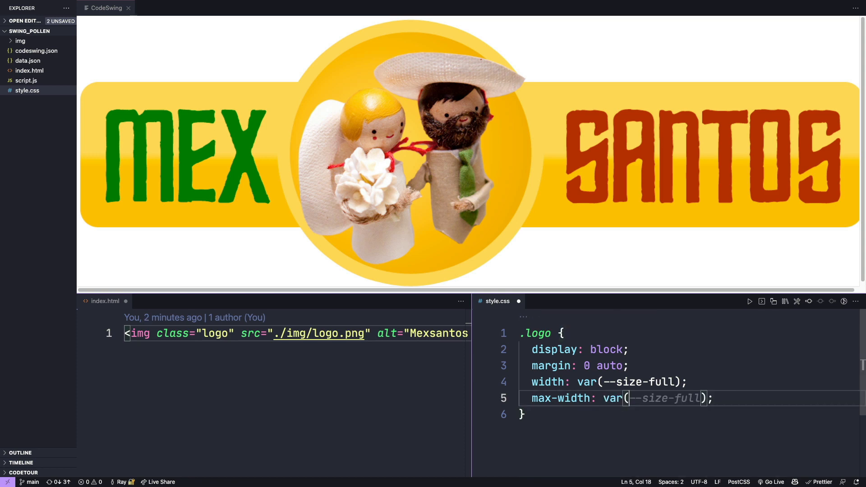
pyautogui.click(661, 399)
pyautogui.write('--size-80')
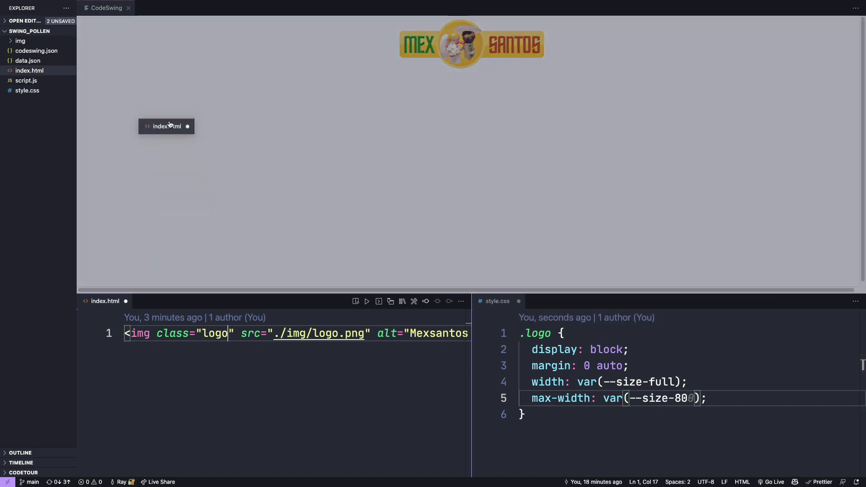
pyautogui.moveTo(118, 27)
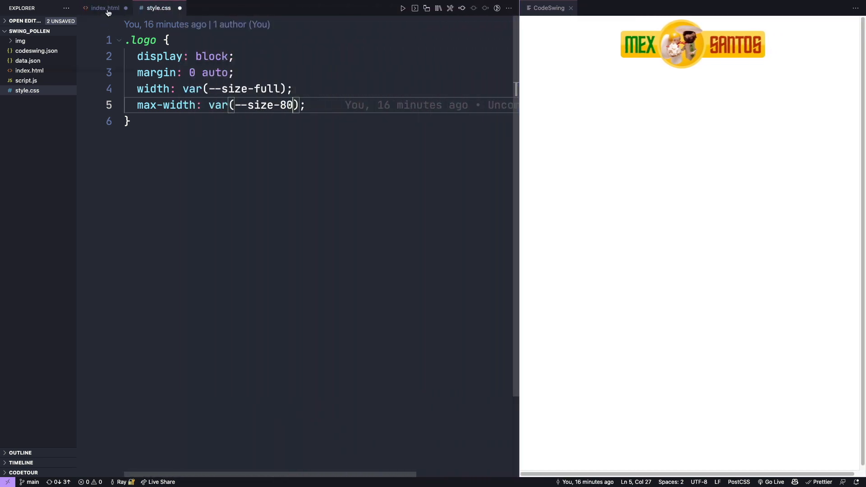
# - Bring index.html into the editor group beside style.css and the live preview
pyautogui.click(104, 8)
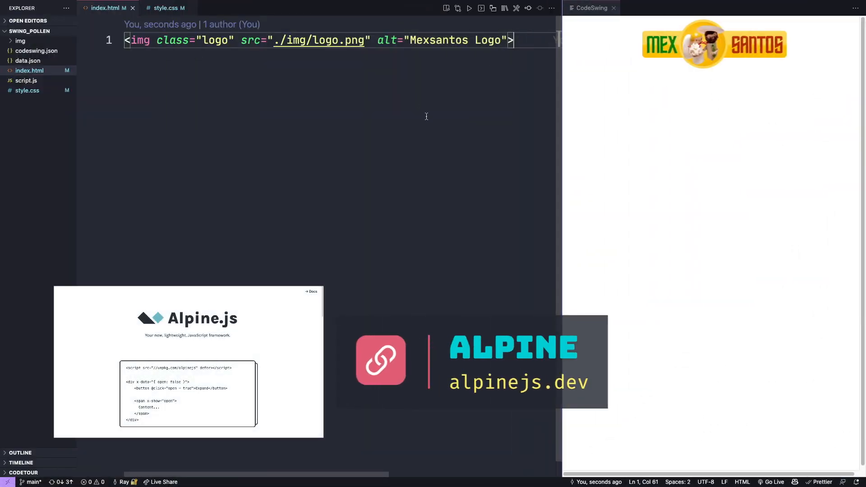
# - Add a menu div below the logo and start its x-data attribute on a new line
pyautogui.press('enter')
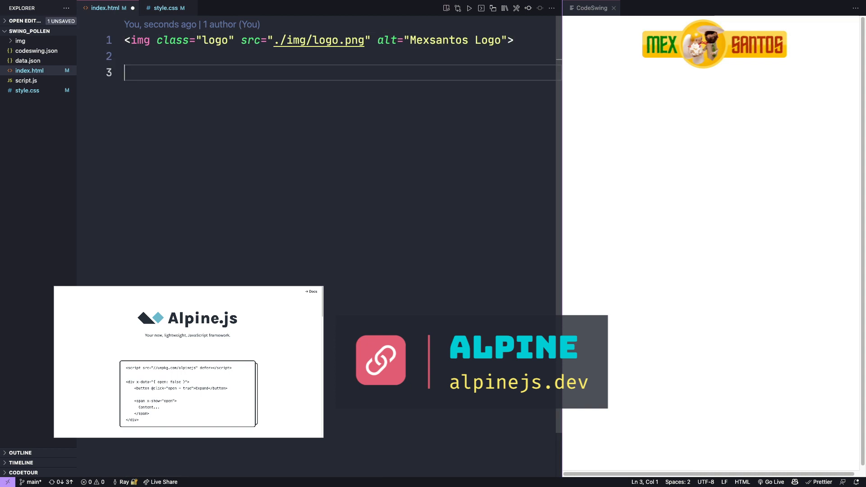
pyautogui.write('.menu">')
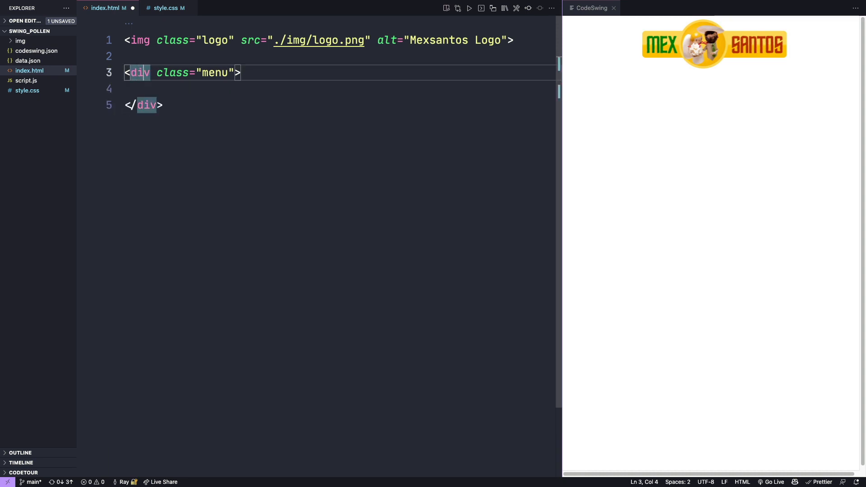
pyautogui.press('Enter')
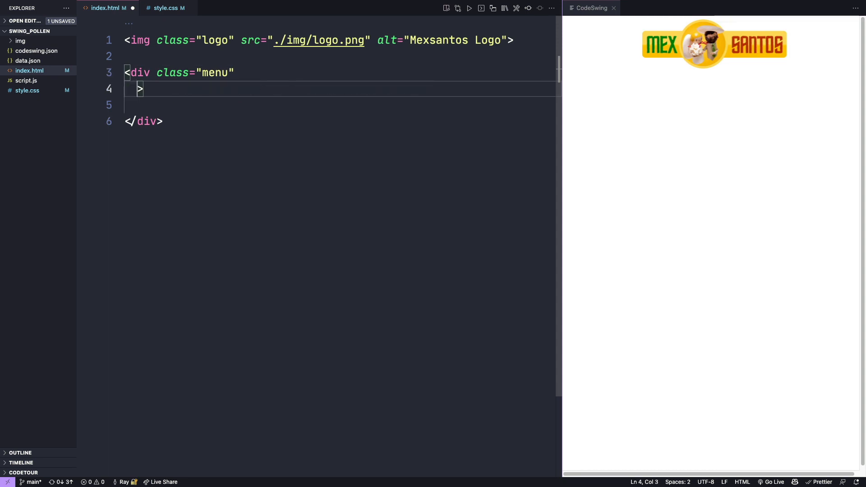
pyautogui.write('x')
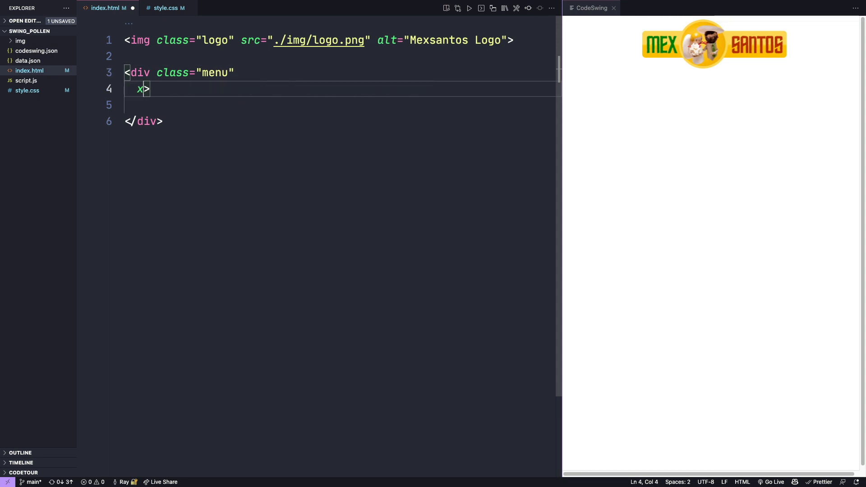
pyautogui.write('-da')
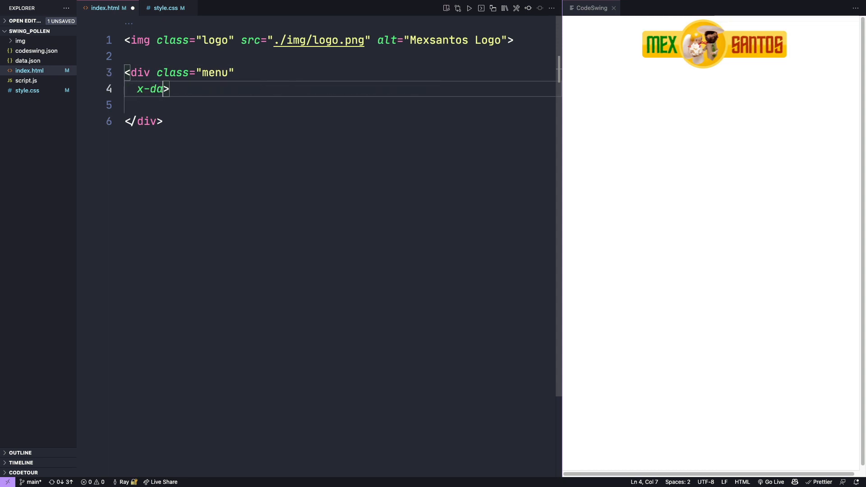
pyautogui.write('ta="')
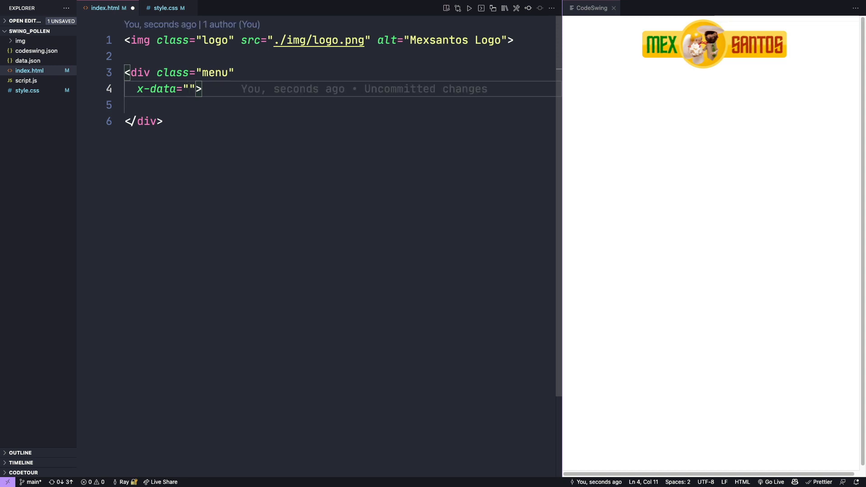
# - Set x-data to { data: [] } as the menu's Alpine state
pyautogui.write('{}')
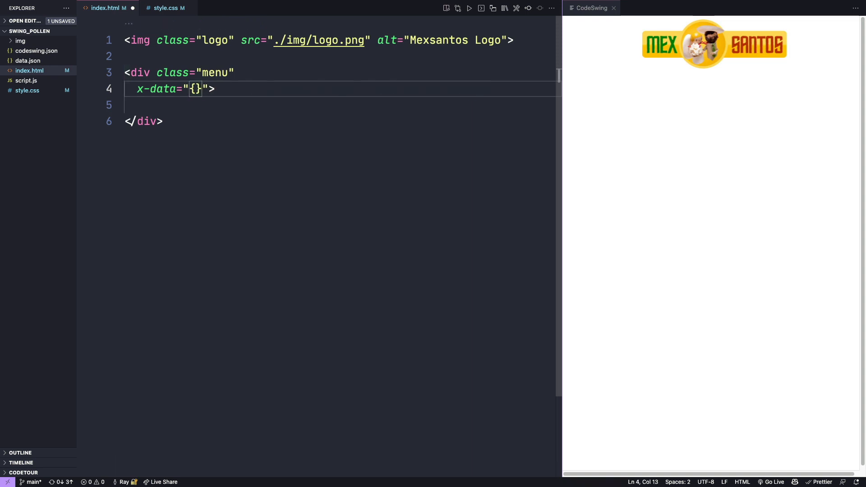
pyautogui.write('dat')
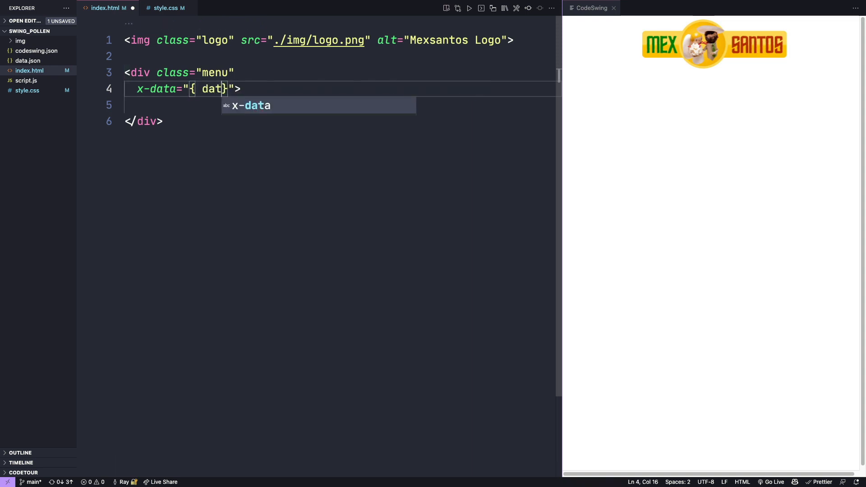
pyautogui.write('a:')
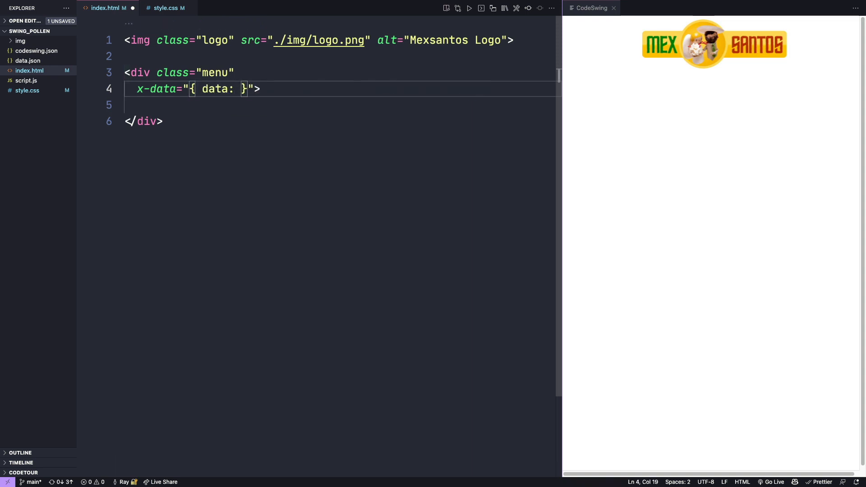
pyautogui.write('[]')
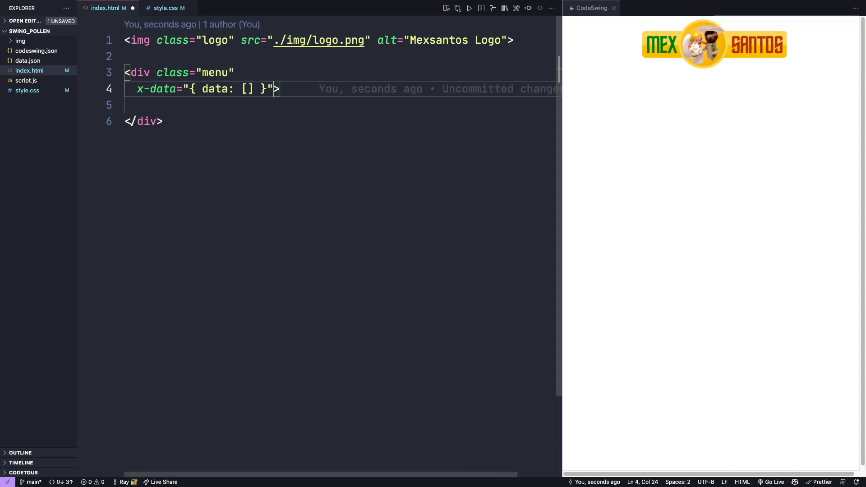
# - Begin an x-init attribute with await (await fetch on the menu div
pyautogui.write('x>')
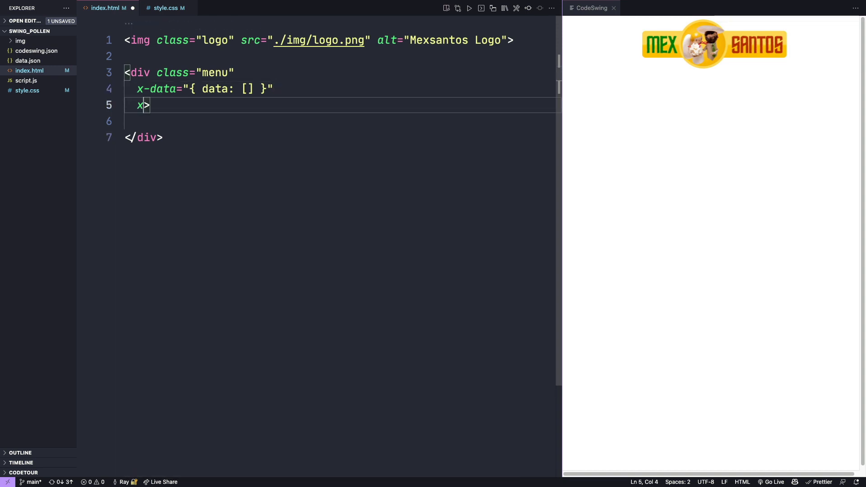
pyautogui.write('-init')
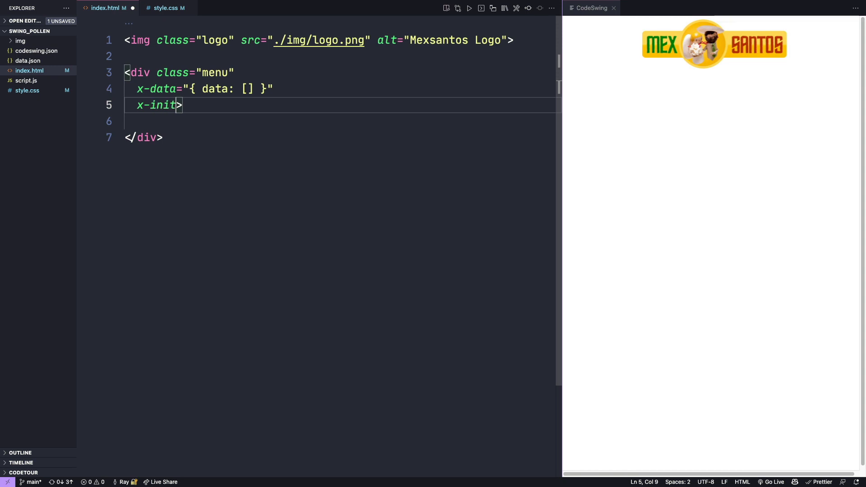
pyautogui.write('="data =')
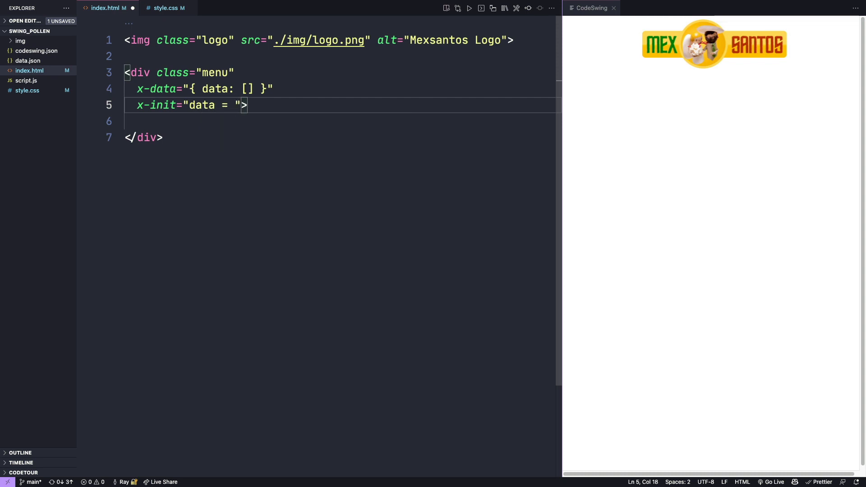
pyautogui.write('await')
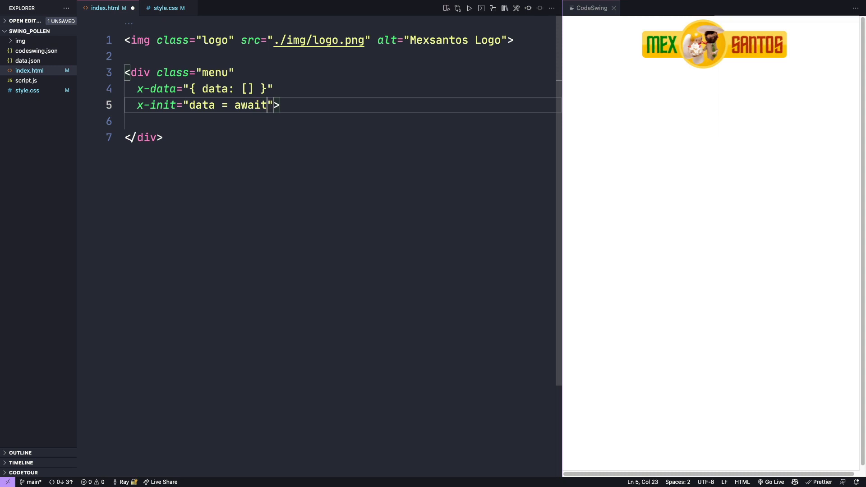
pyautogui.write('(w')
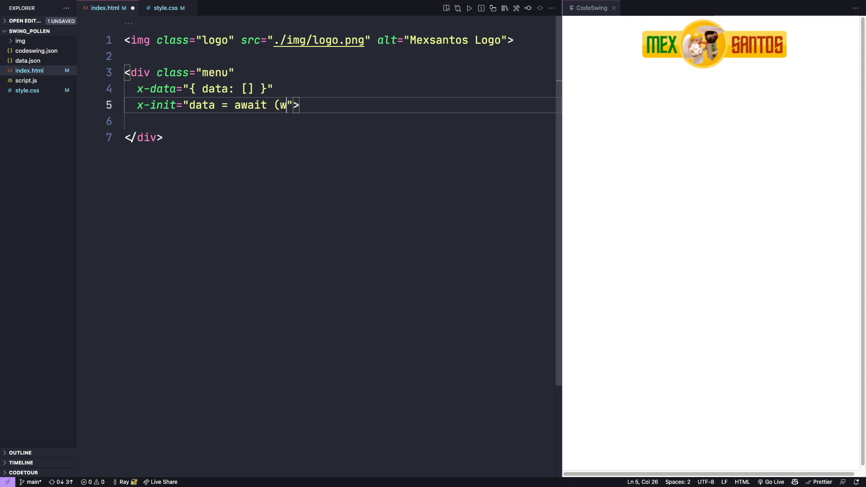
pyautogui.write('a')
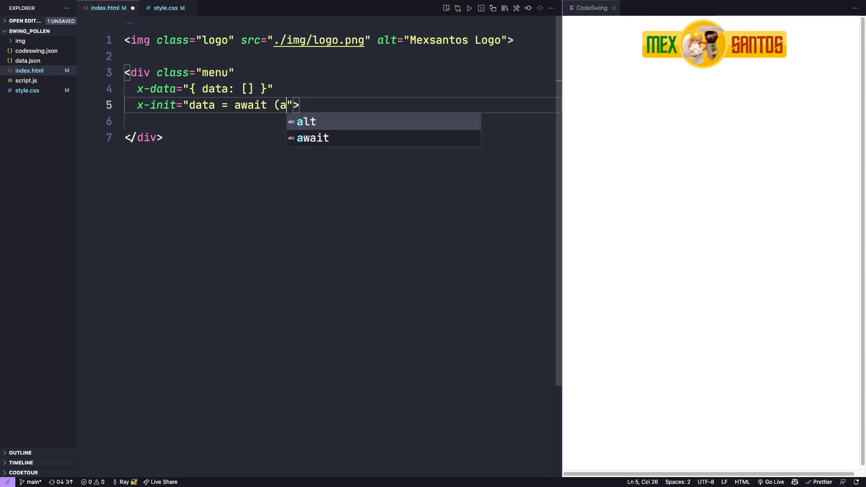
pyautogui.write('wait')
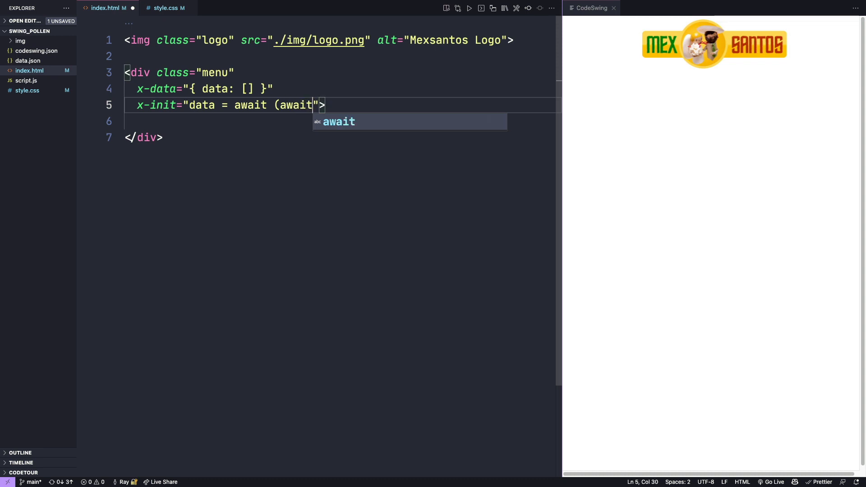
pyautogui.write('fetch')
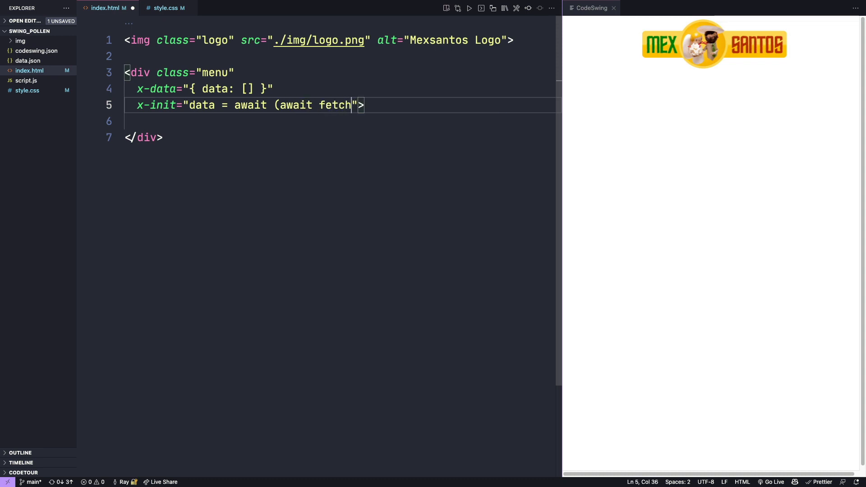
# - Complete x-init so it fetches './data.json', parses .json() and assigns it to data
pyautogui.write('(')
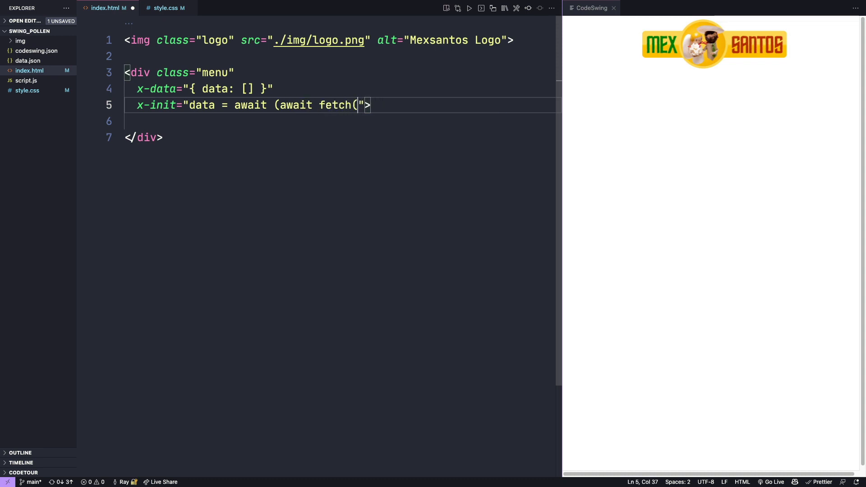
pyautogui.write("'")
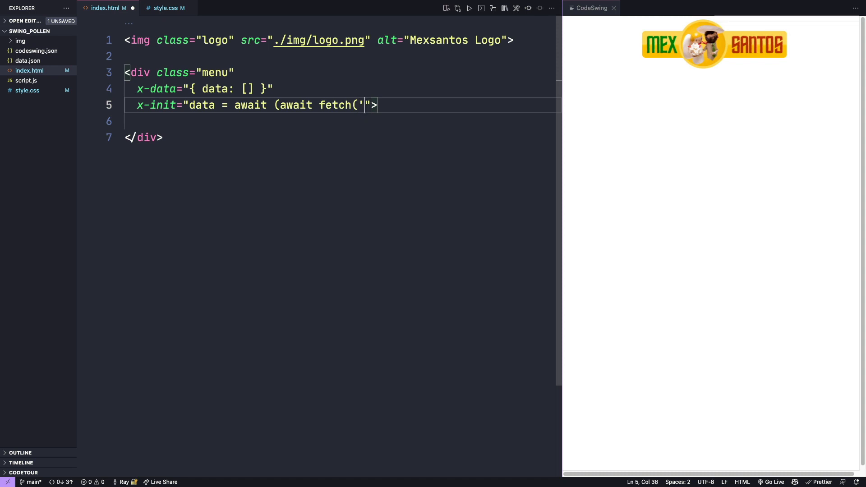
pyautogui.write('./')
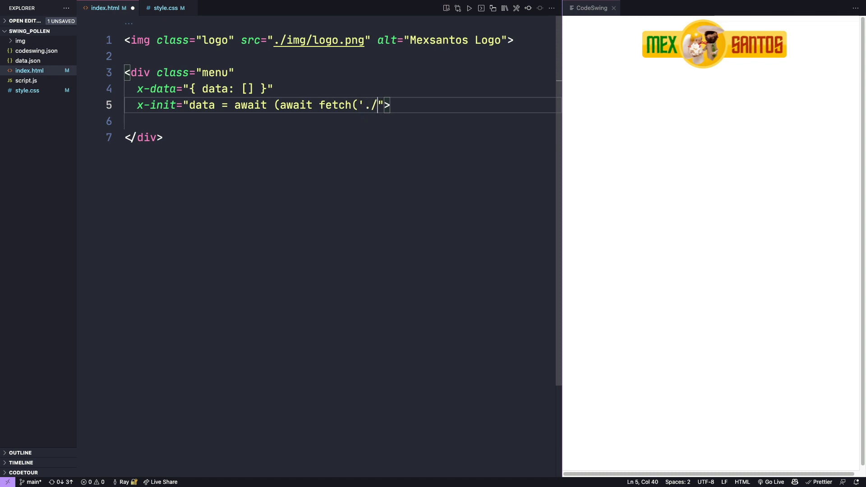
pyautogui.write('data')
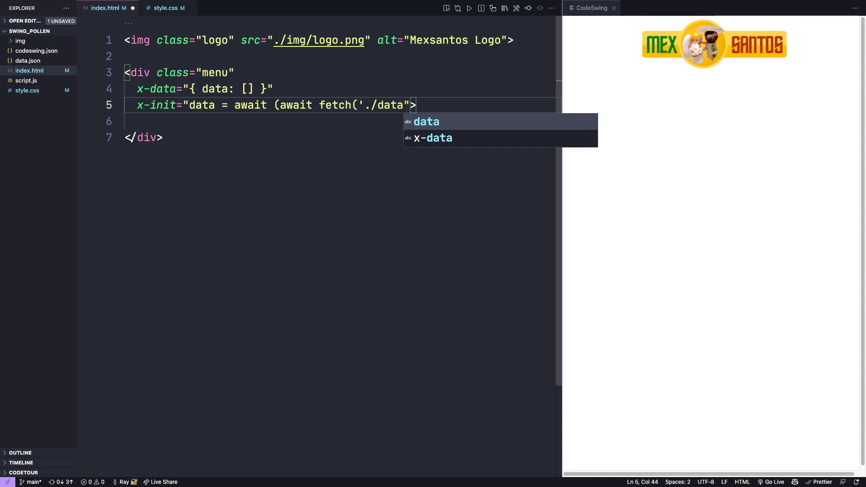
pyautogui.write('.json')
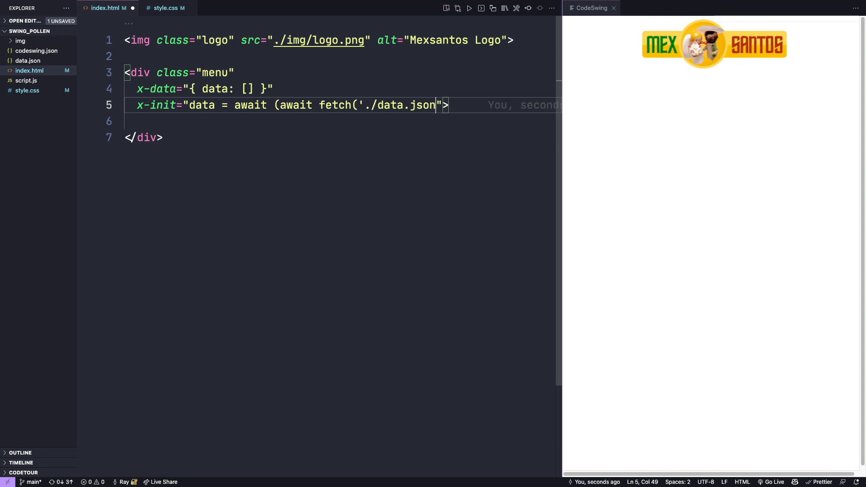
pyautogui.write("'")
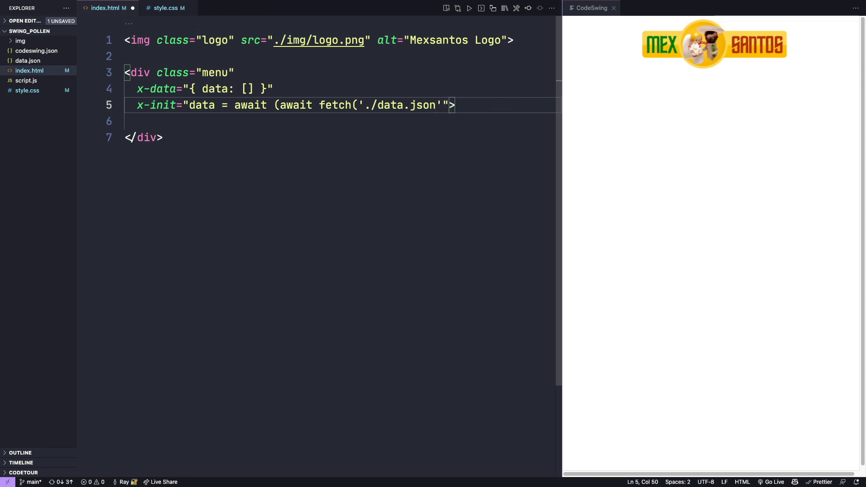
pyautogui.write("')")
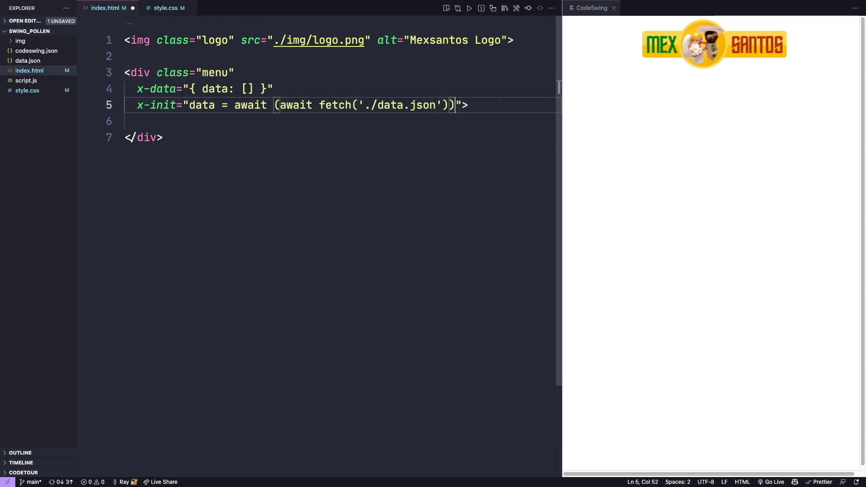
pyautogui.write('.so')
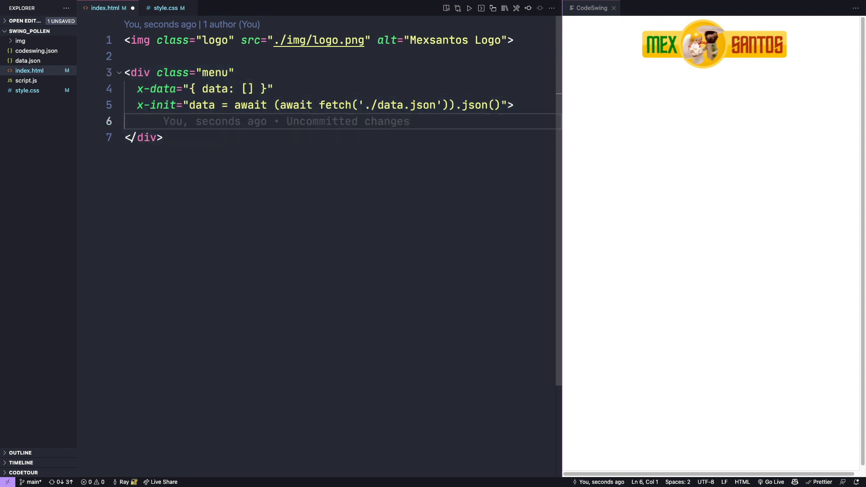
# - Add a template element with x-for="category in data" inside the menu
pyautogui.write('<templa')
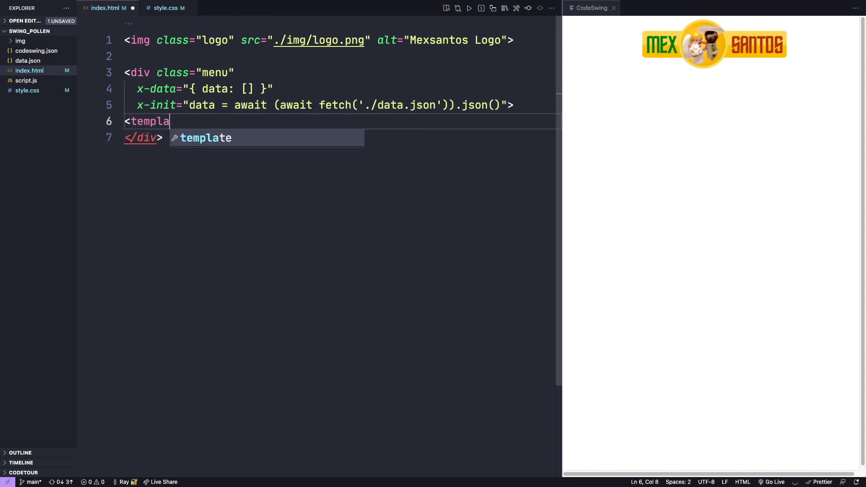
pyautogui.press('Enter')
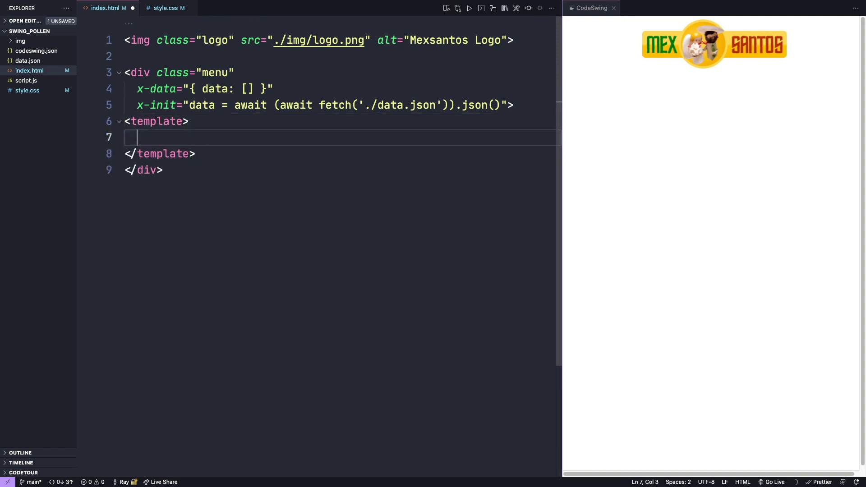
pyautogui.click(158, 121)
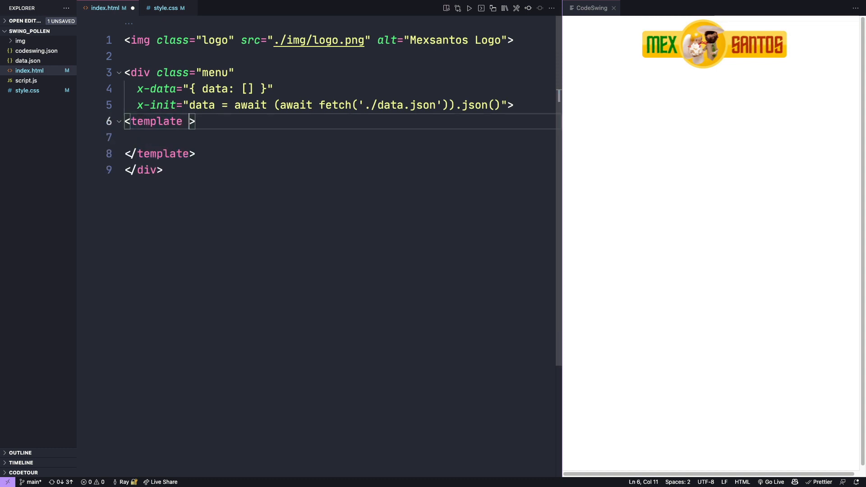
pyautogui.write('x-f')
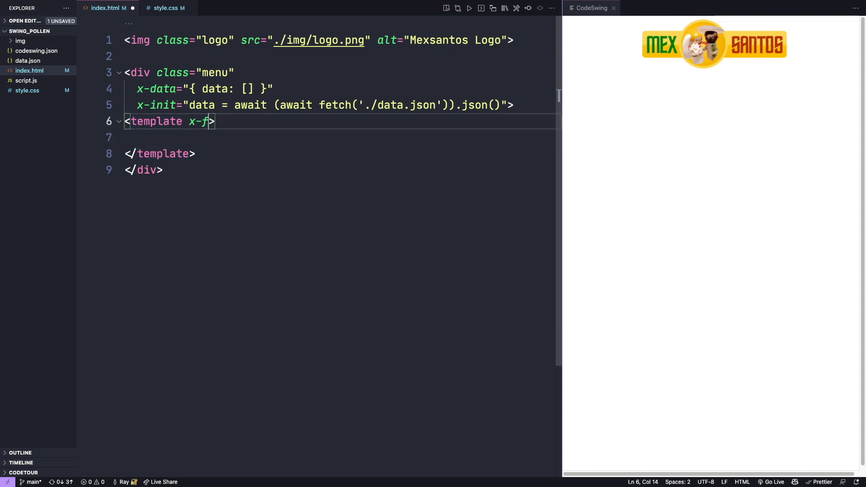
pyautogui.write('or=')
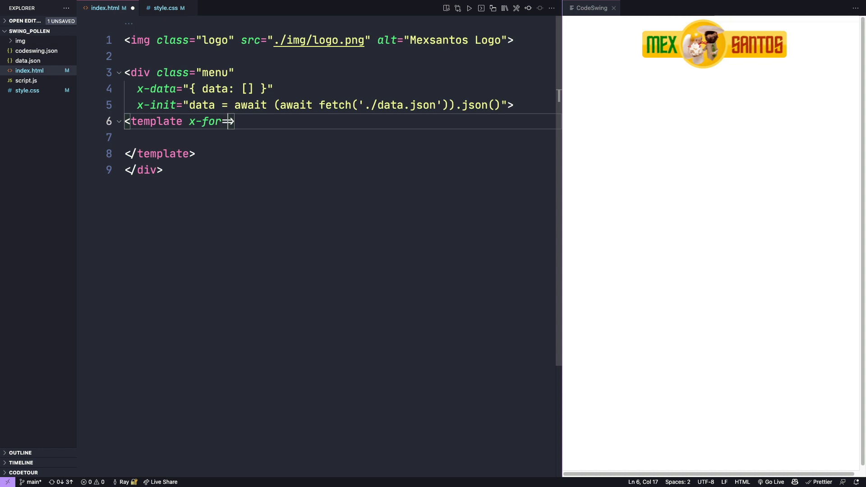
pyautogui.write('"cate"')
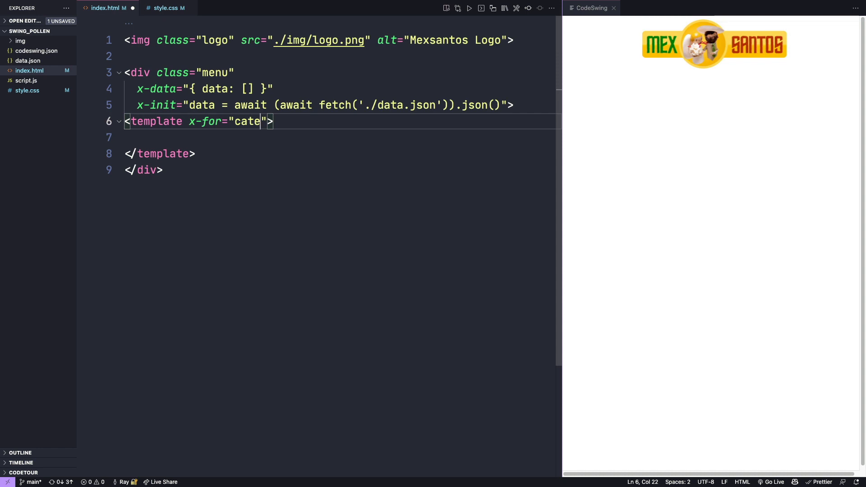
pyautogui.write('gory in')
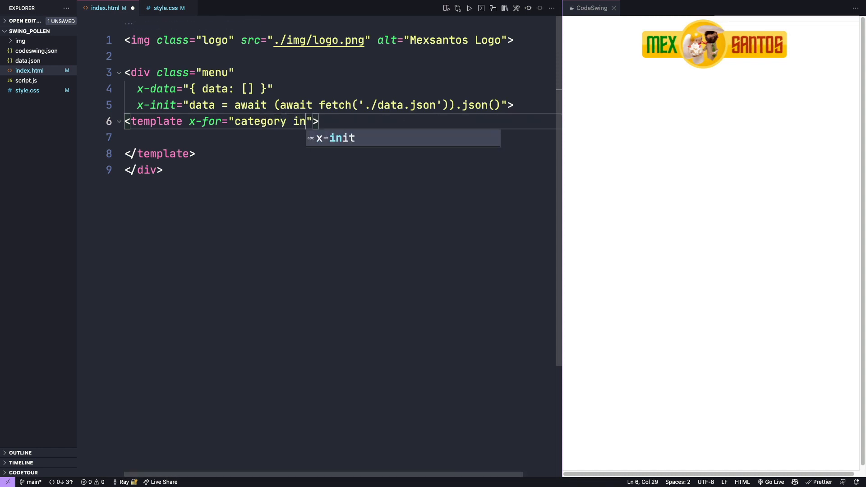
pyautogui.write('data')
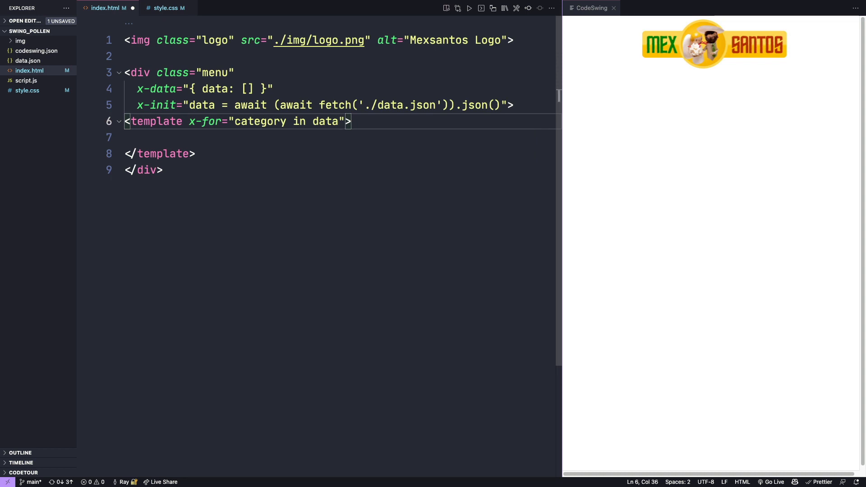
# - Place a div with class col inside the template
pyautogui.press('Enter')
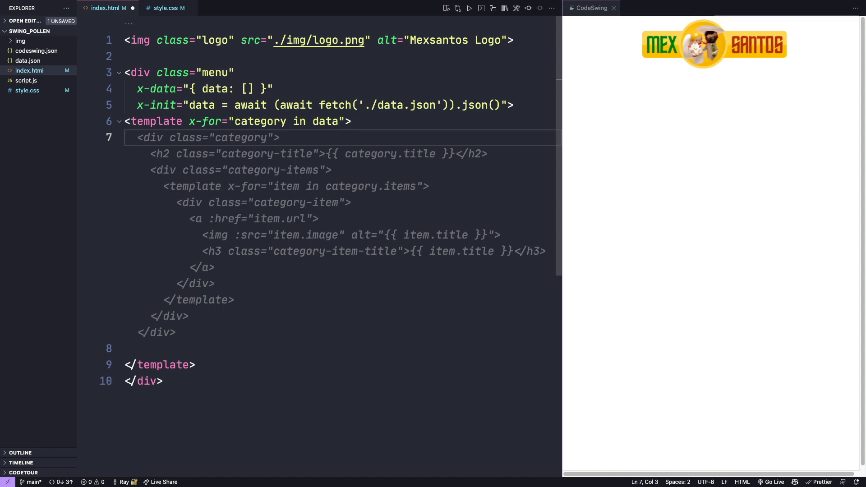
pyautogui.write('div class="col">')
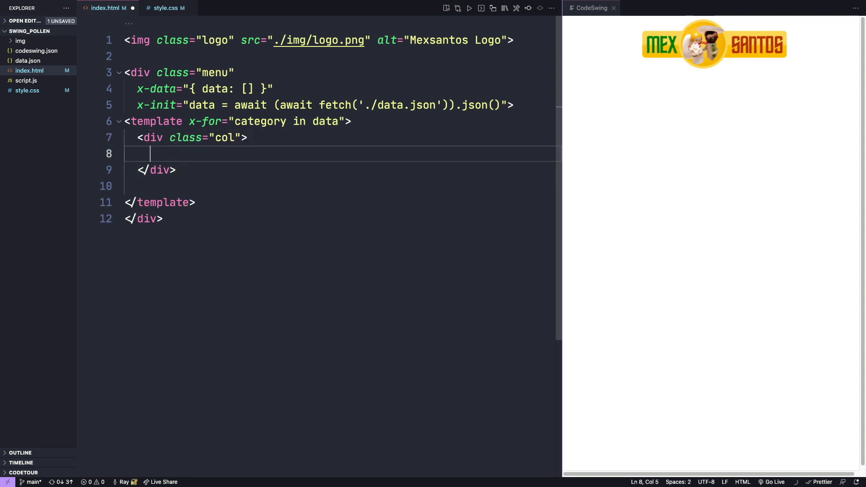
# - Add a category-name div with x-text="category.name" inside the col div
pyautogui.press('Backspace')
pyautogui.write('.')
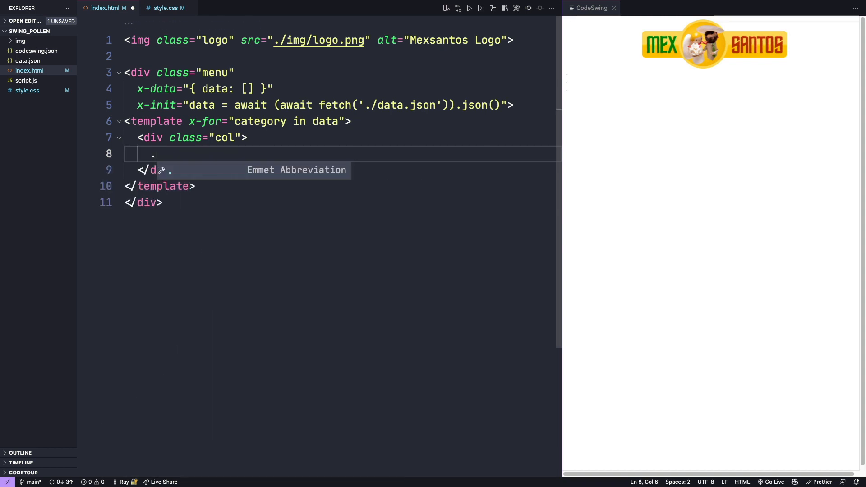
pyautogui.write('category-name"></div>')
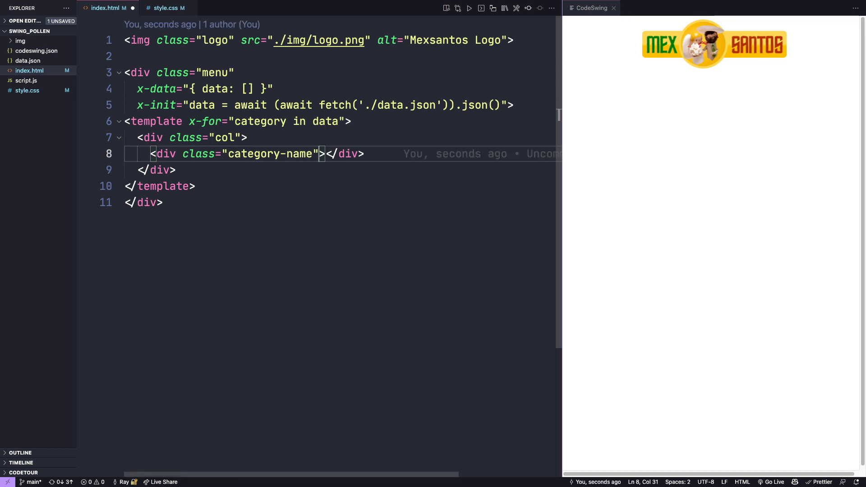
pyautogui.write('x-text')
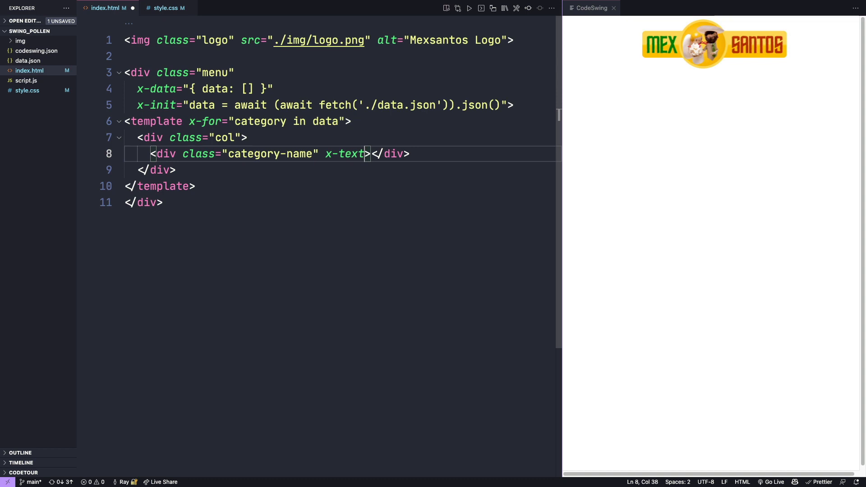
pyautogui.write('=""')
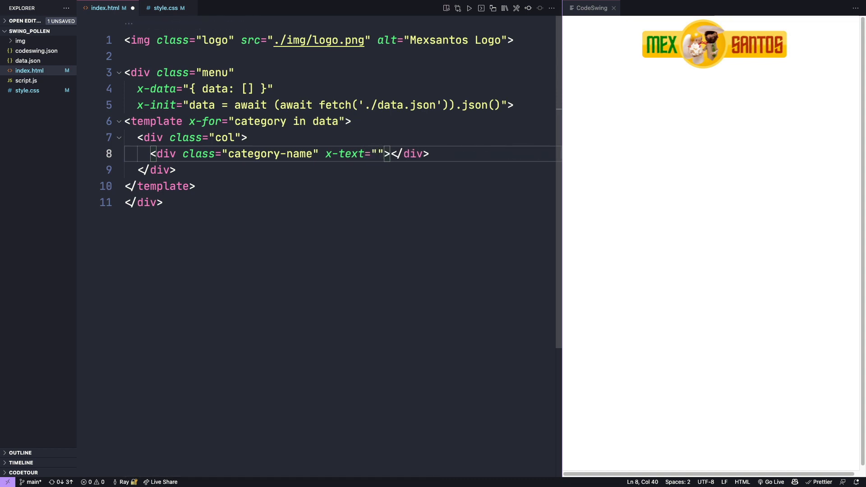
pyautogui.write('category')
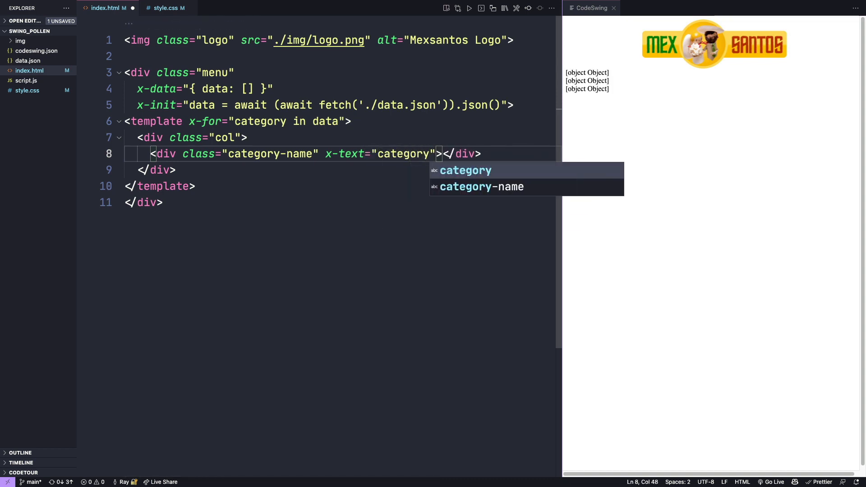
pyautogui.write('.name')
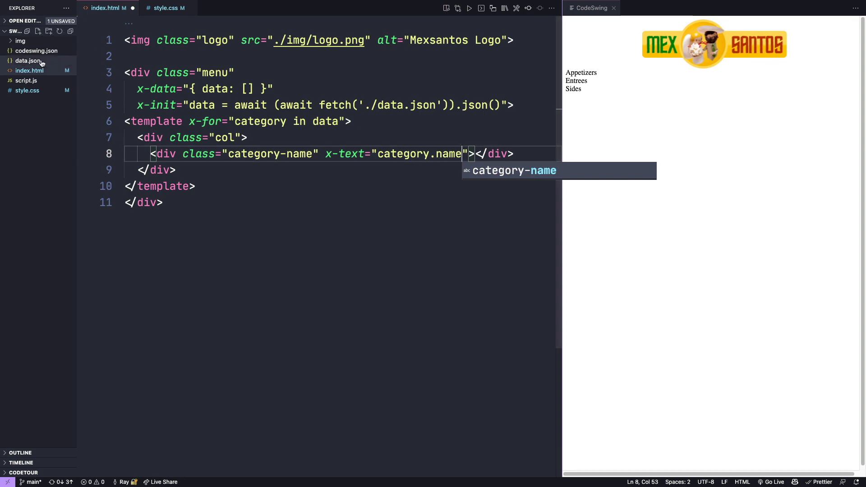
# - Check the field names in data.json, then return to index.html and duplicate the name line
pyautogui.click(28, 60)
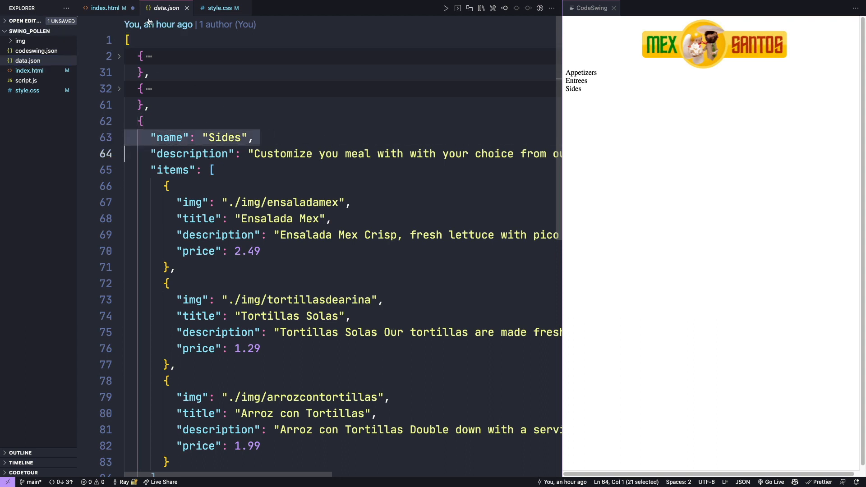
pyautogui.click(105, 7)
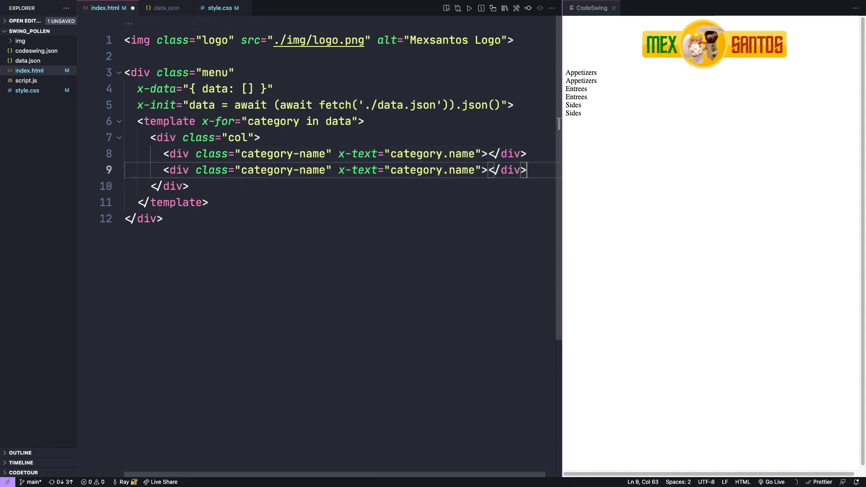
# - Change the duplicated line to show category.description beneath the name
pyautogui.doubleClick(462, 170)
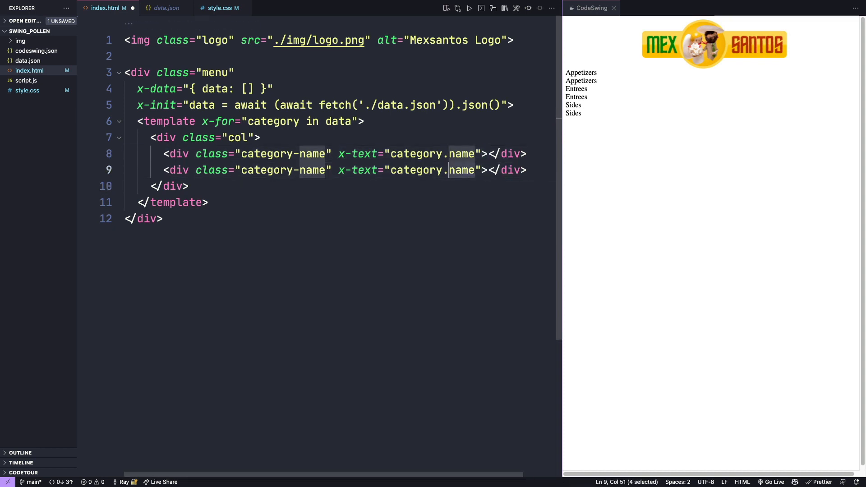
pyautogui.write('descript')
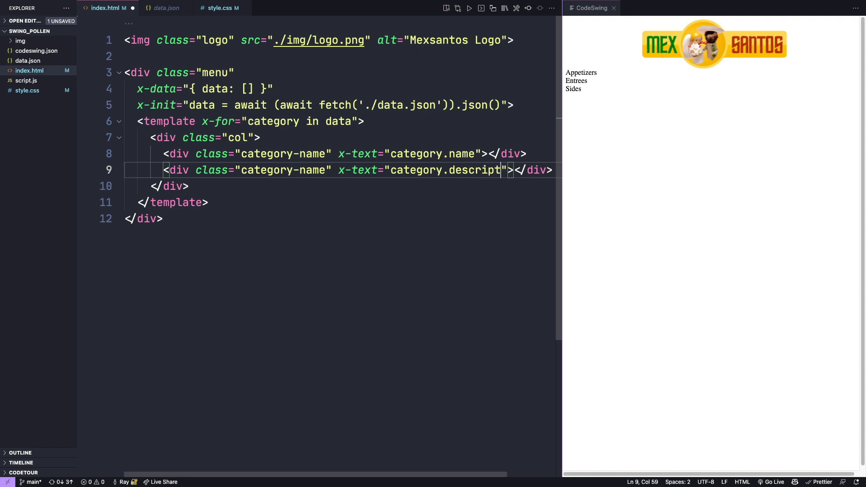
pyautogui.write('ion')
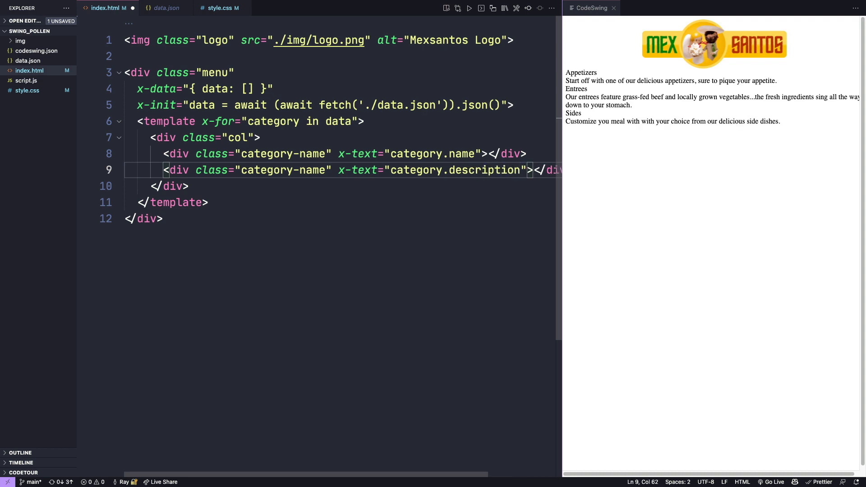
pyautogui.press('ctrl+s')
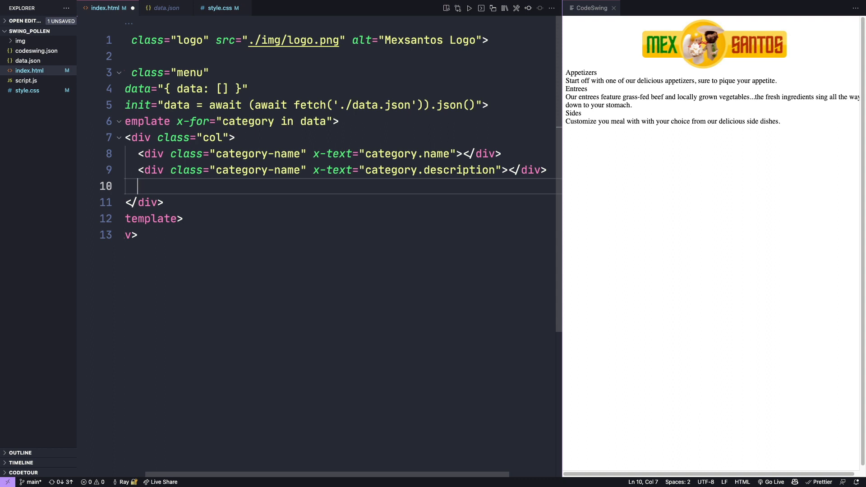
# - Add div.card-group wrapping a template looping x-for="item in category.items"
pyautogui.write('.')
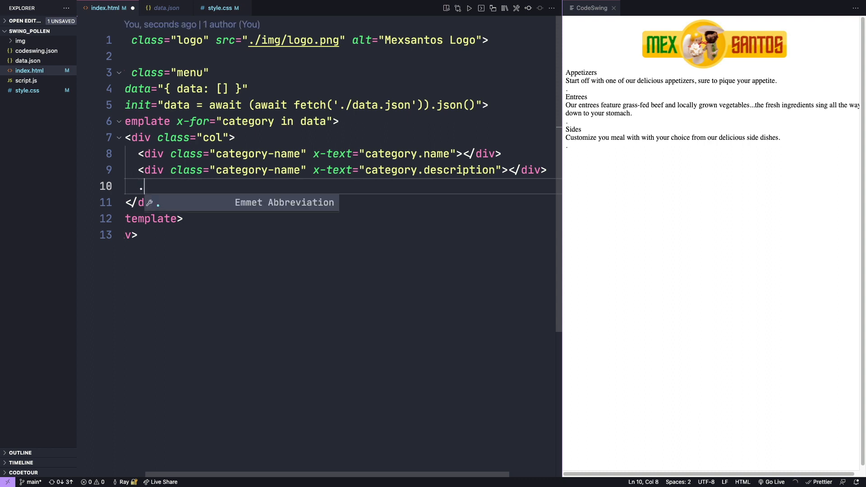
pyautogui.write('card-group"></div>')
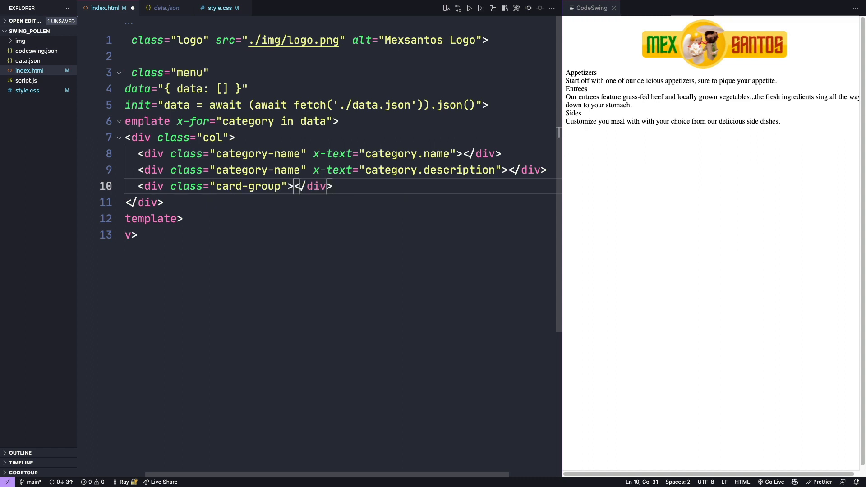
pyautogui.press('Enter')
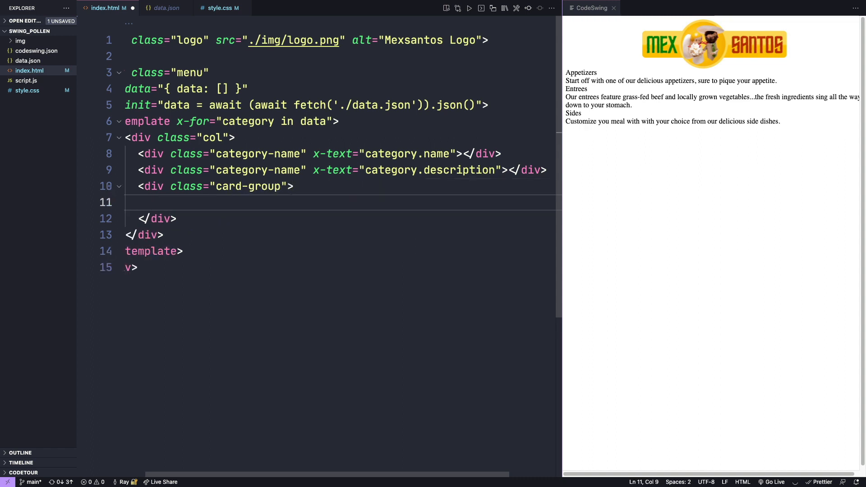
pyautogui.write('<template x-for></template>')
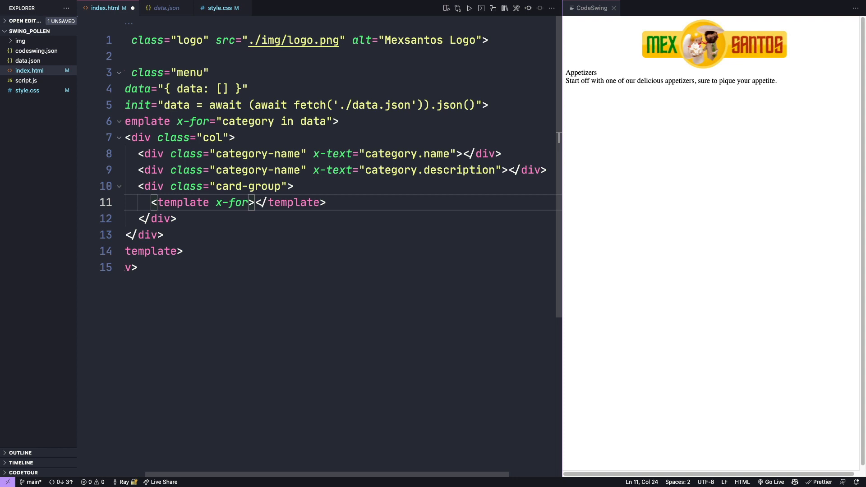
pyautogui.write('=')
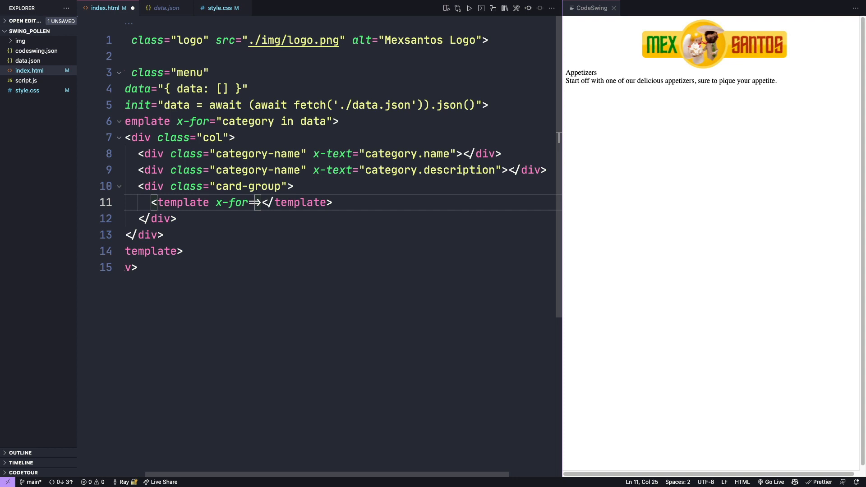
pyautogui.write('"item in "')
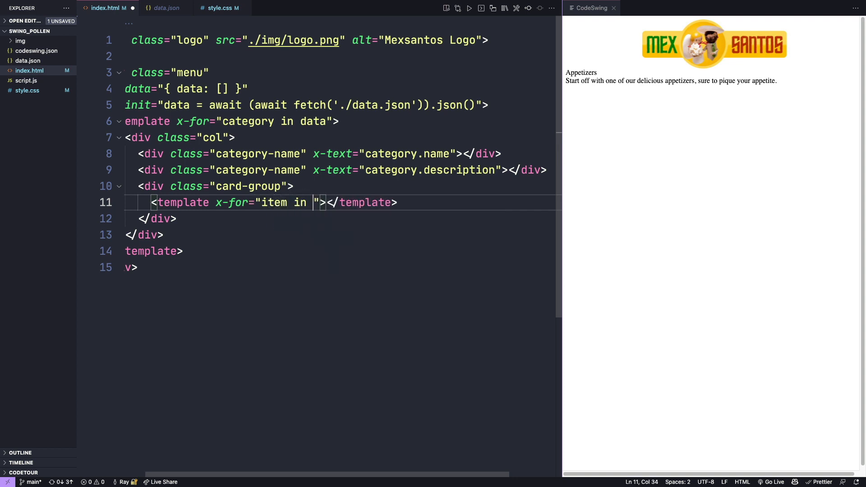
pyautogui.write('category.items')
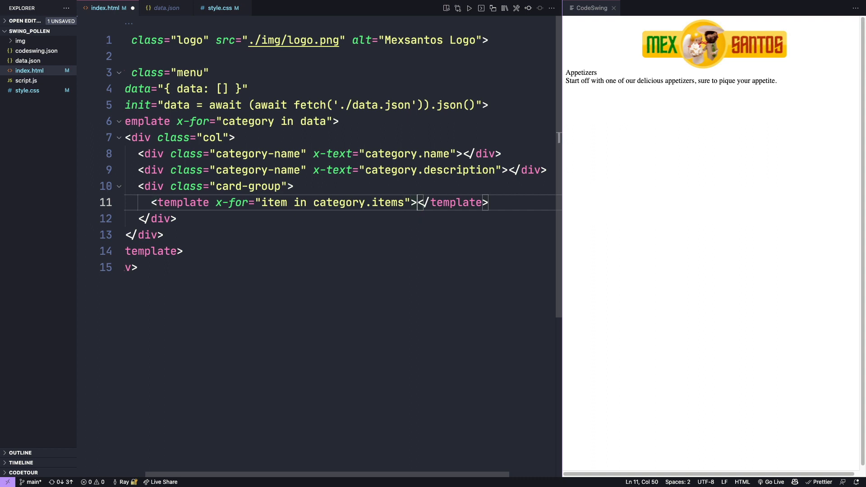
# - Inside the item loop add div.card holding an img.card-img element
pyautogui.press('Enter')
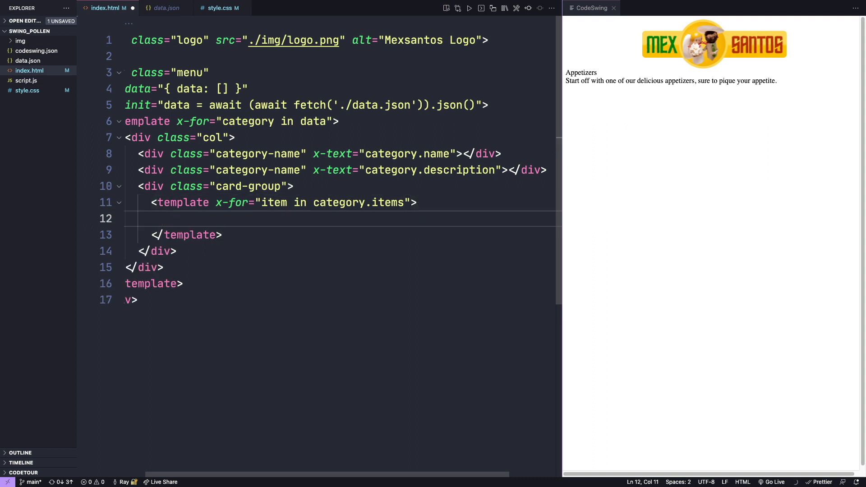
pyautogui.write('.car')
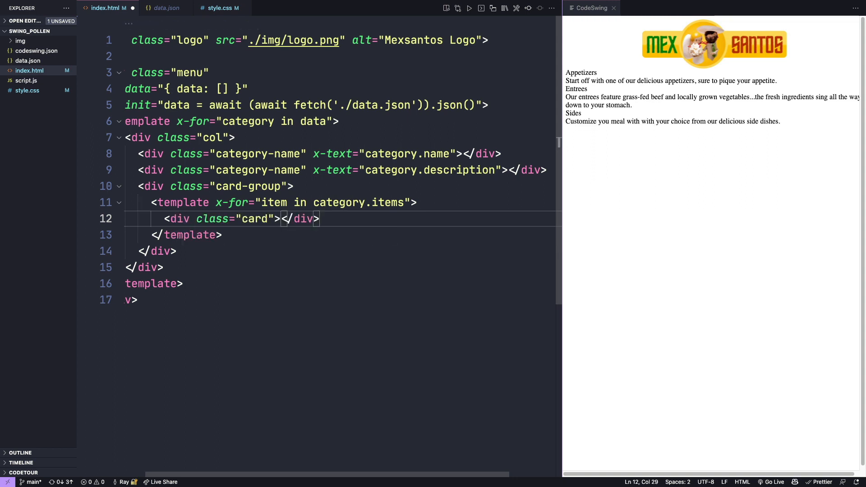
pyautogui.write('img')
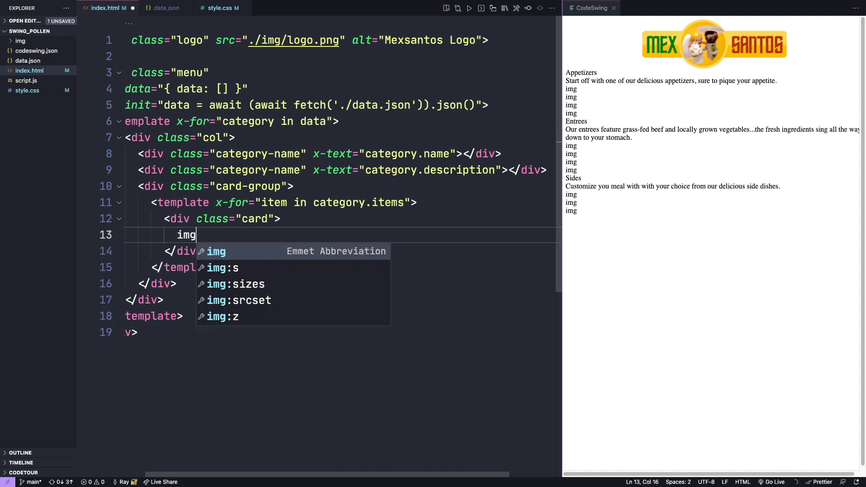
pyautogui.write('.')
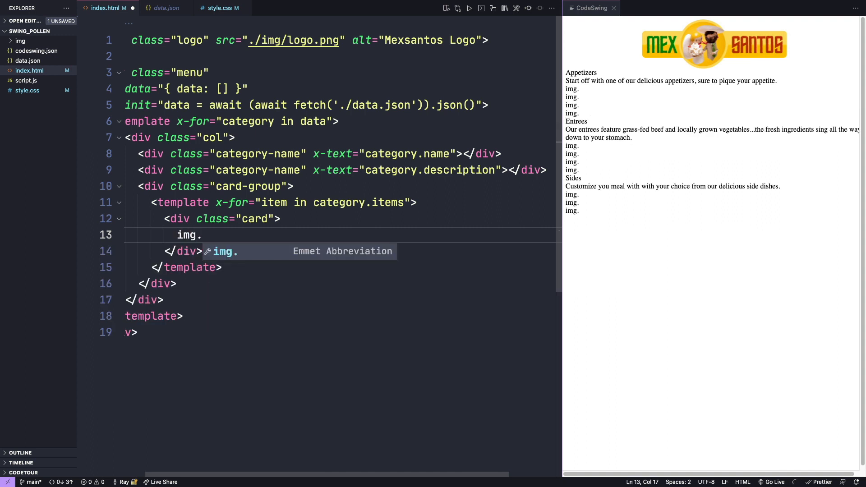
pyautogui.write('card-im')
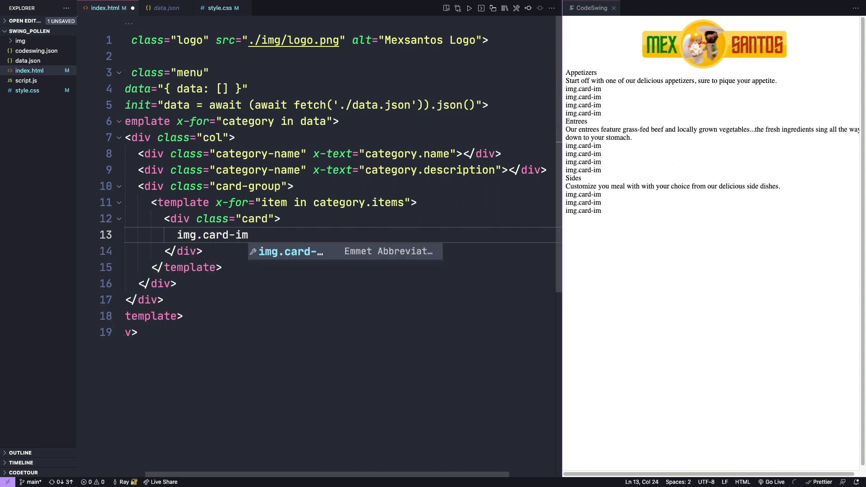
pyautogui.write('g">')
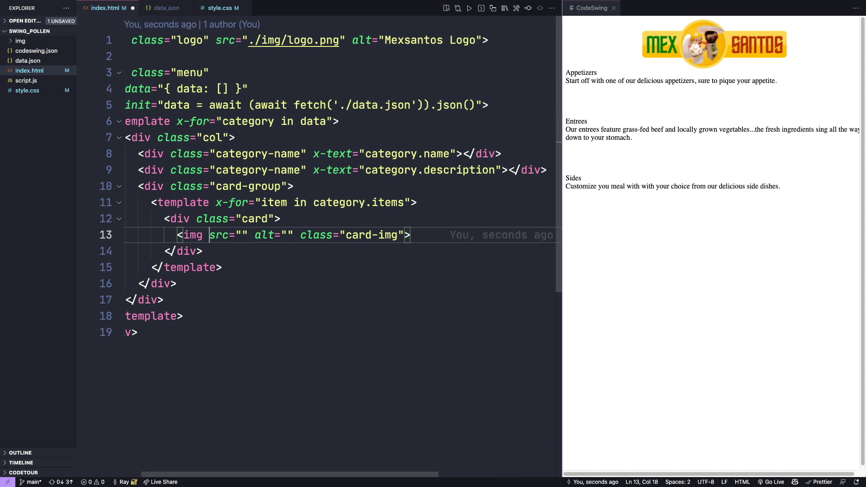
# - Bind the card img src to item.img + '_tn.jpg' so thumbnails load
pyautogui.write('x-bind:')
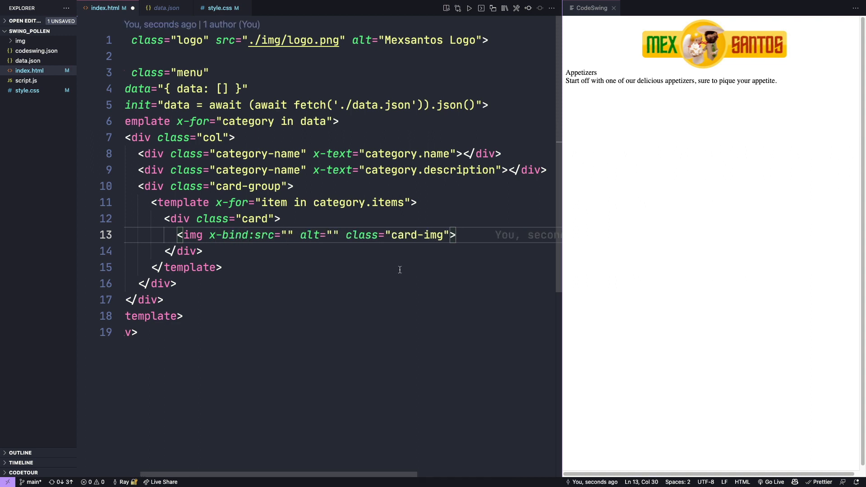
pyautogui.write('item.')
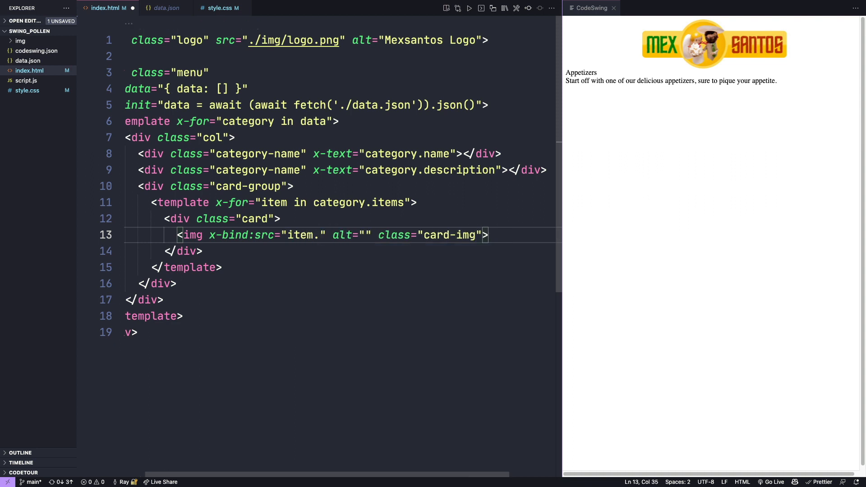
pyautogui.write('img+')
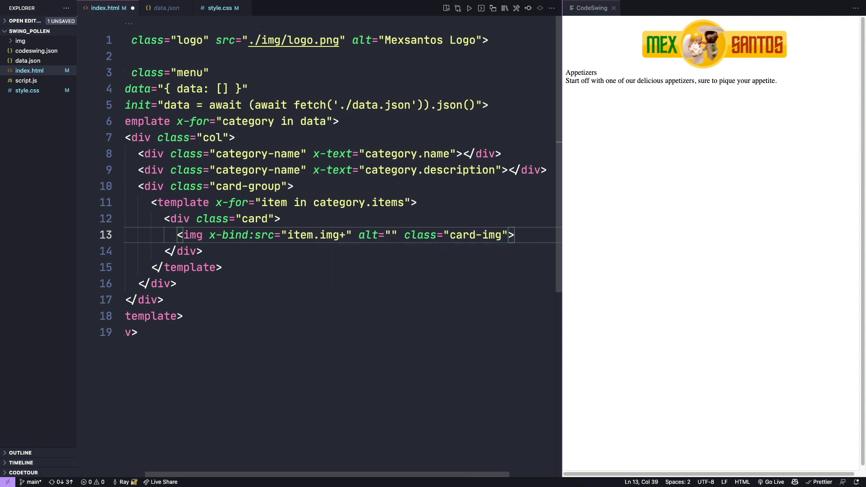
pyautogui.write('_t')
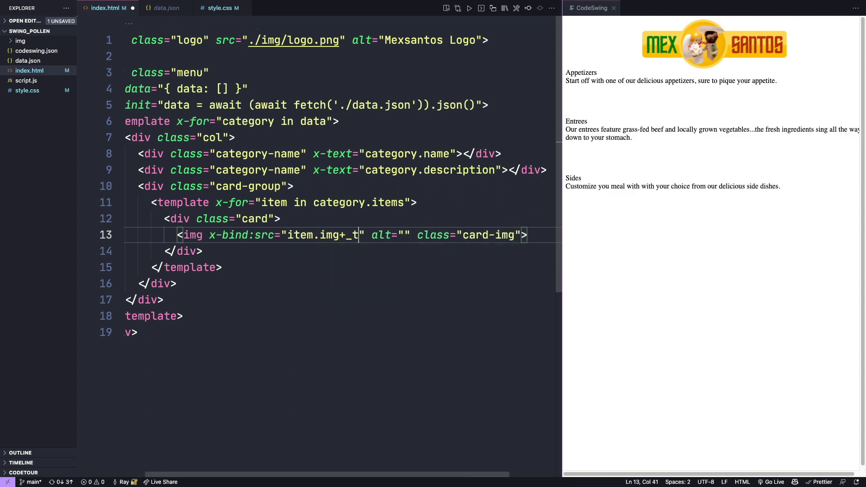
pyautogui.write('n.jp')
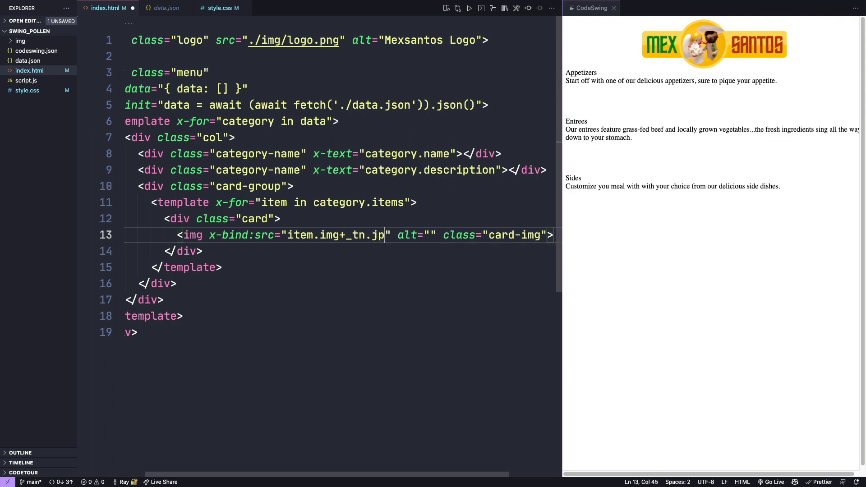
pyautogui.write("g'")
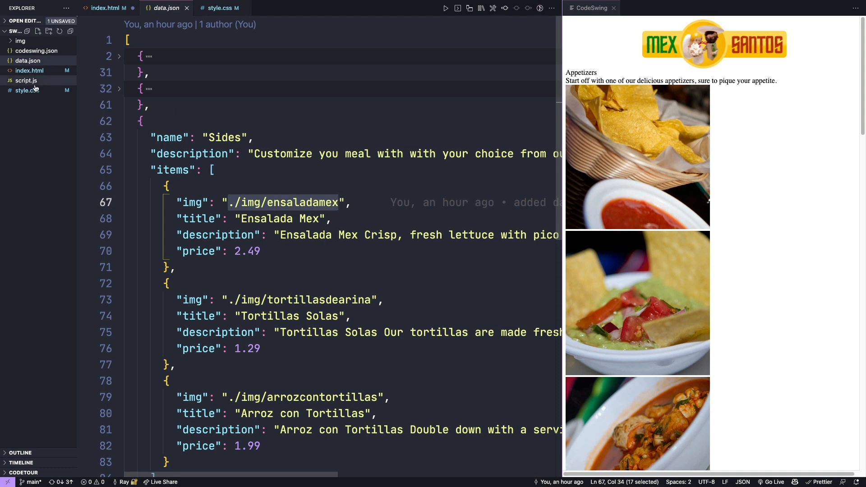
# - Expand the img folder to check thumbnail file names, then return to index.html
pyautogui.click(21, 40)
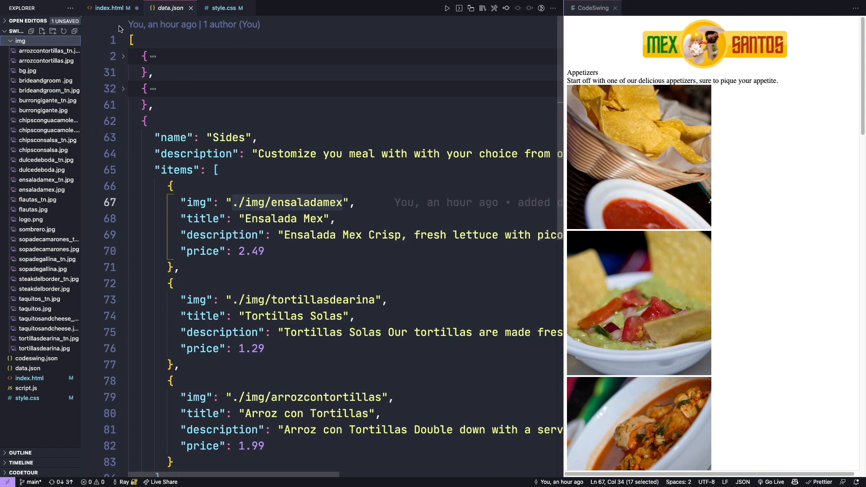
pyautogui.click(113, 8)
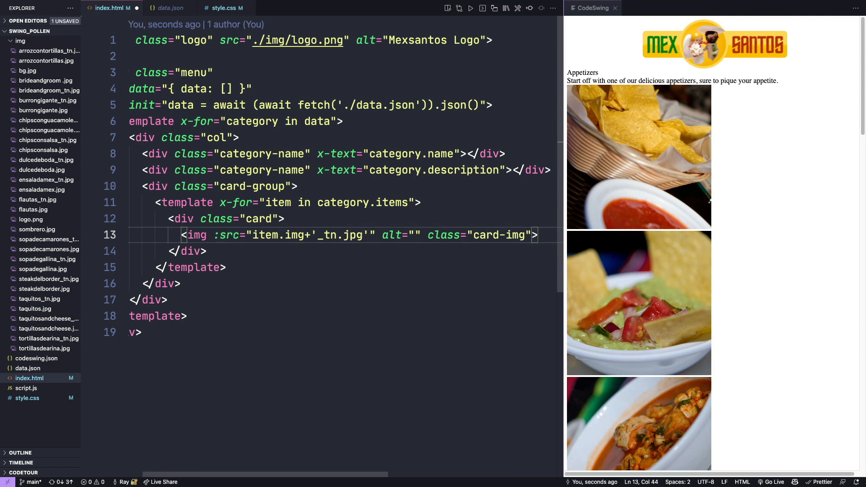
# - Bind img alt to item.title and add card-content divs with x-text for title, description and price
pyautogui.write(':')
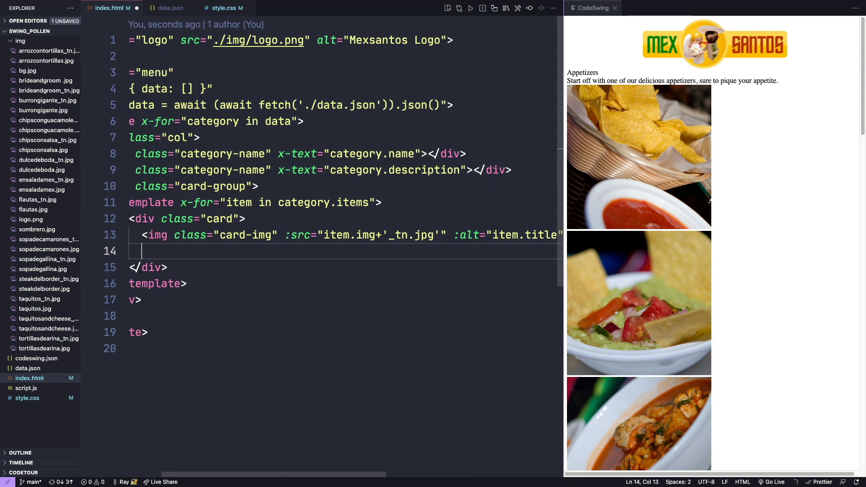
pyautogui.write('.')
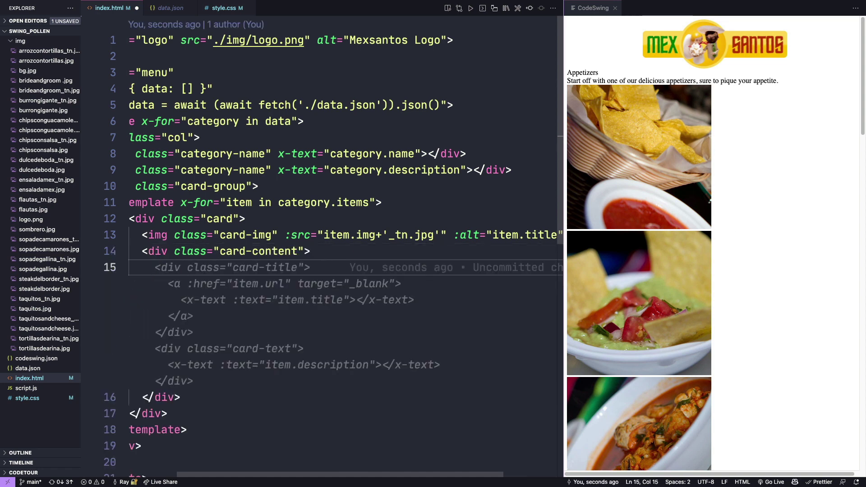
pyautogui.write('.card-title"></div>')
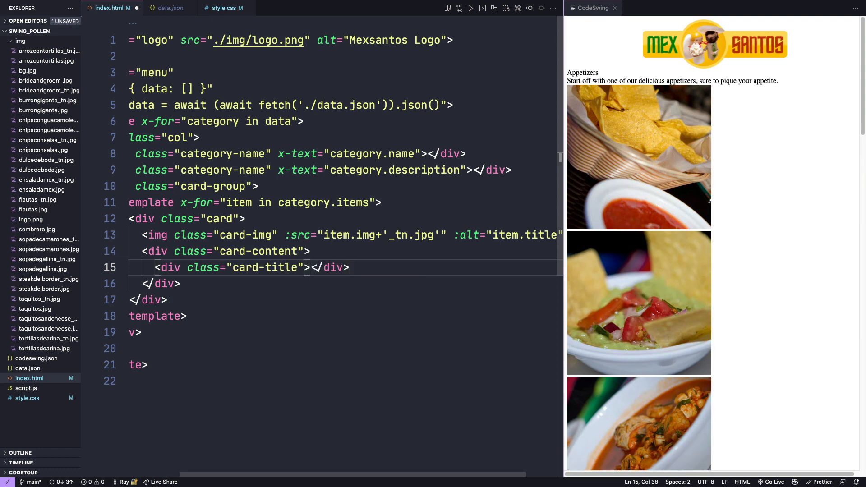
pyautogui.write('x-text=')
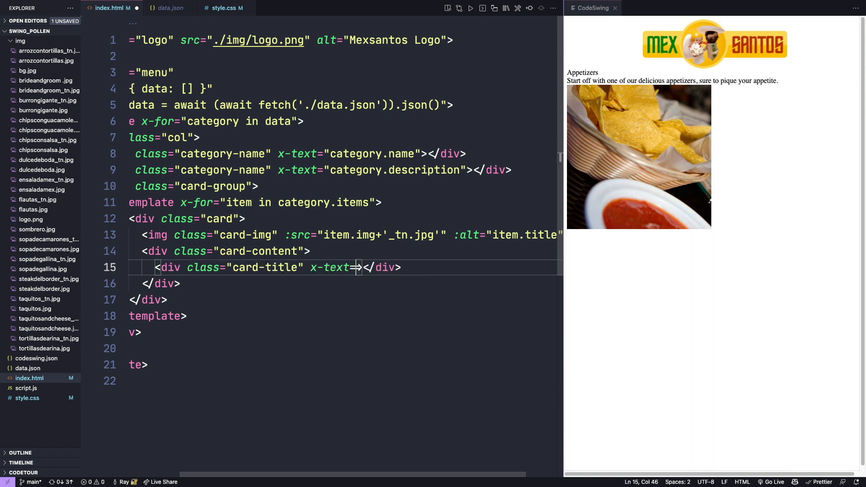
pyautogui.write('item.title')
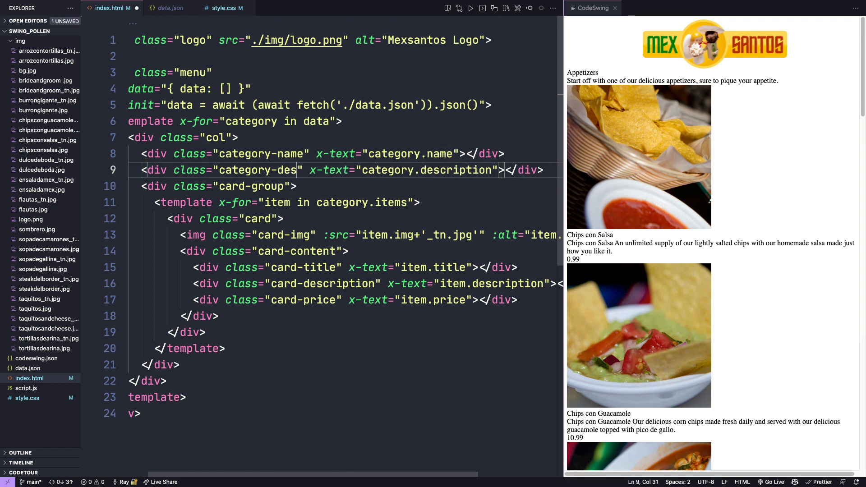
# - In style.css start a universal * rule zeroing margin and padding with var(--size-0)
pyautogui.click(224, 8)
pyautogui.write('* {')
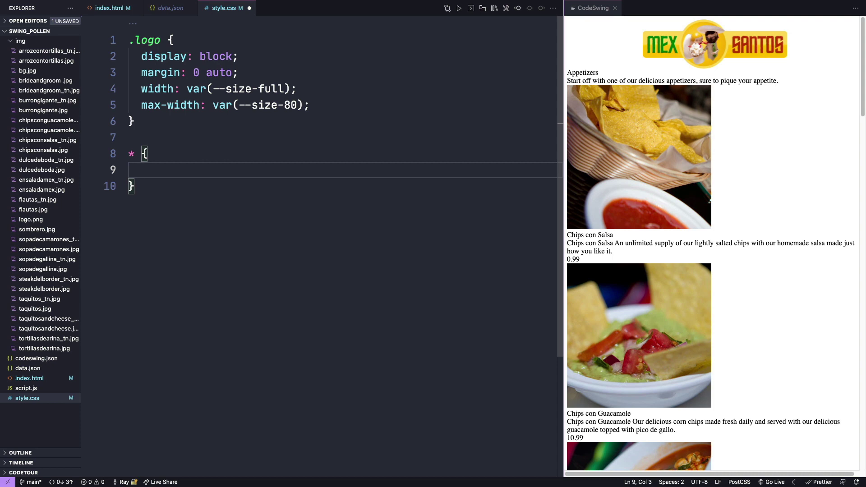
pyautogui.write('margin: var(--')
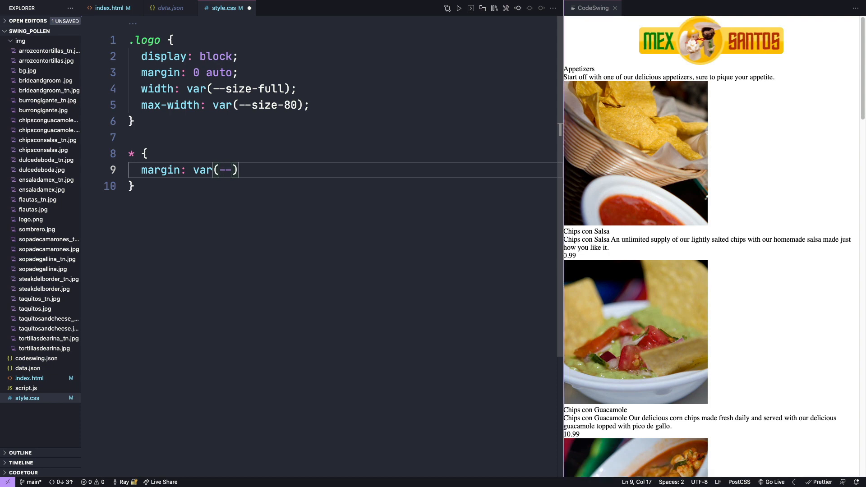
pyautogui.write('size-9')
pyautogui.write('padding: var(--size-0')
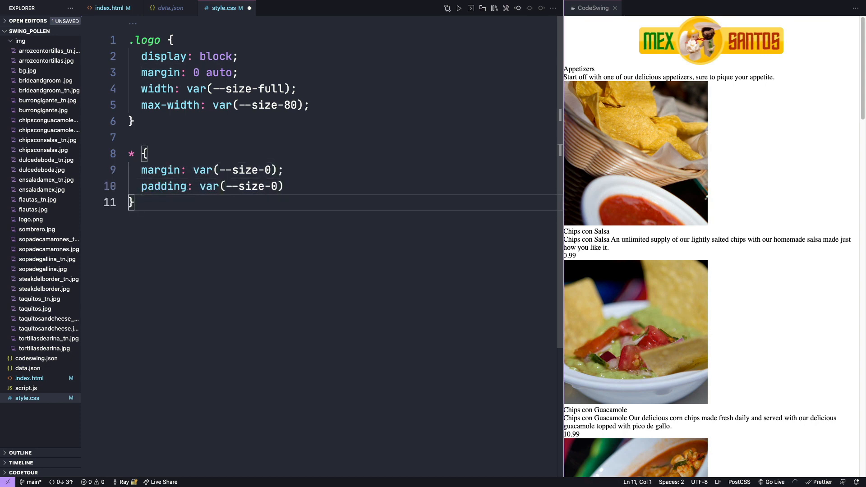
# - Set font-family var(--font-sans) and font-weight var(--font-light) in the * rule, then begin the body selector
pyautogui.write('font')
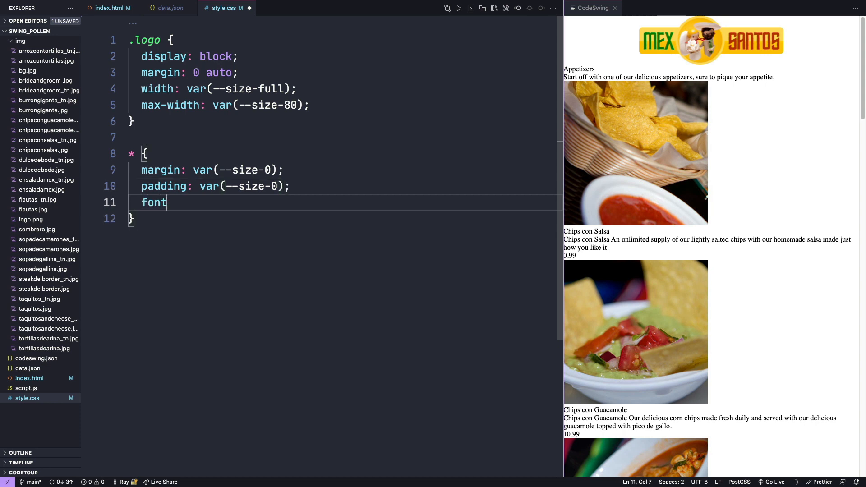
pyautogui.write('-family: var(-')
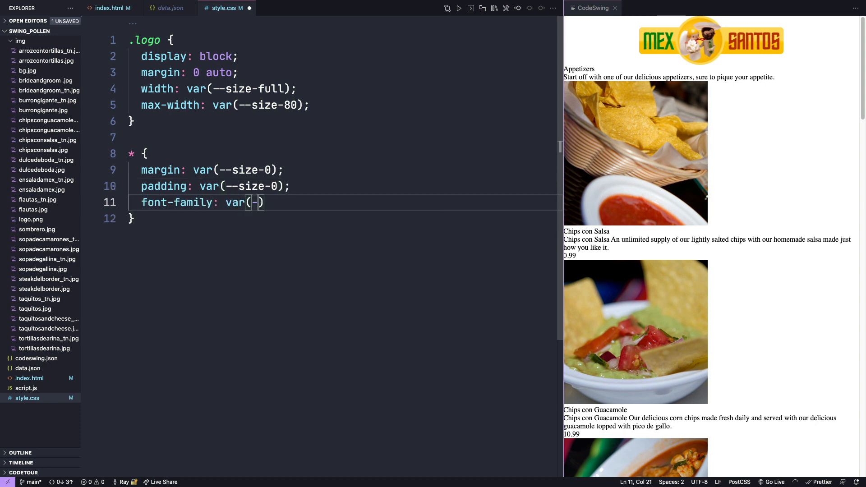
pyautogui.write('--font-s')
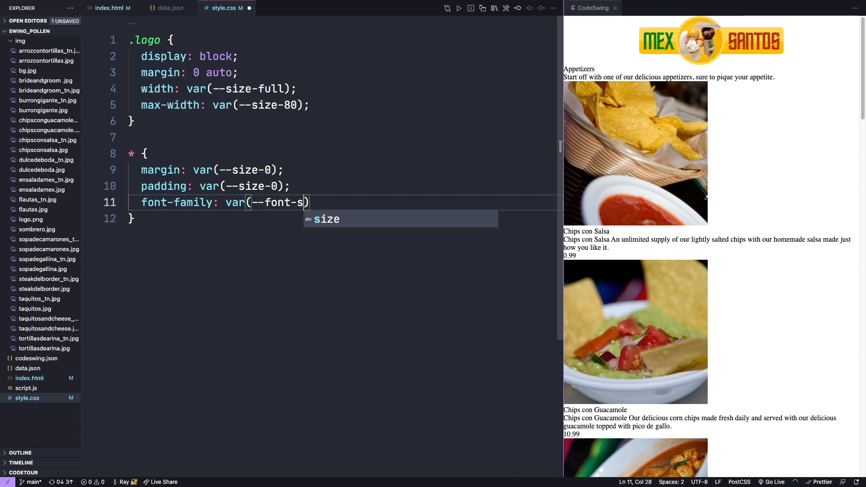
pyautogui.write('ans')
pyautogui.write('font-weight: var(')
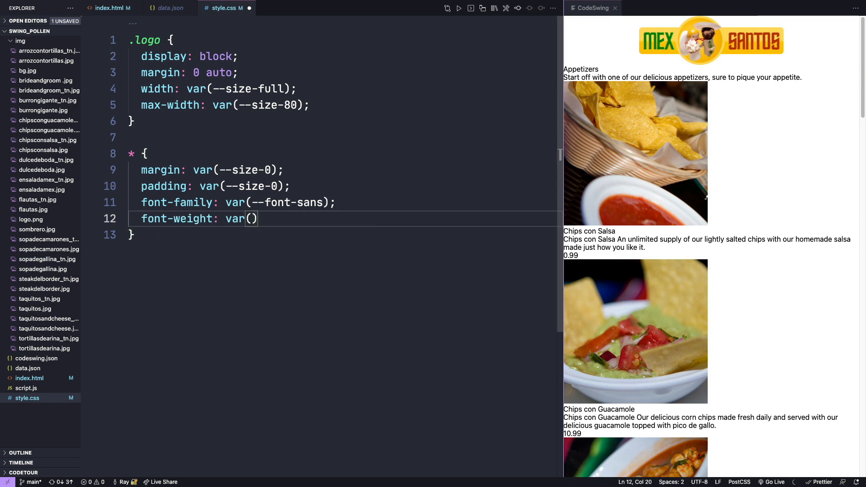
pyautogui.write('--font-light')
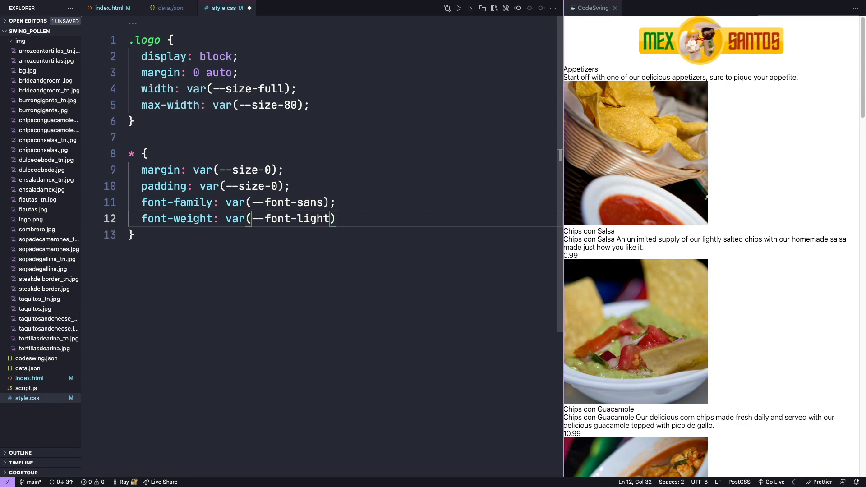
pyautogui.write(';')
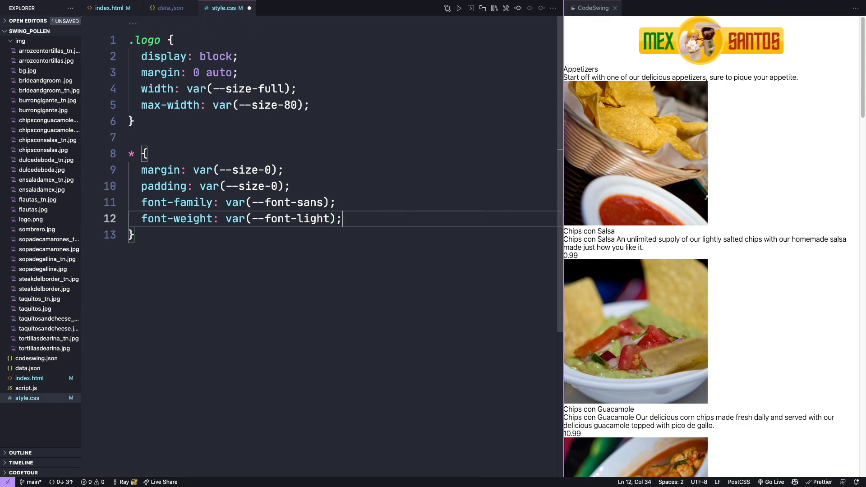
pyautogui.write('body')
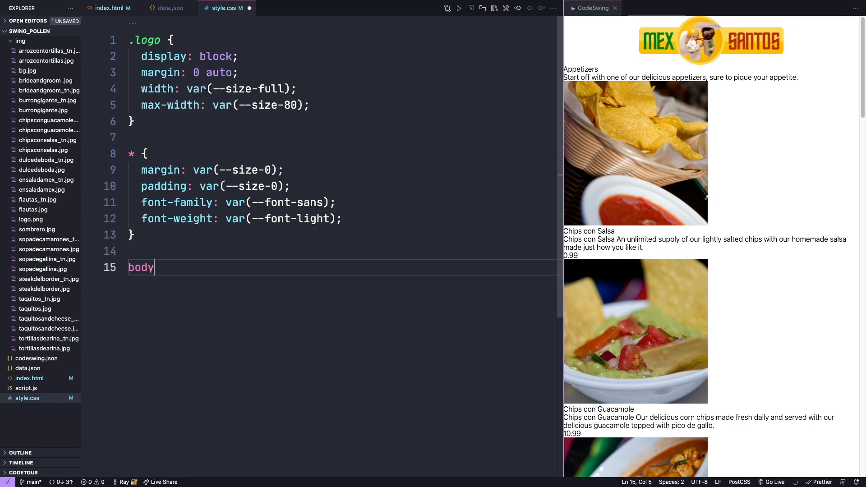
# - Give body color var(--color-black) and background-image url("img/bg.jpg")
pyautogui.write('{')
pyautogui.write('background-ima')
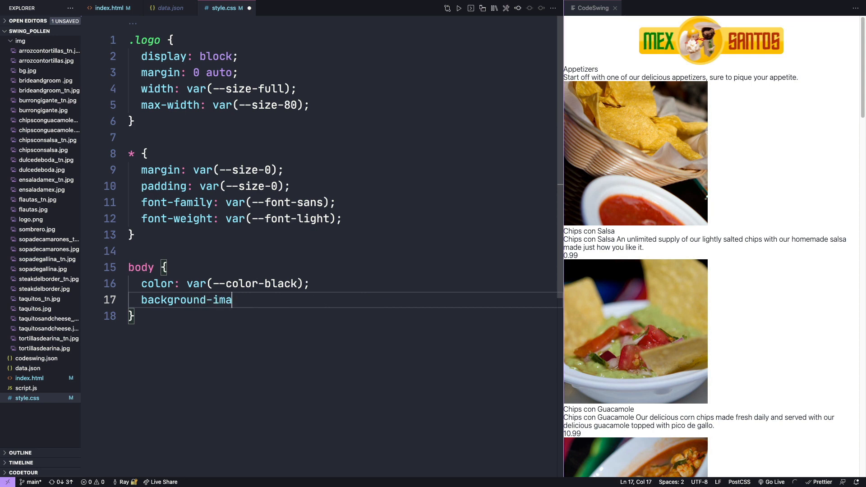
pyautogui.write('ge: url()')
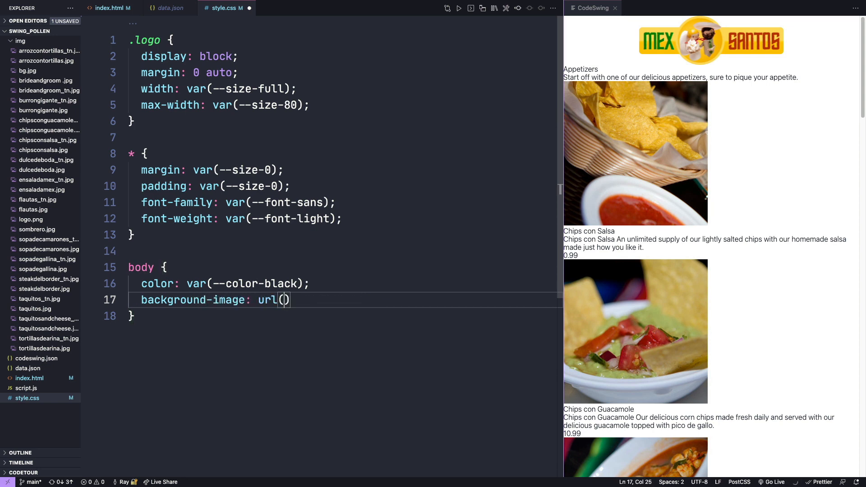
pyautogui.write('"img/bg.jpg"')
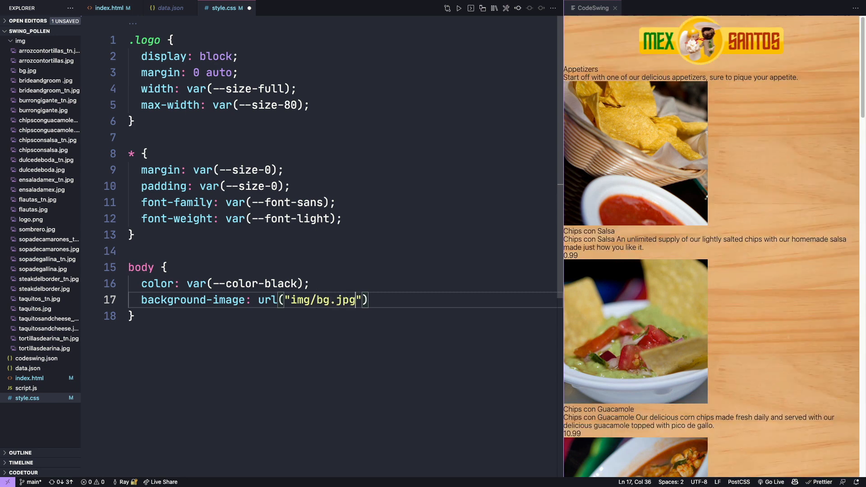
pyautogui.write(';')
pyautogui.write('.menu')
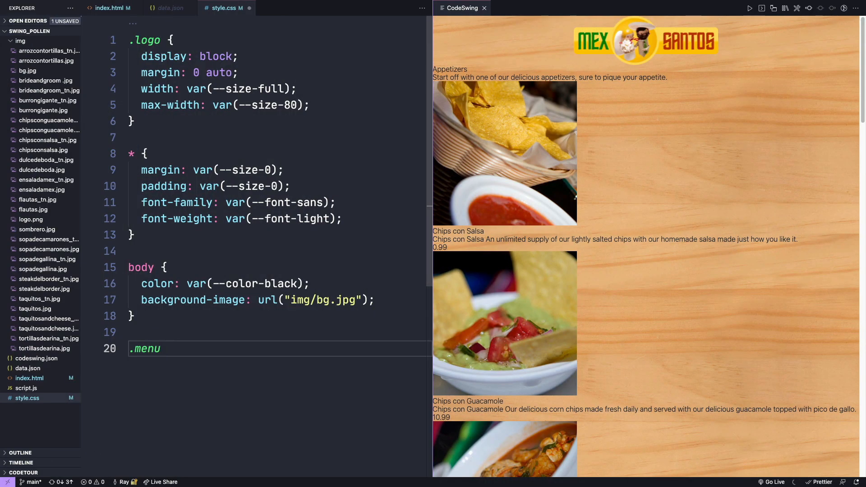
# - Add a .menu rule with max-width var(--width-xl), margin 0 auto and size-5 padding
pyautogui.write('{')
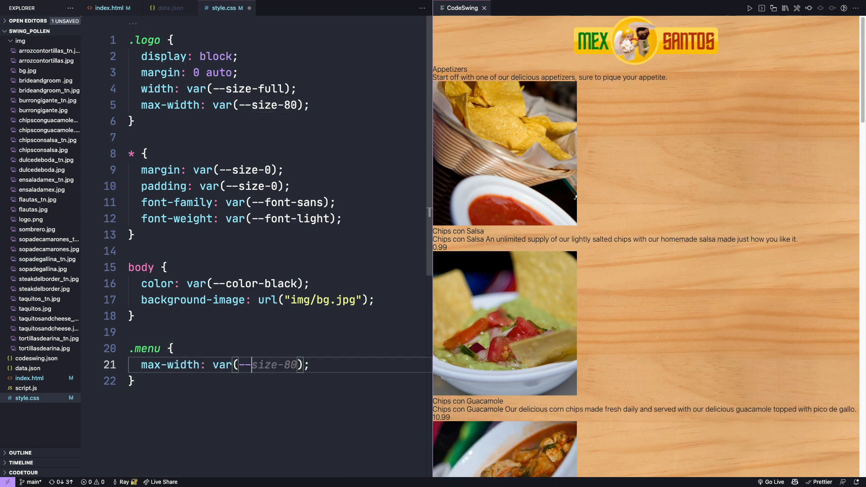
pyautogui.write('--width-xxl')
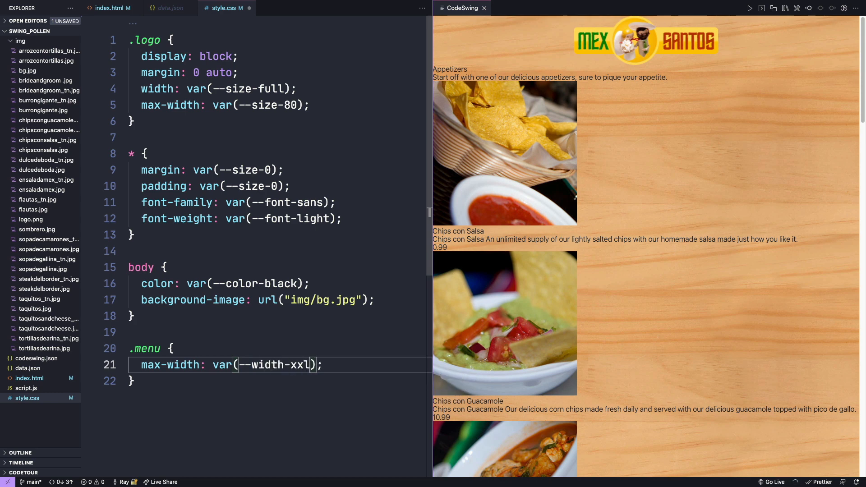
pyautogui.press('Backspace')
pyautogui.write('margin: 0 auto;')
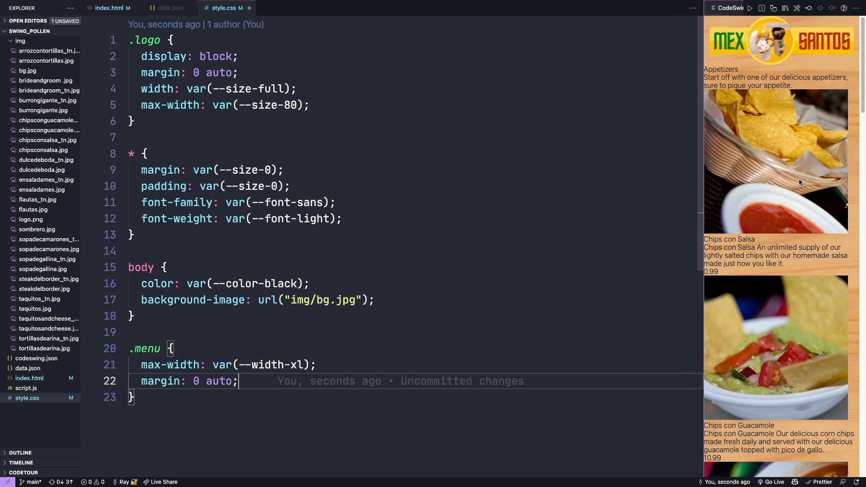
pyautogui.moveTo(409, 484)
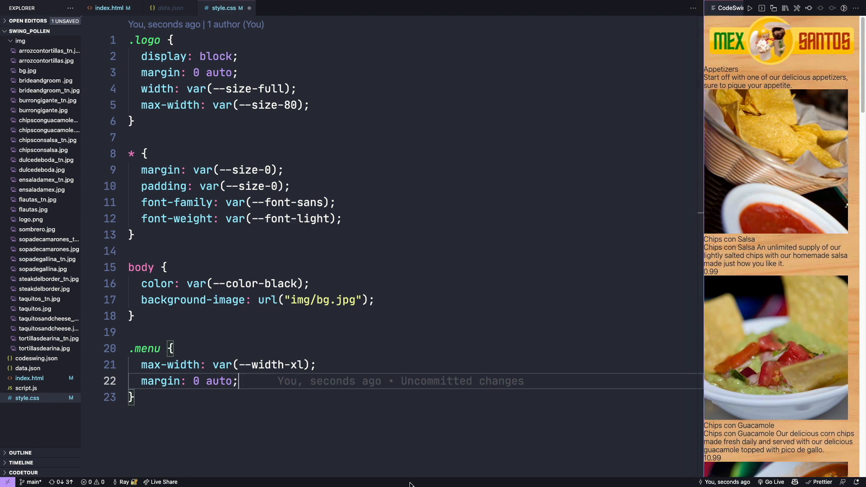
pyautogui.write('padding')
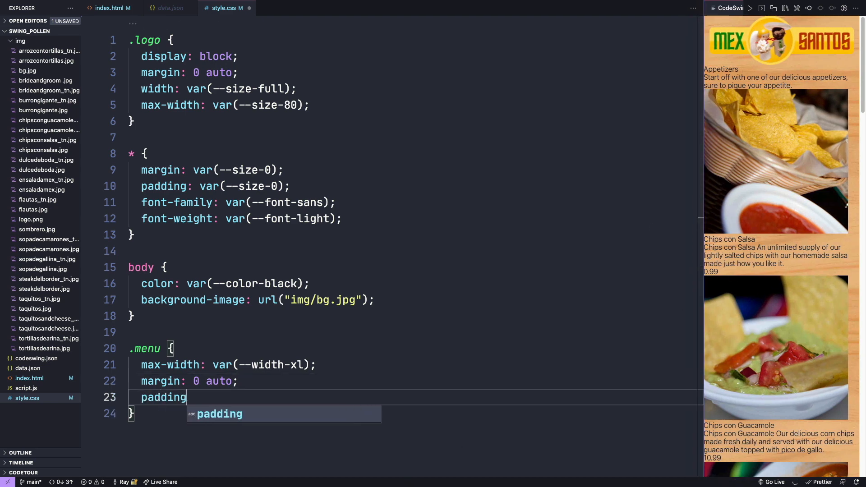
pyautogui.write(': var(--size-0);')
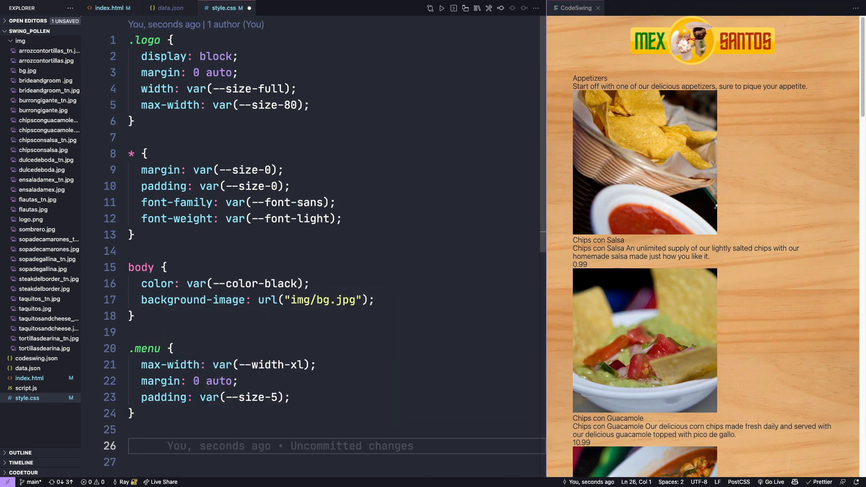
# - Add .category-name with font-weight var(--font-black), color var(--color-red-700) and font-size var(--scale-3)
pyautogui.write('.category-name {')
pyautogui.click(337, 463)
pyautogui.write('font-weight:')
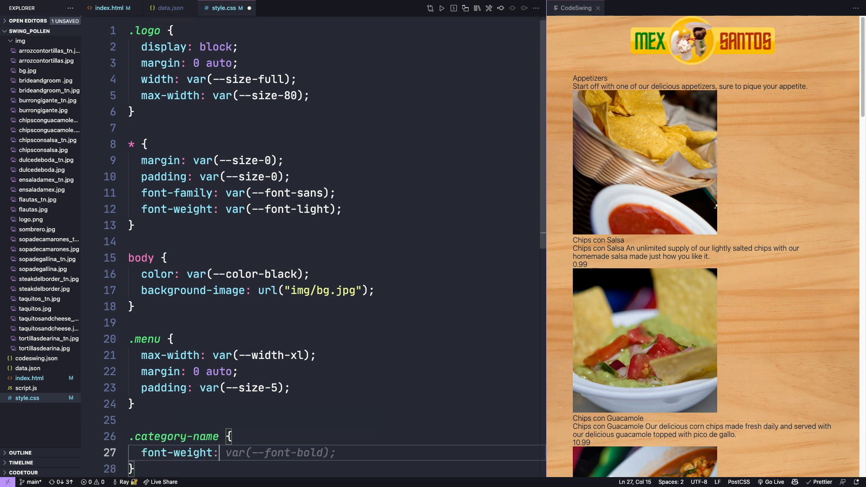
pyautogui.press('Tab')
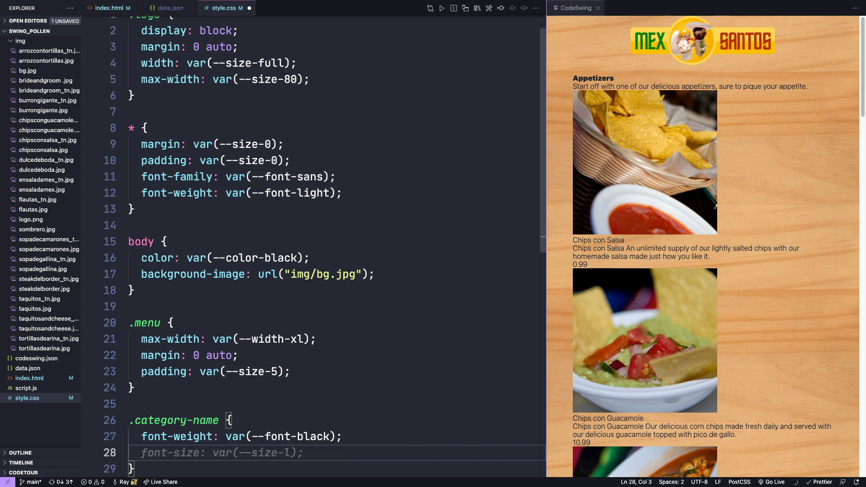
pyautogui.write('color: var(--color-red);')
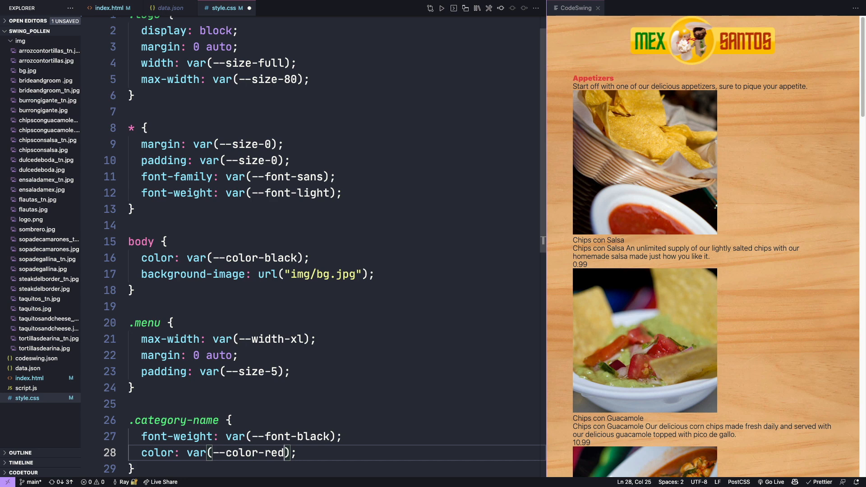
pyautogui.write('-dark')
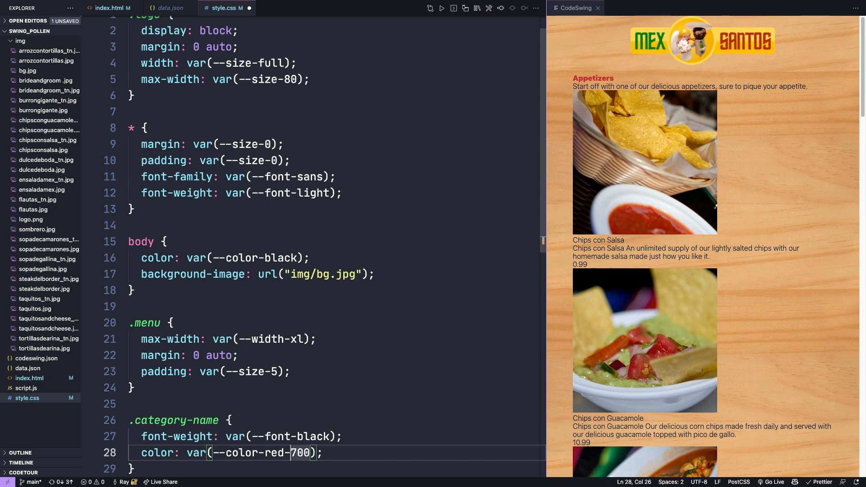
pyautogui.press('enter')
pyautogui.write('font-')
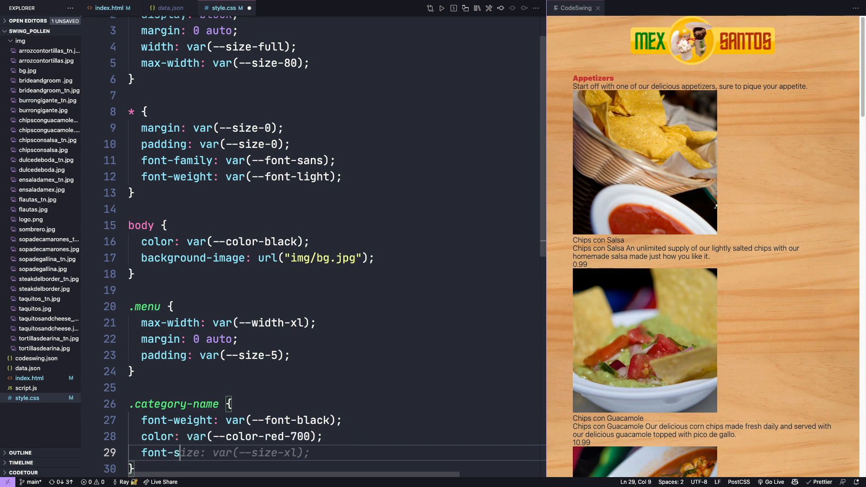
pyautogui.write('scale-);')
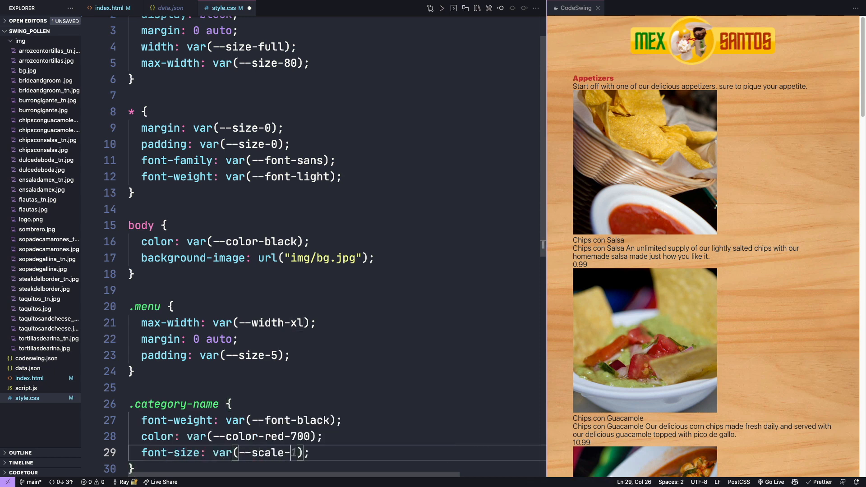
pyautogui.write('3')
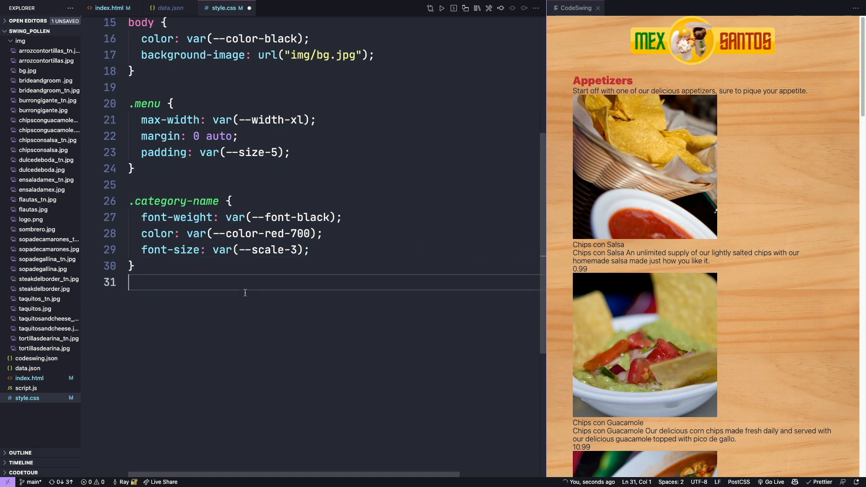
# - Add .category-description with line-height var(--leading-sm) and margin-bottom var(--size-5)
pyautogui.write('.category-description {')
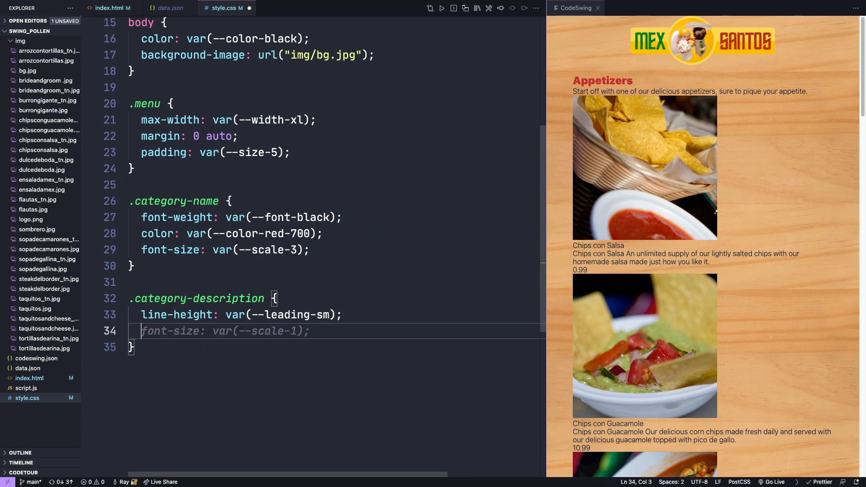
pyautogui.write('margin-bottom: var(--size-5);')
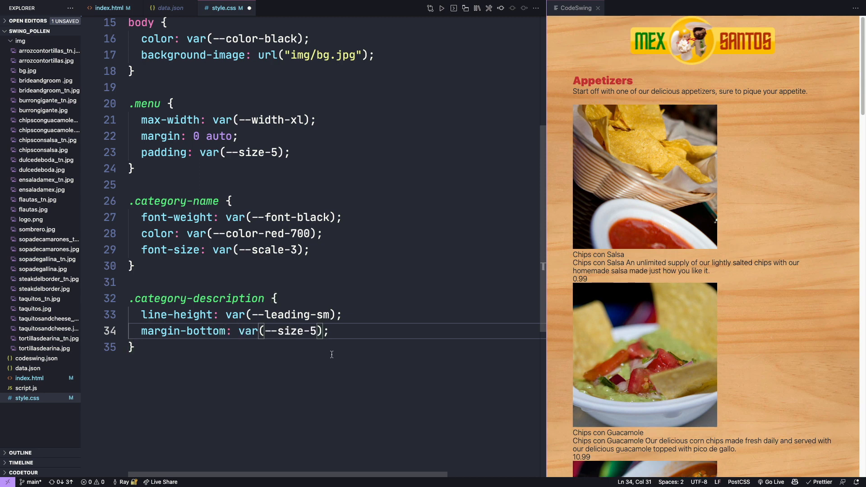
pyautogui.press('Enter')
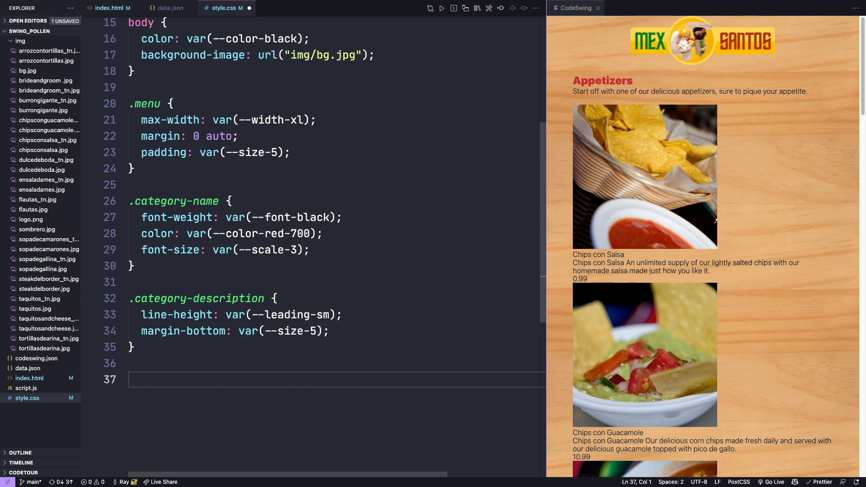
# - Add .card-title with color orange-700, font-weight bold and font-size scale-2, then begin .card-description
pyautogui.write('.card-title')
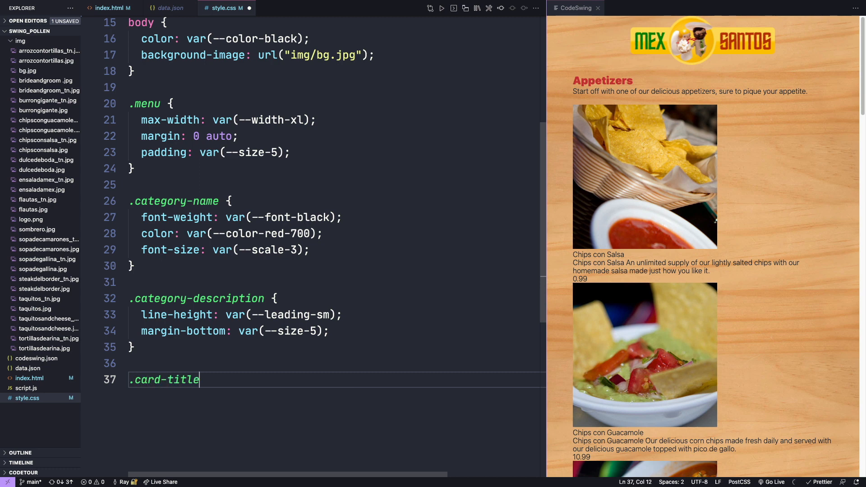
pyautogui.write('{ color: var(--color-red-700);')
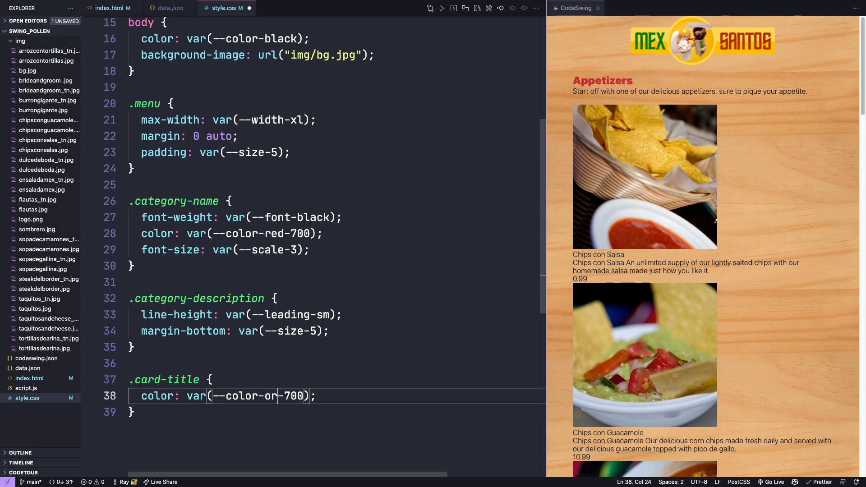
pyautogui.write('ange')
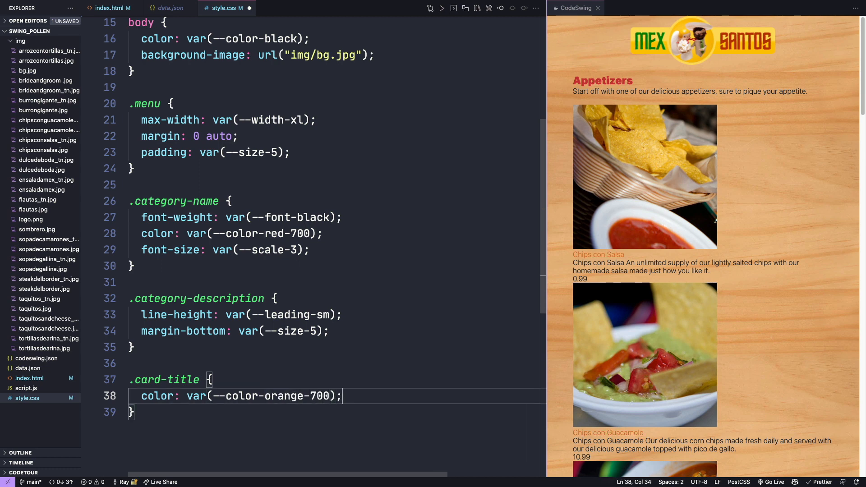
pyautogui.write('font-weight: var(--font-bold);')
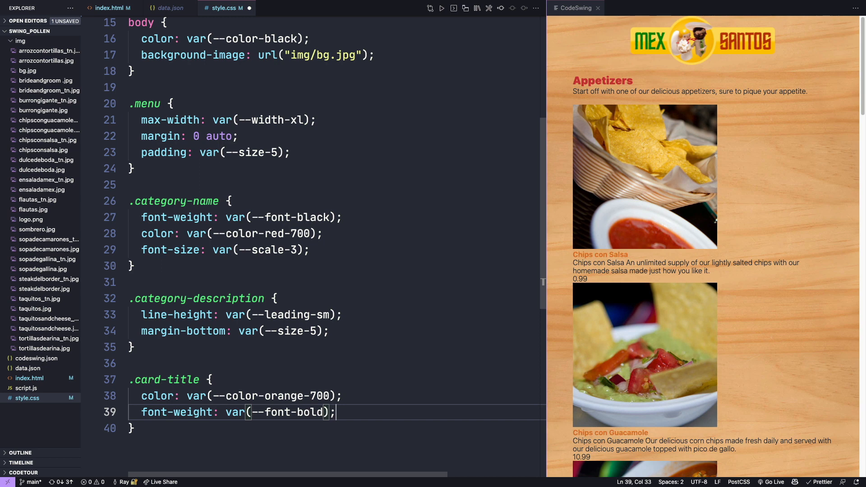
pyautogui.write('font-size: var(--scale-3);')
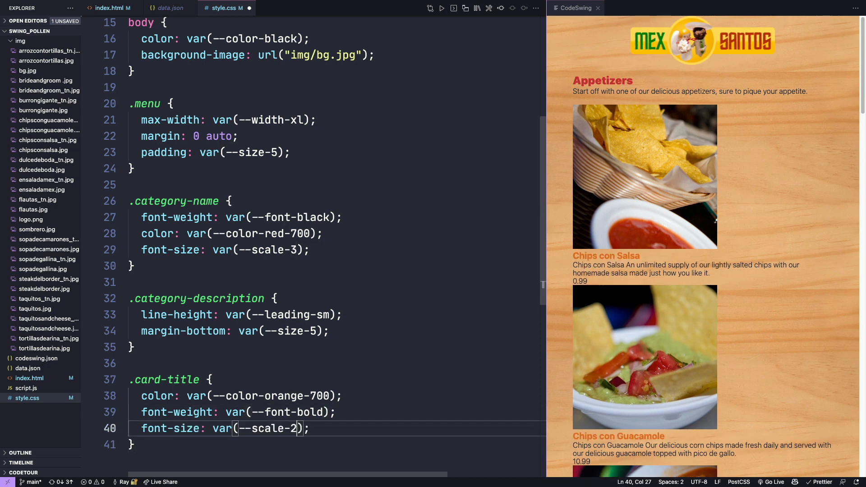
pyautogui.moveTo(633, 241)
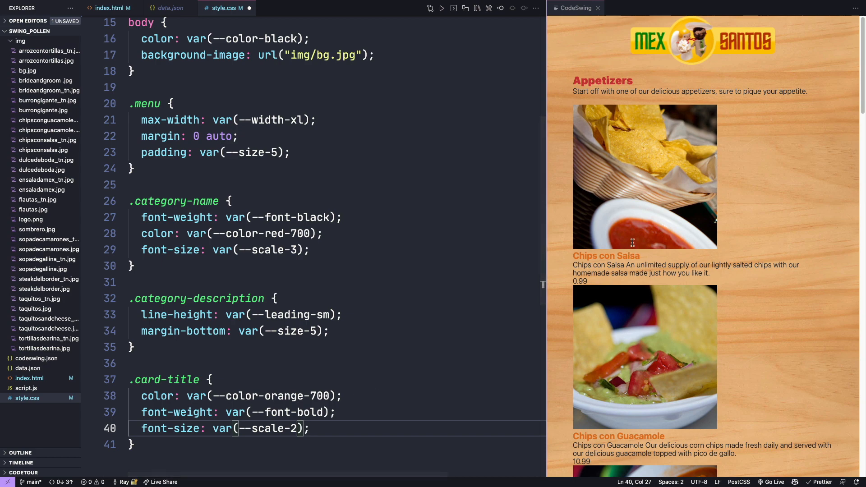
pyautogui.write('.card-description {')
pyautogui.write('font-size: var(--scale-1);')
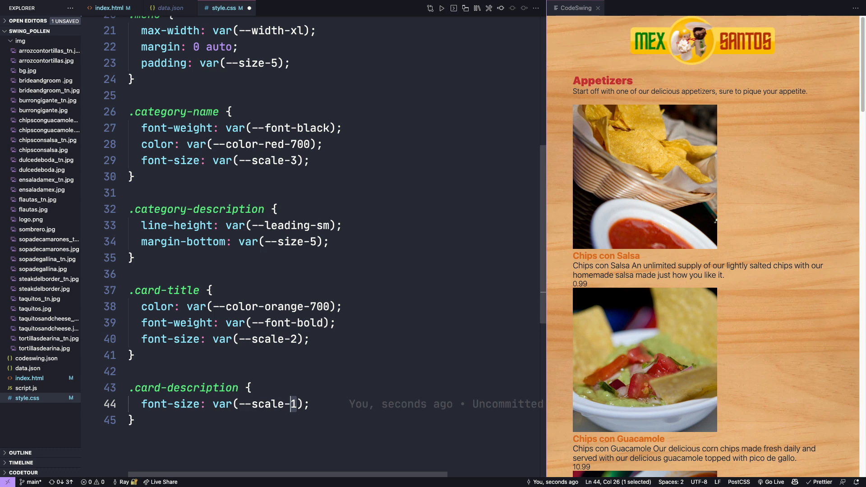
# - Give .card-description font-size scale-00 and make .card-price bold, green-700 and right-aligned
pyautogui.write('0')
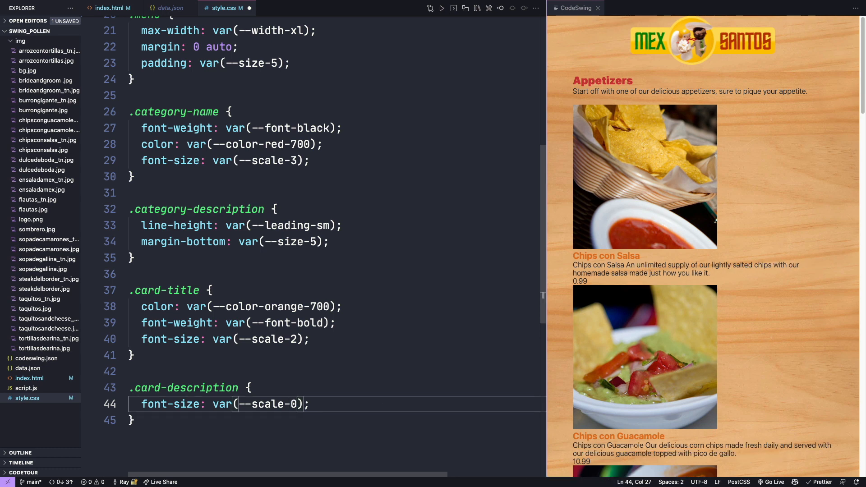
pyautogui.write('0')
pyautogui.write('color: var(--color-green-700);')
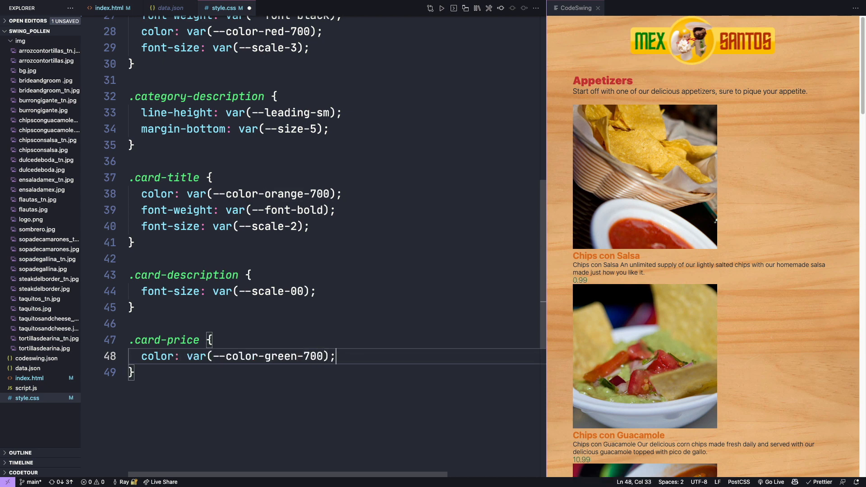
pyautogui.write('font-weight: var(--font-bold);')
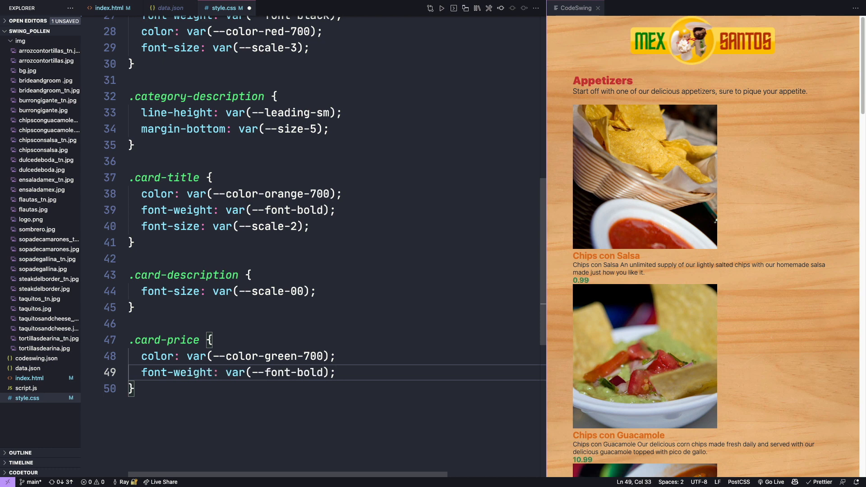
pyautogui.write('text-align: right;')
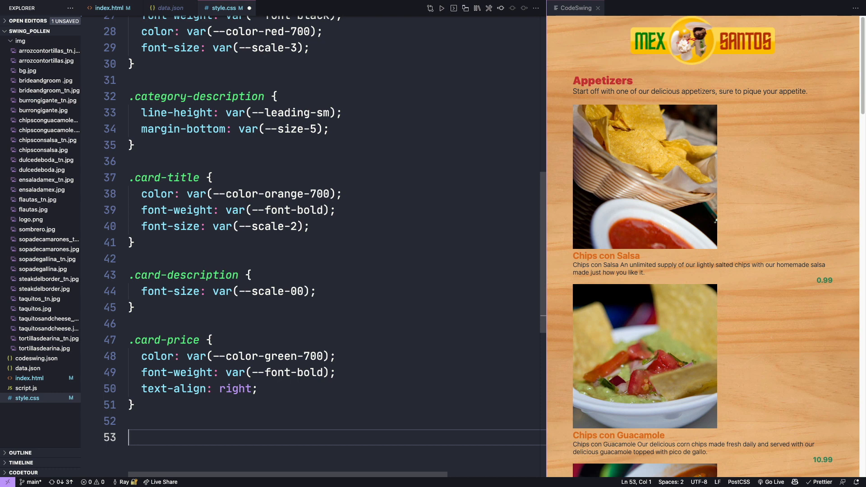
pyautogui.write('.card-price::before {')
pyautogui.write('content: "R$ ";')
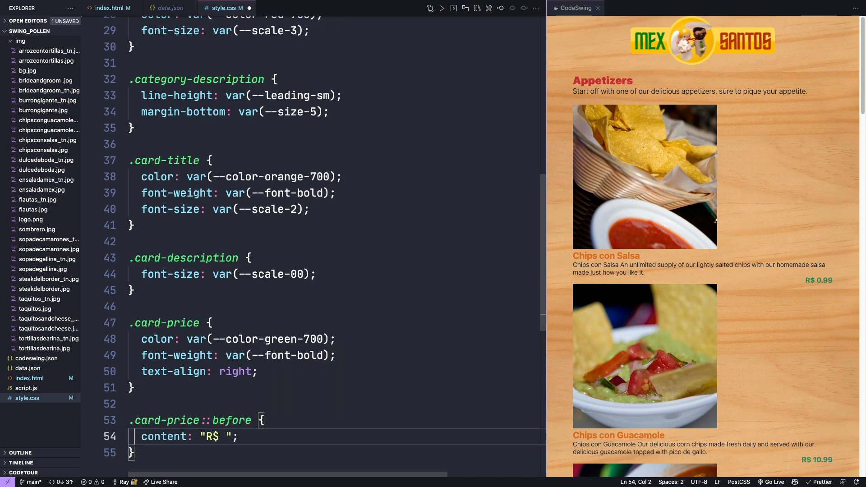
# - Trim the .card-price::before prefix from "R$ " down to a plain "$"
pyautogui.click(209, 437)
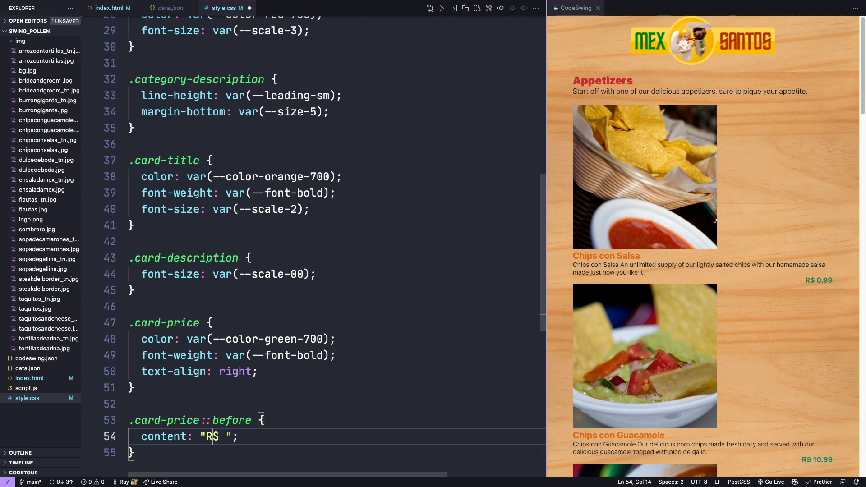
pyautogui.press('Backspace')
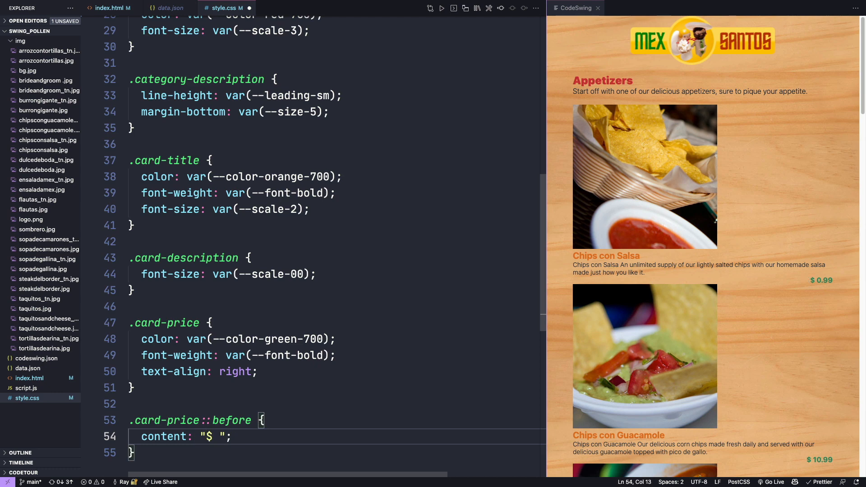
pyautogui.press('Backspace')
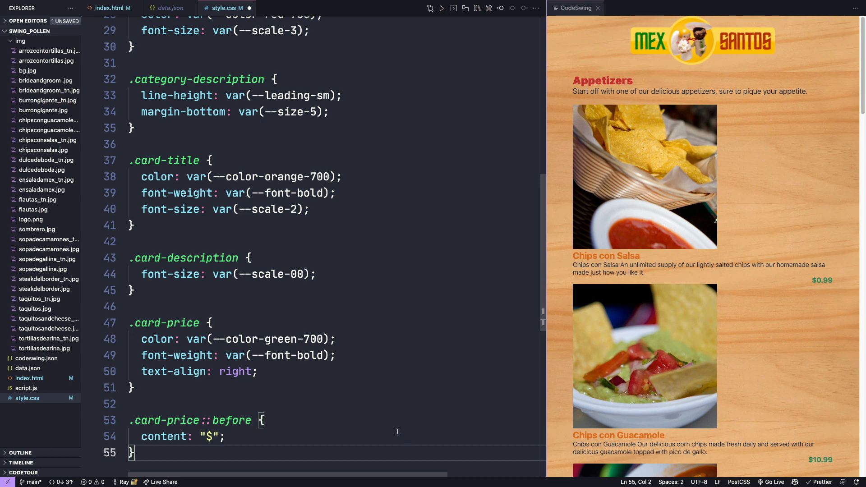
pyautogui.moveTo(352, 390)
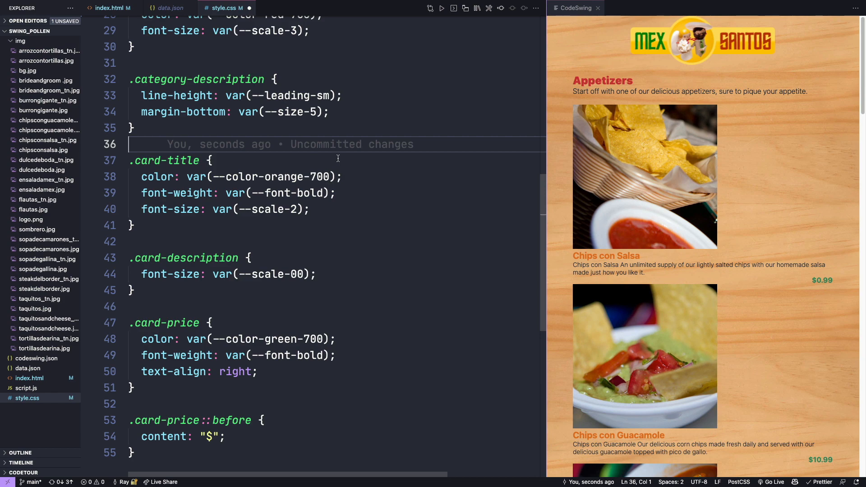
# - Start a .card-img rule sizing dish photos with size variables for width and height
pyautogui.write('card-img {')
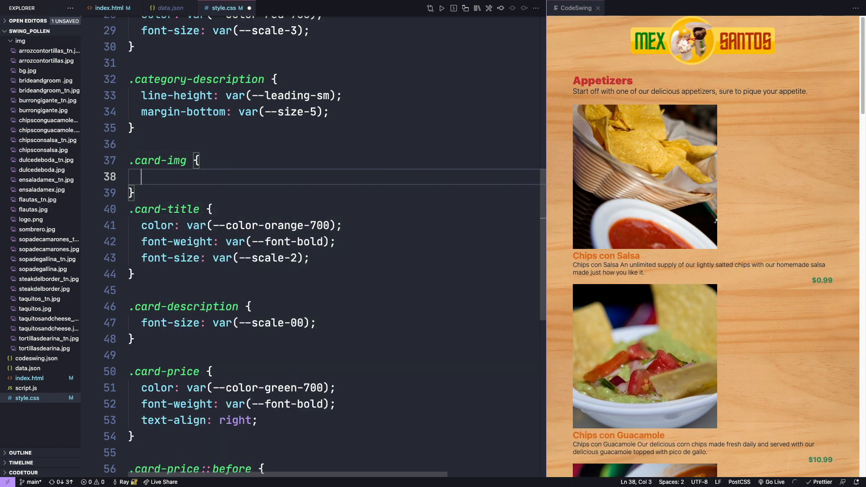
pyautogui.write('width: var(--size-full);')
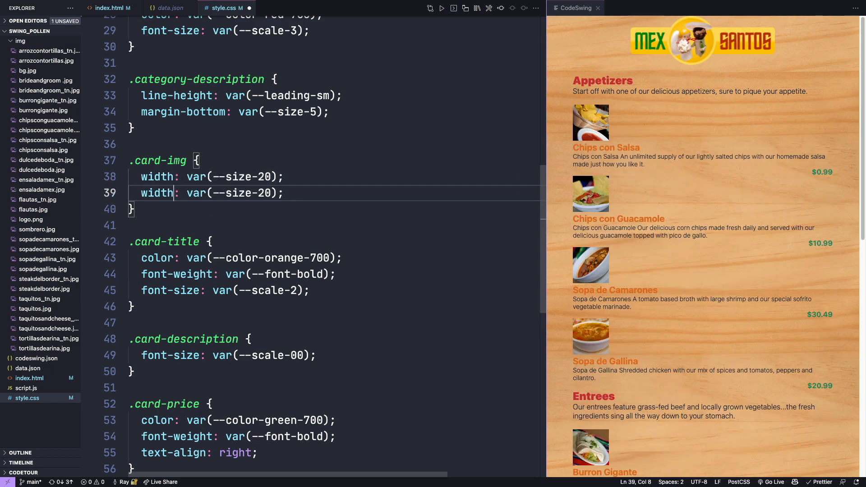
pyautogui.write('height')
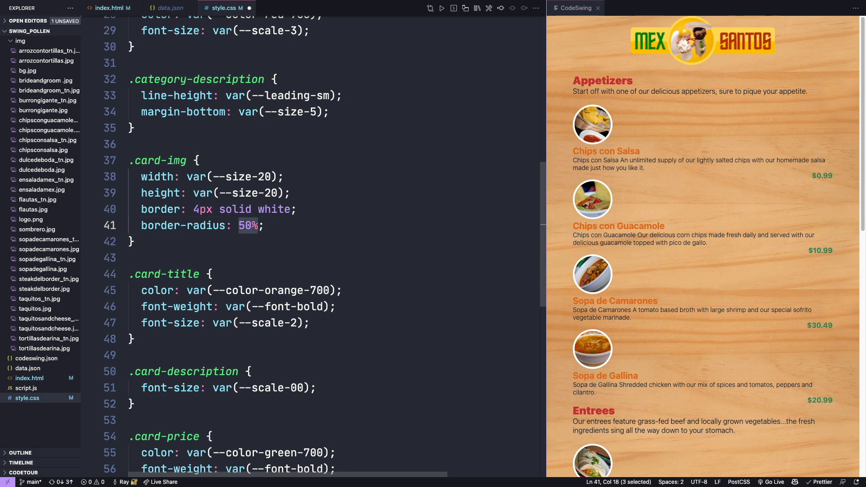
pyautogui.write('var(--')
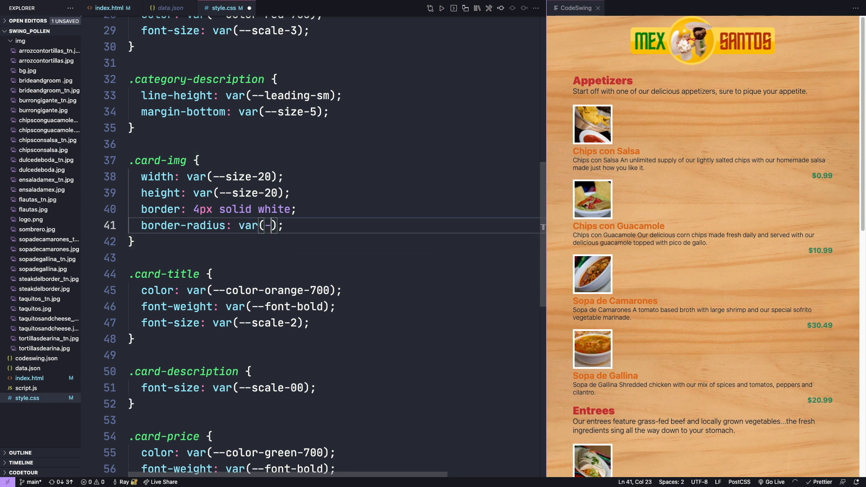
pyautogui.write('--size-10')
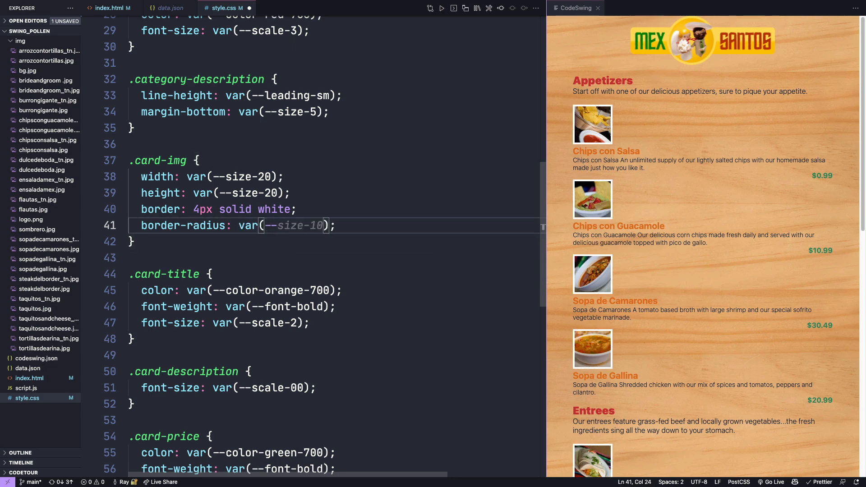
# - Add border-radius radius-lg and box-shadow var(--elevation-1) to .card-img
pyautogui.write('--radius')
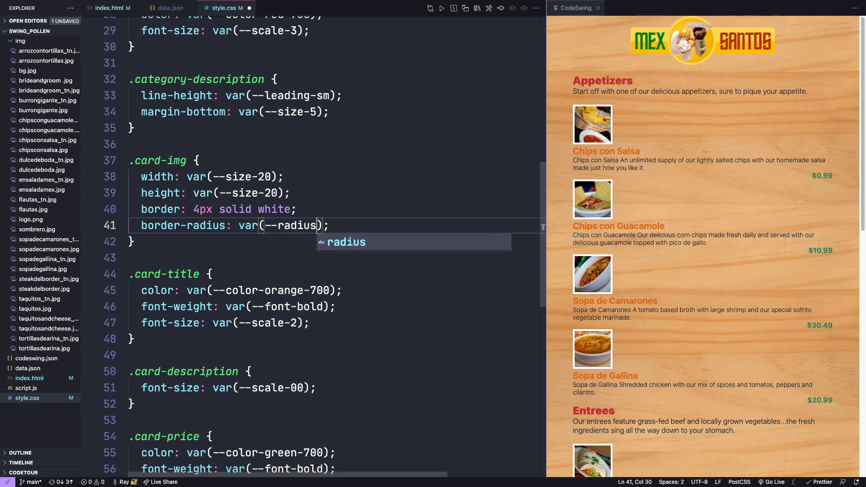
pyautogui.write('-lg')
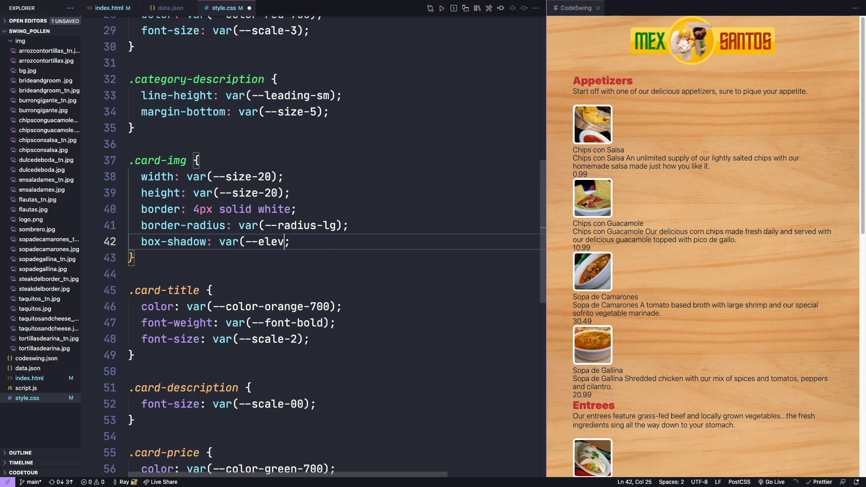
pyautogui.write('ation-1')
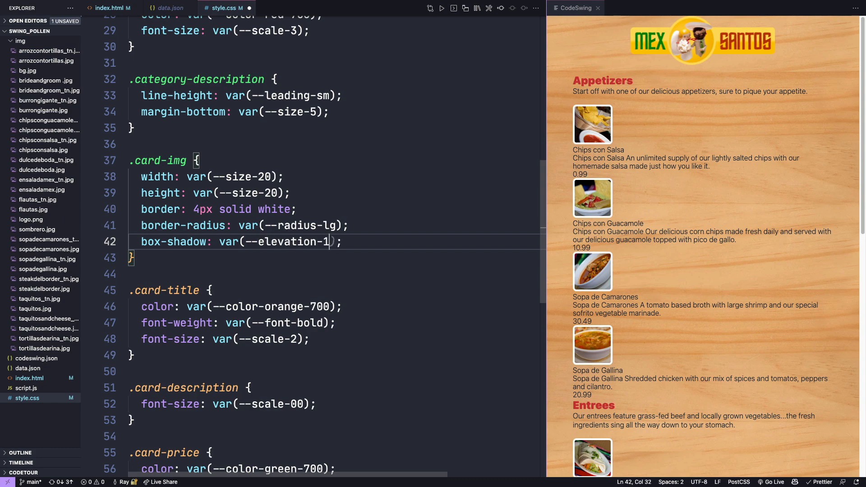
pyautogui.write(')')
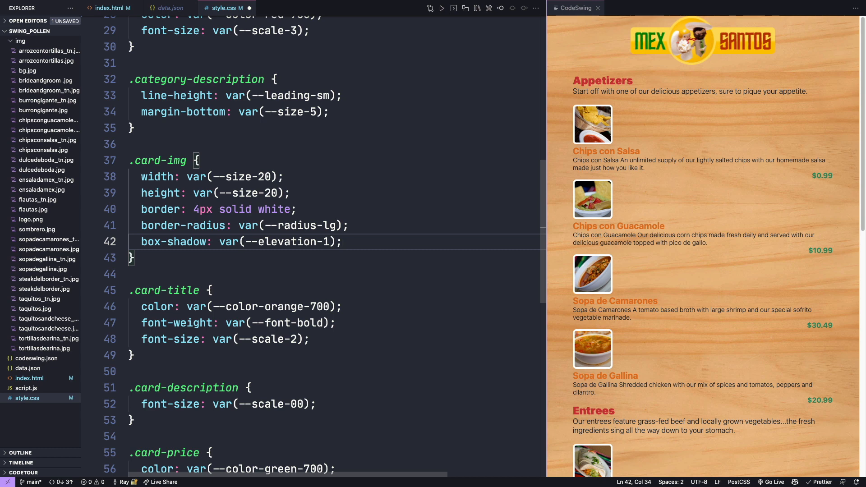
pyautogui.click(342, 242)
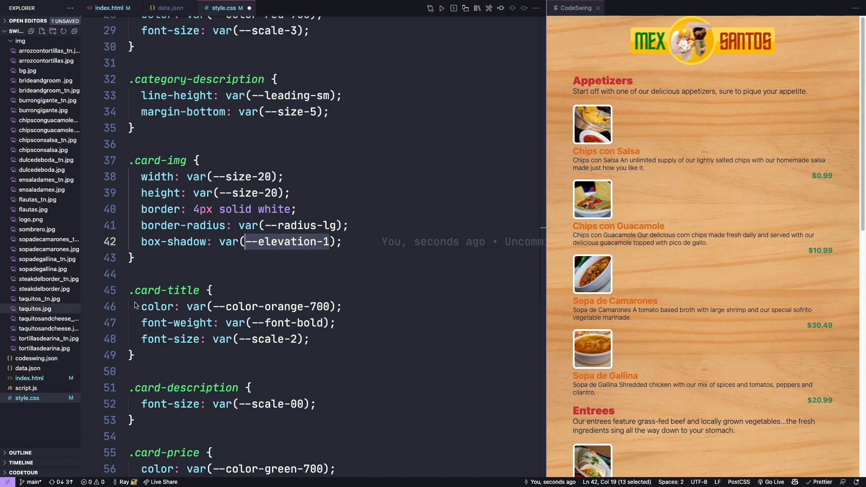
# - Add a :root block at the top defining --elevation-1: 0 5px 10px rgb(0 0 0 / …)
pyautogui.press('ctrl+Home')
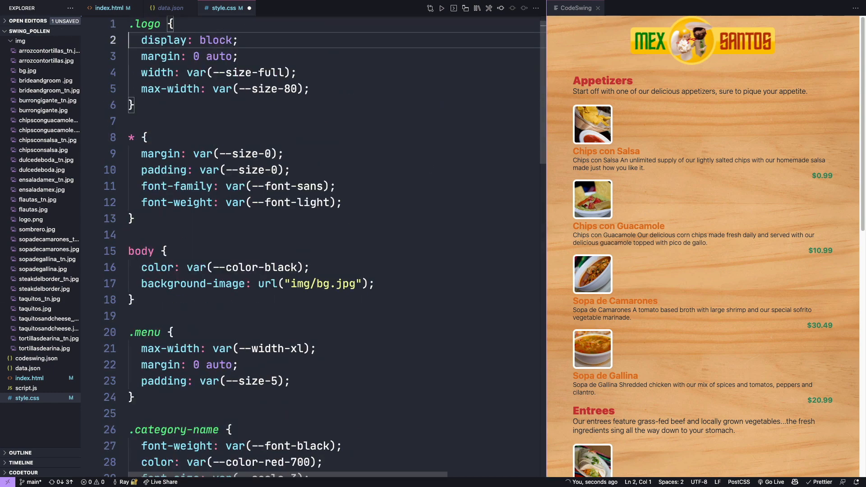
pyautogui.press('Enter')
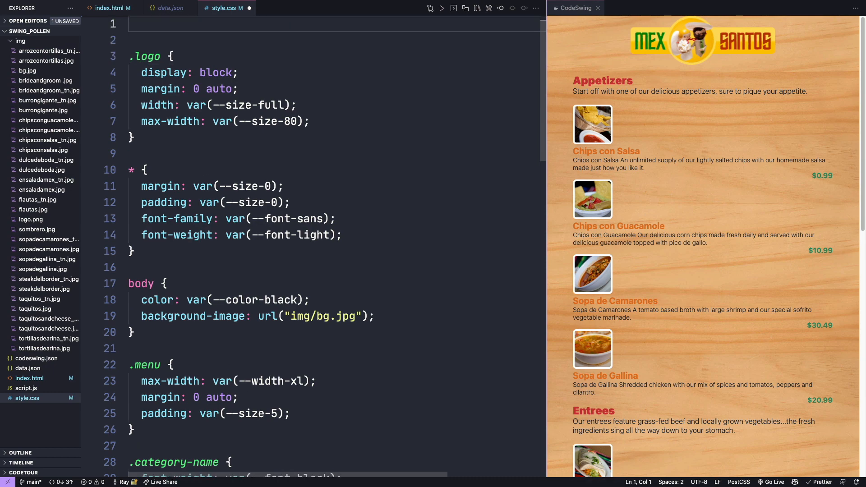
pyautogui.write(':root')
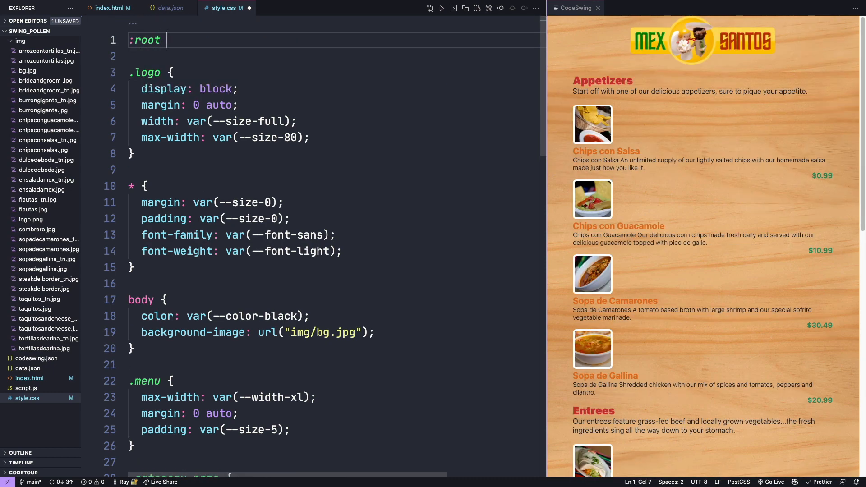
pyautogui.write('{')
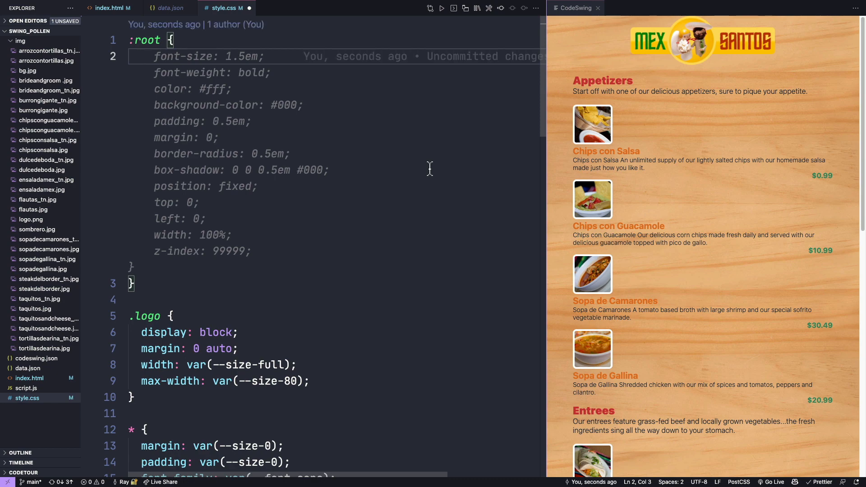
pyautogui.write('--elevation')
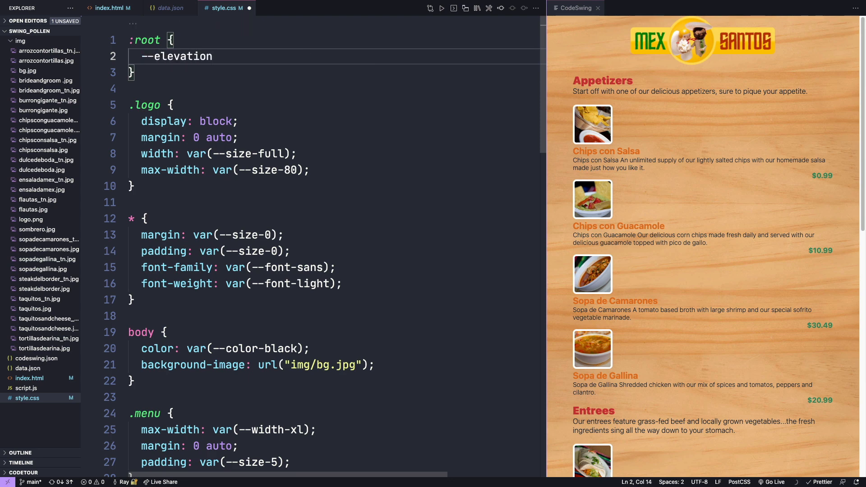
pyautogui.write('-1: 0')
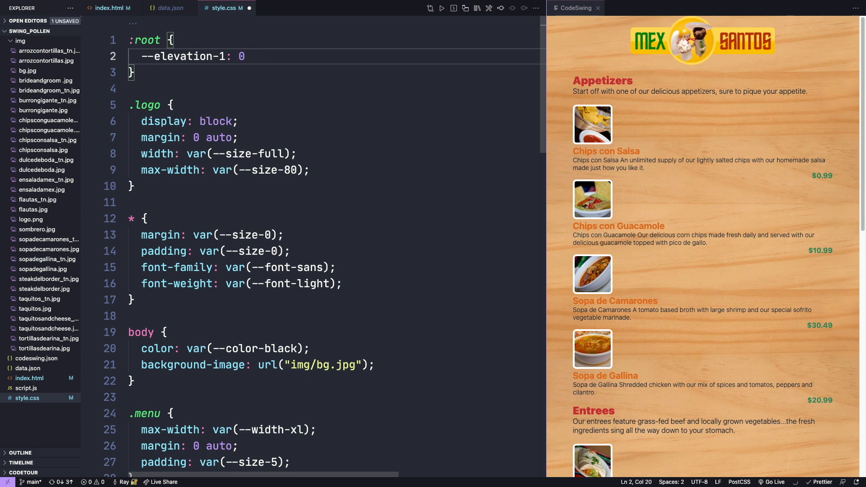
pyautogui.write('5px')
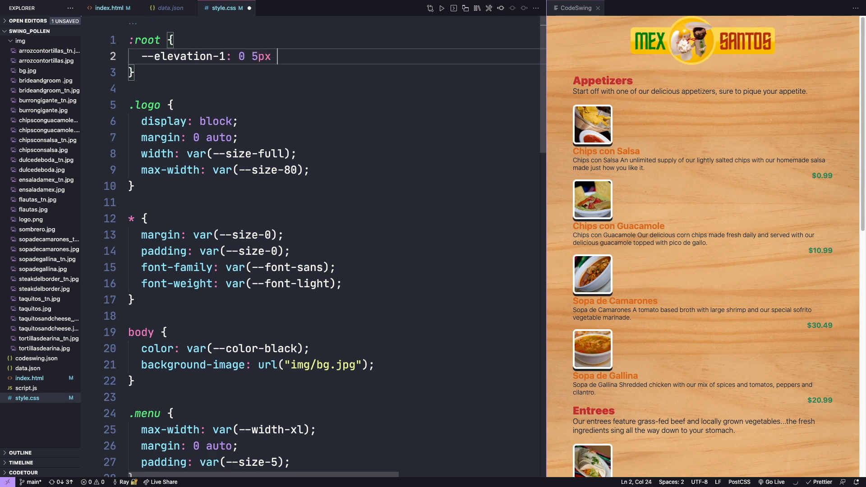
pyautogui.write('10px rgb(0')
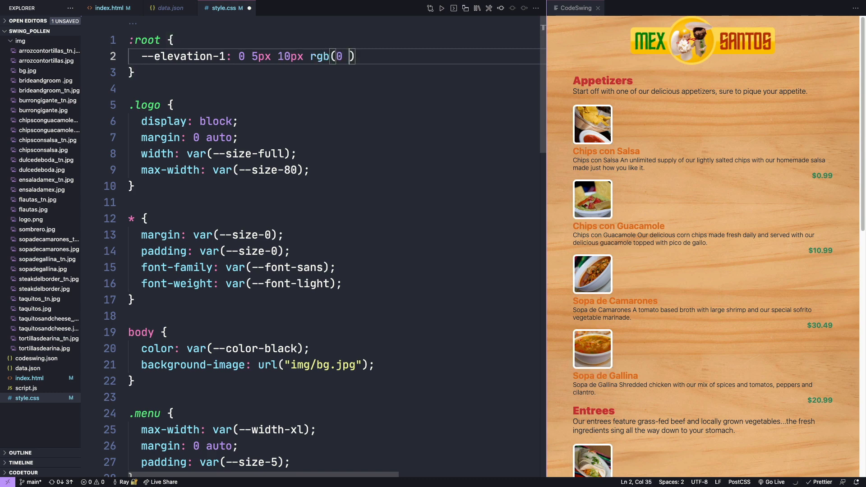
pyautogui.write('0 0 /')
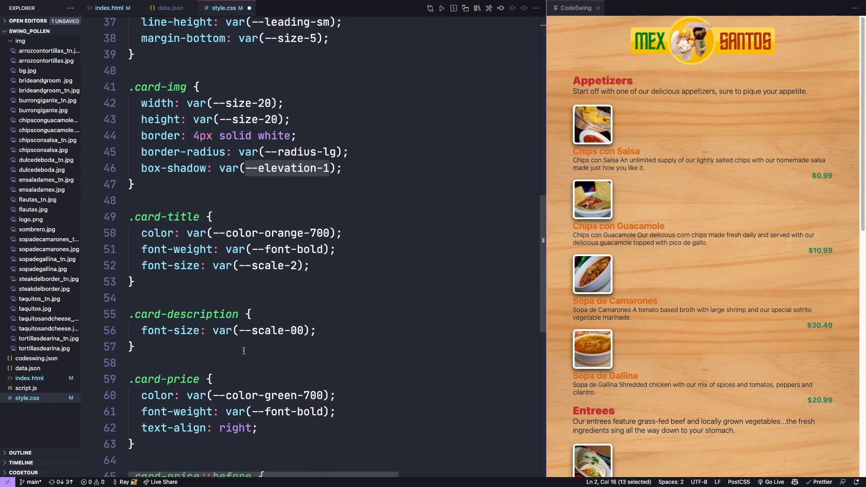
# - Add a column-flex .card-group with size-3 gap and a flex .card rule with a size gap
pyautogui.scroll(-3)
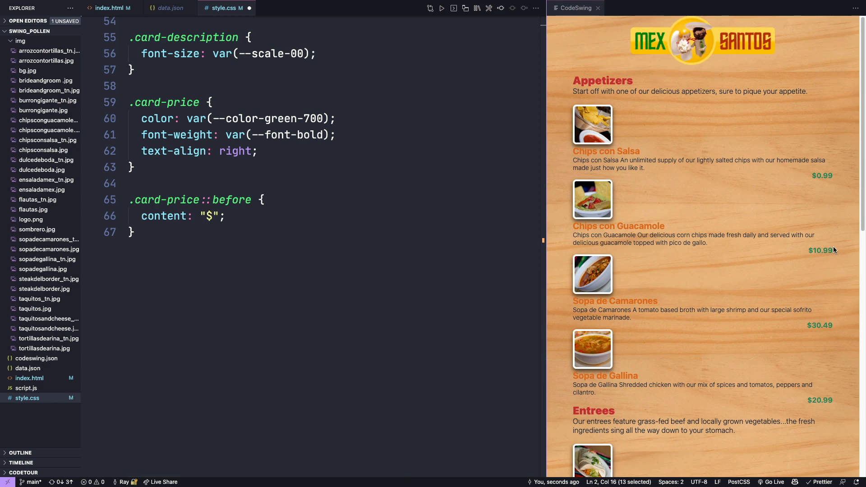
pyautogui.moveTo(661, 213)
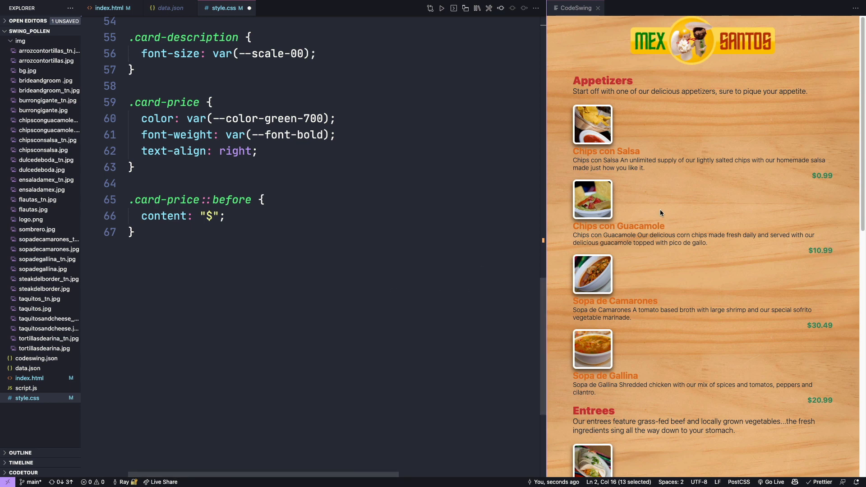
pyautogui.moveTo(277, 292)
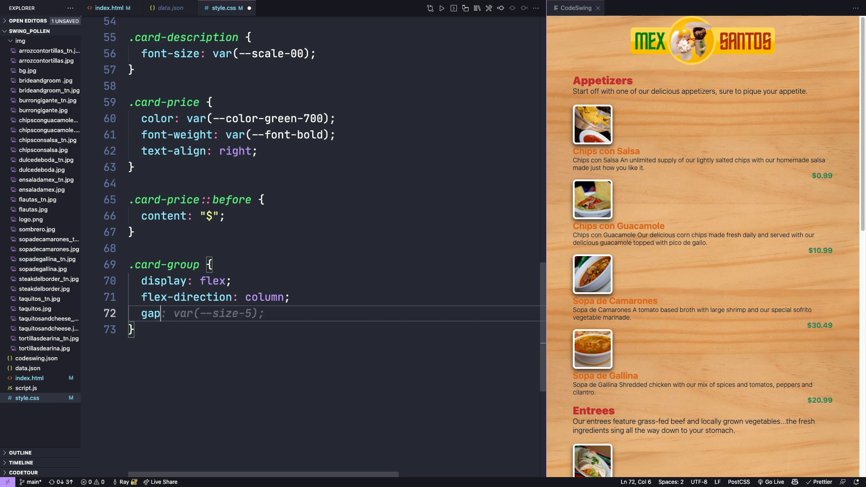
pyautogui.write('3);')
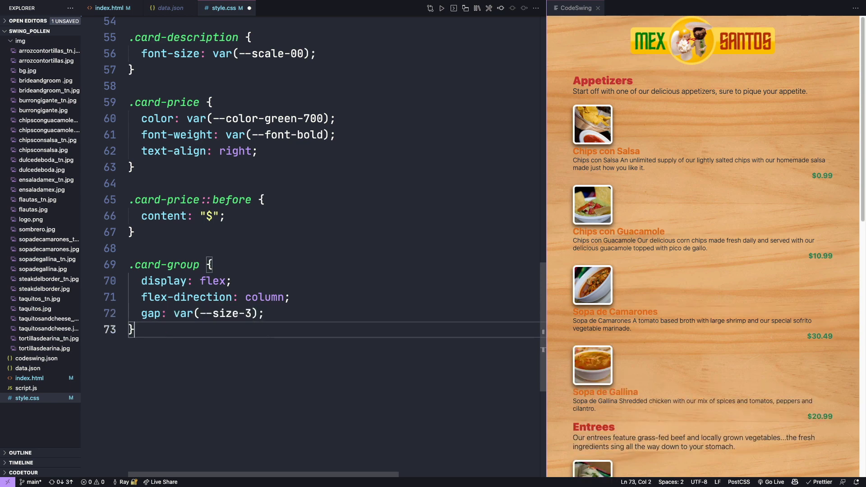
pyautogui.write('.card')
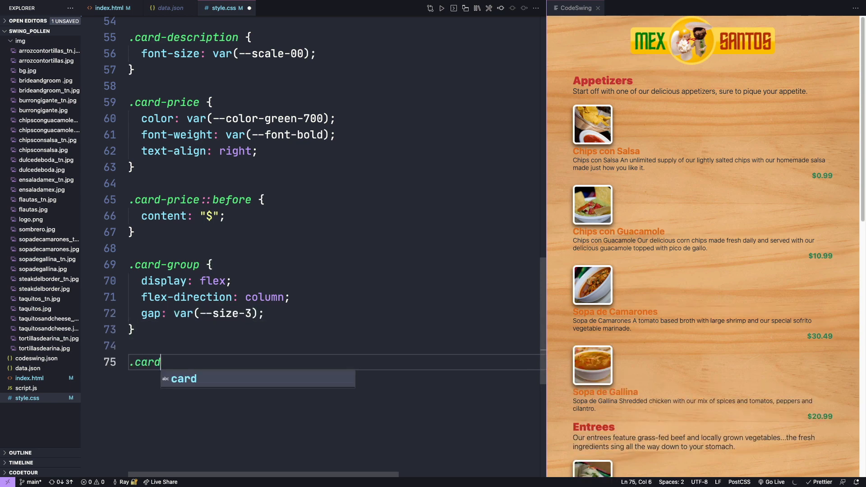
pyautogui.write('{')
pyautogui.write('gap:')
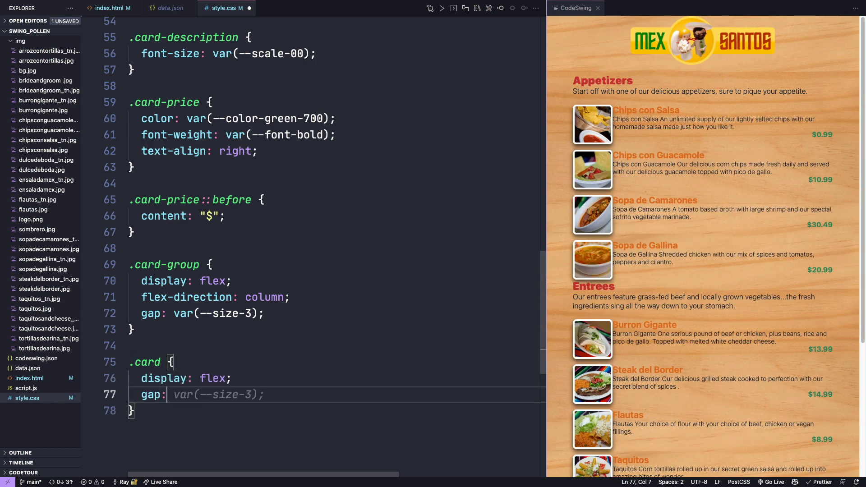
pyautogui.write('var(--size-6)')
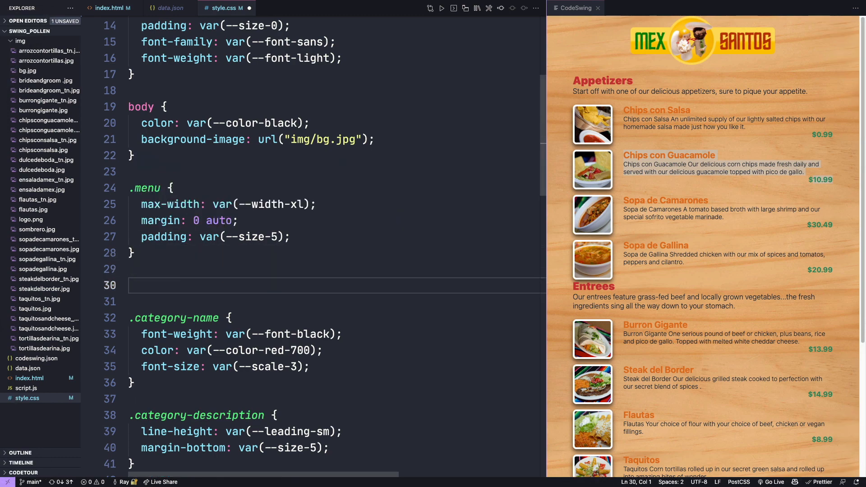
pyautogui.write('@me')
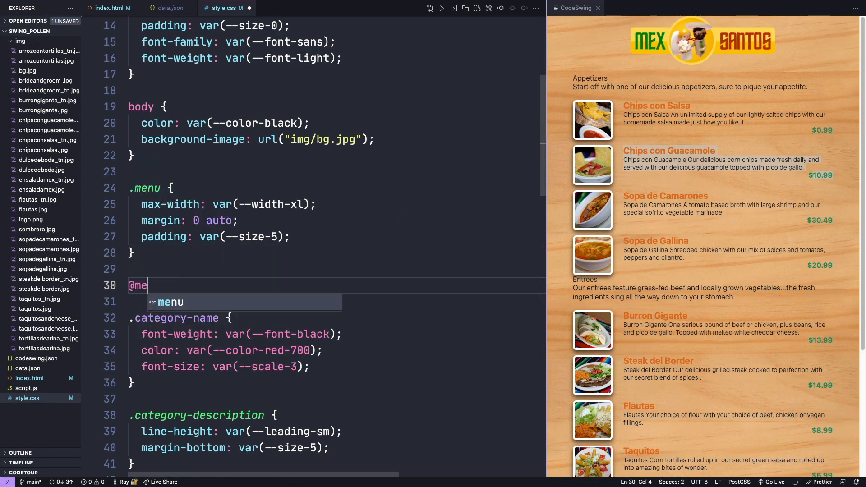
pyautogui.write('dia (min-width: 70em) {')
pyautogui.write('.menu {')
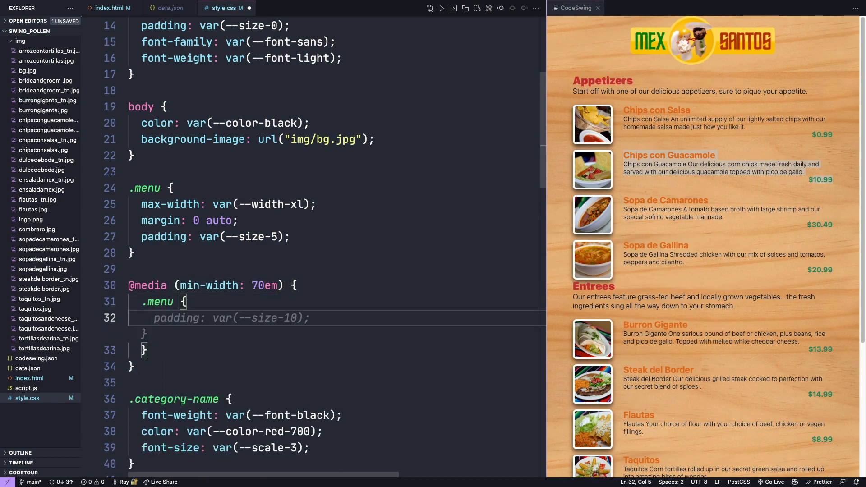
pyautogui.write('max-width: none;')
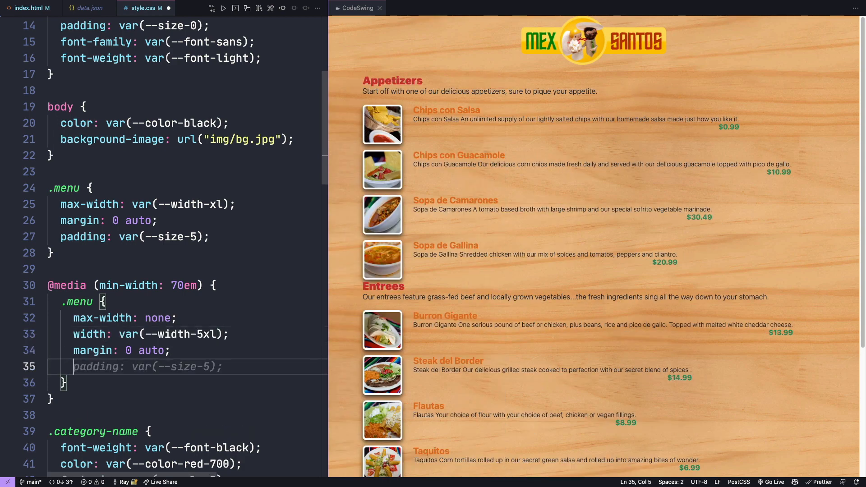
pyautogui.write('display: flex;')
pyautogui.write('g')
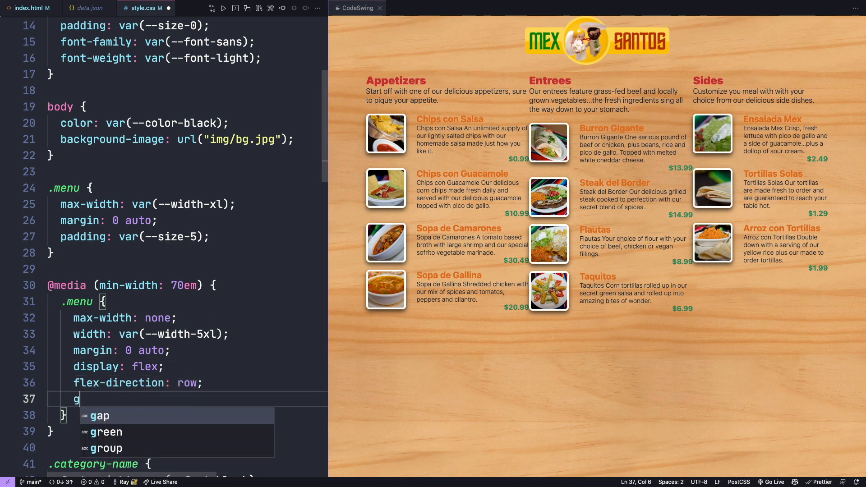
pyautogui.write('ap: var(--size-8);')
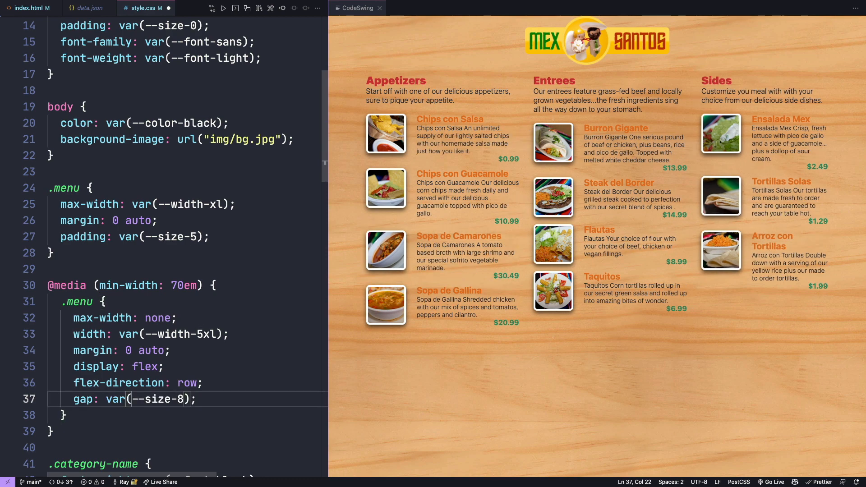
pyautogui.moveTo(527, 190)
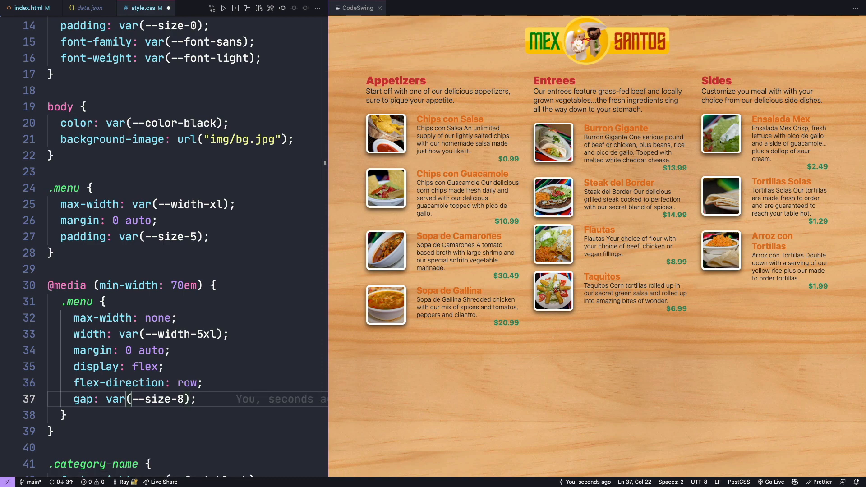
pyautogui.click(63, 415)
pyautogui.write('display: flex;')
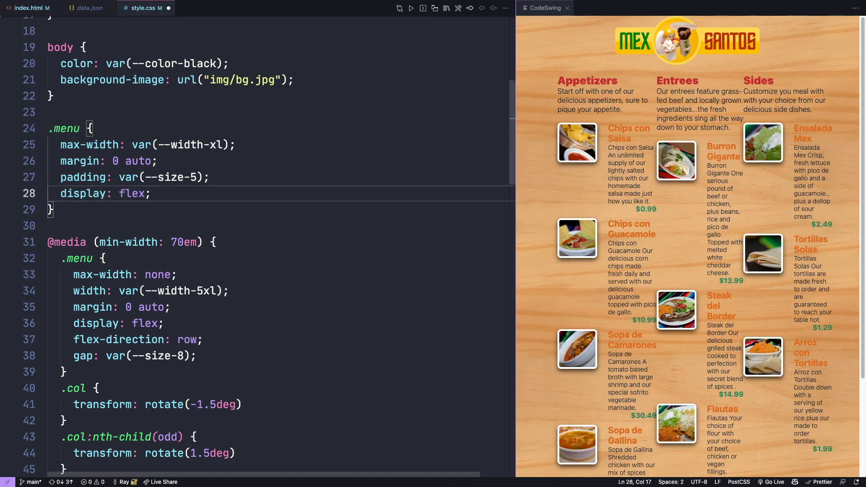
# - Make the base .menu a flex column with gap var(--size-5)
pyautogui.write('flex-direction: column;')
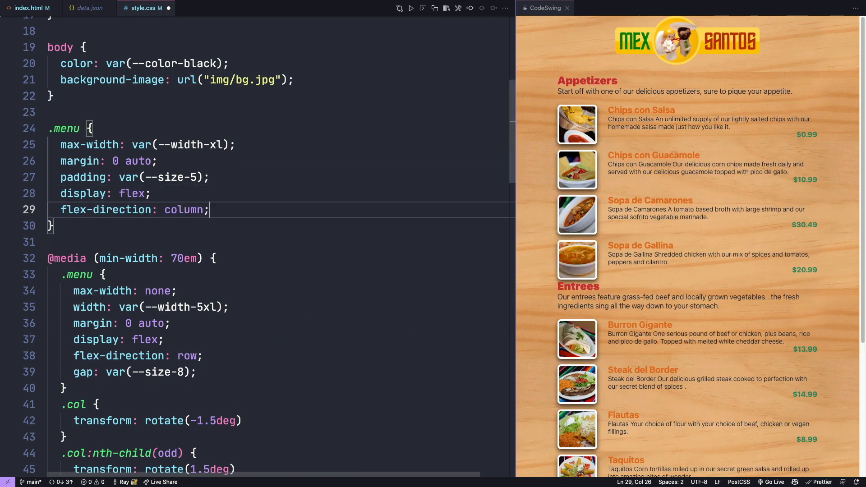
pyautogui.write('ga')
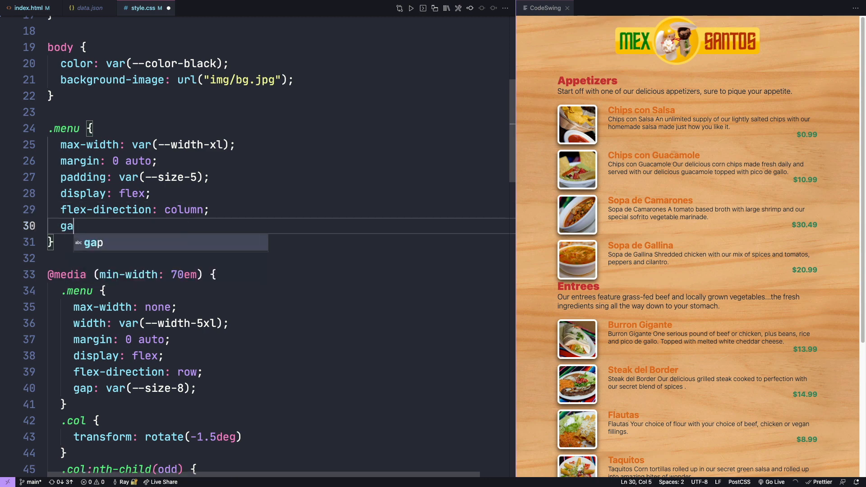
pyautogui.write('p: var(--size-5);')
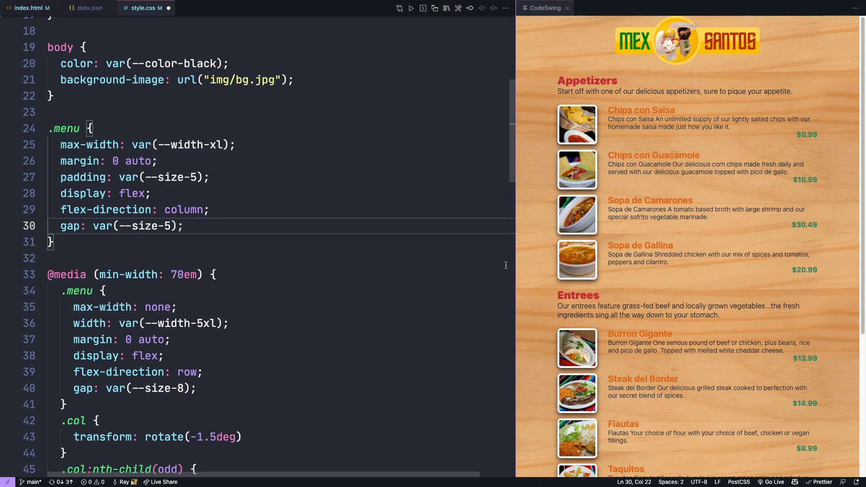
pyautogui.moveTo(594, 206)
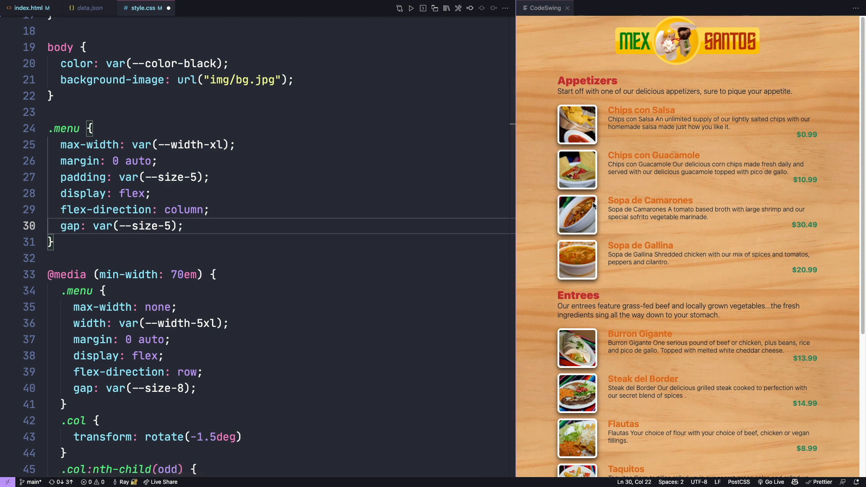